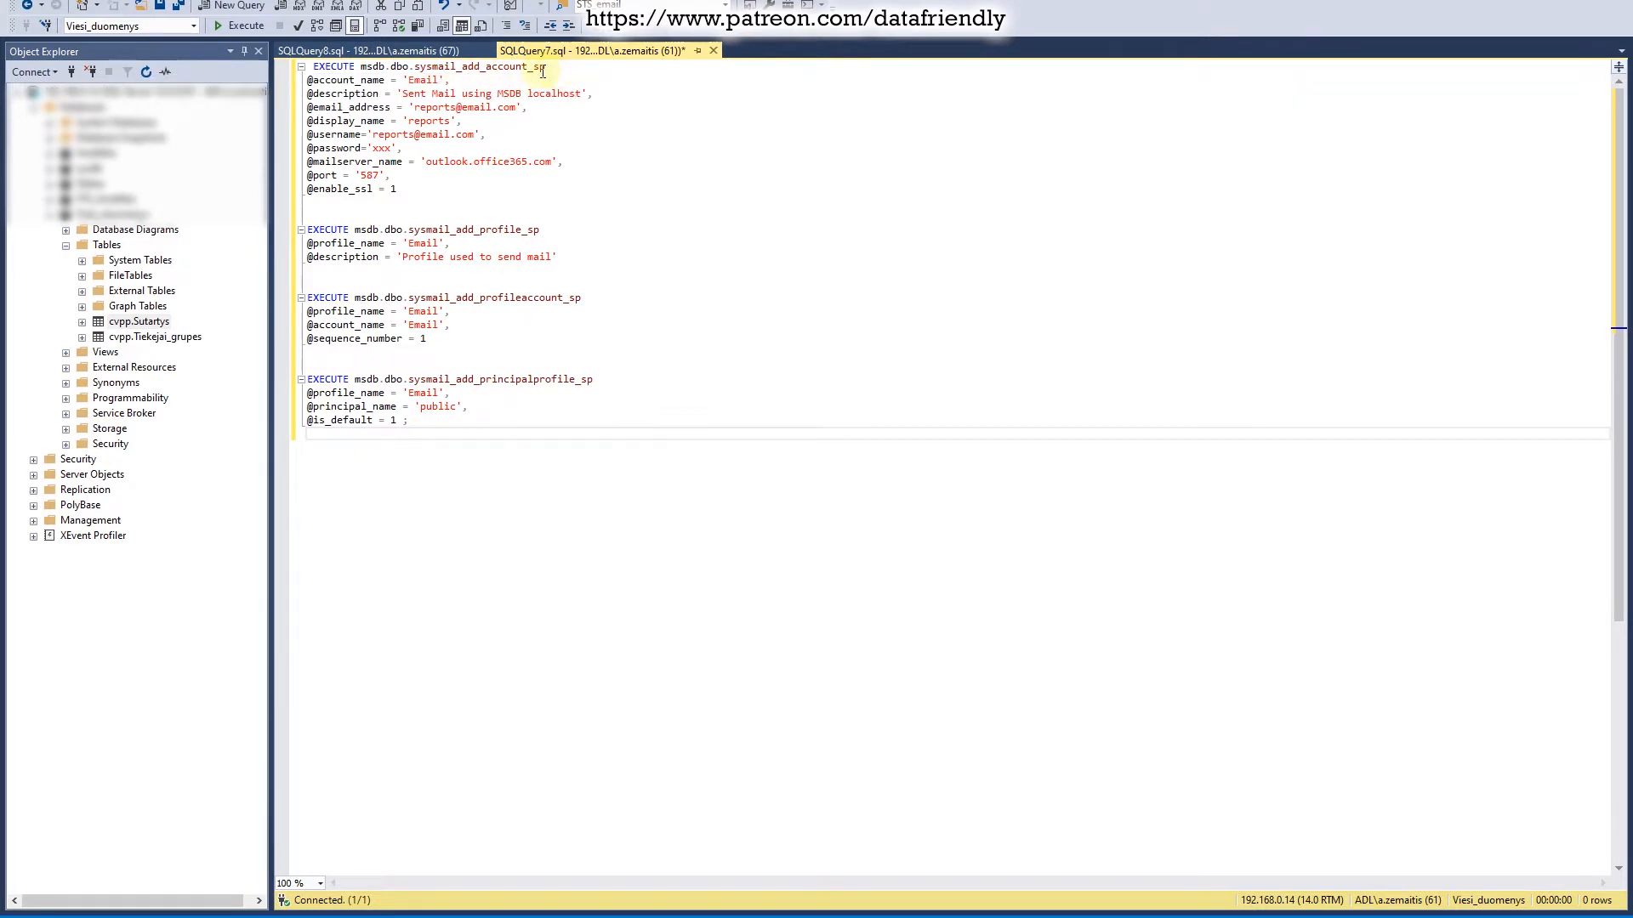
mouse_move(630, 80)
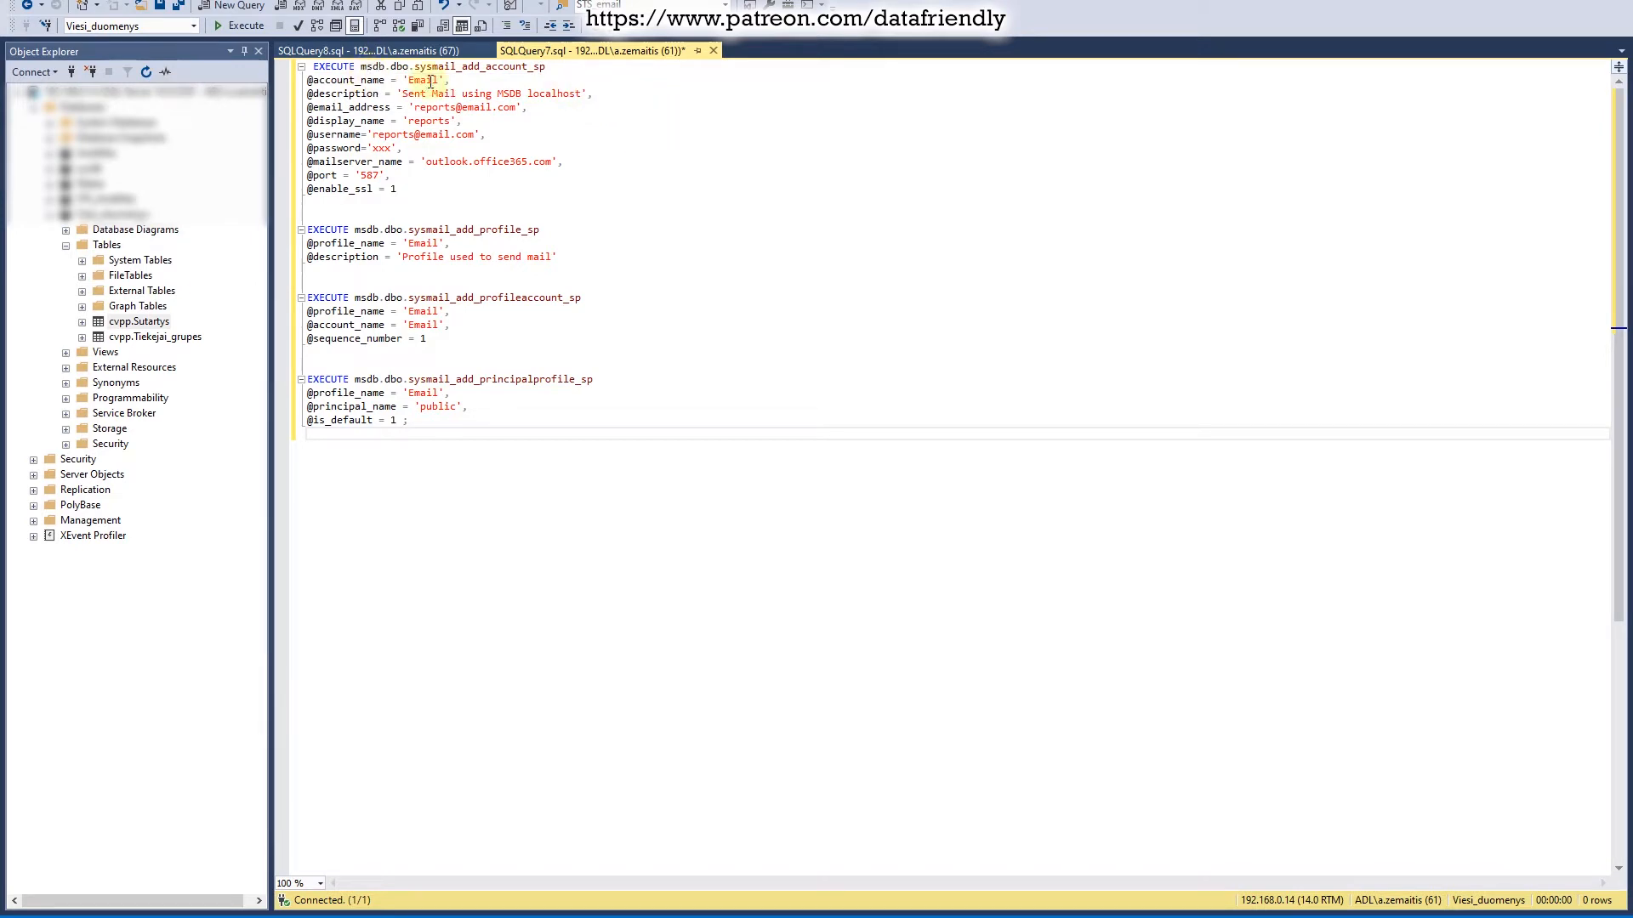
Select the mail account name Email, sender address, xxx password placeholders, port and profile name
double_click(423, 80)
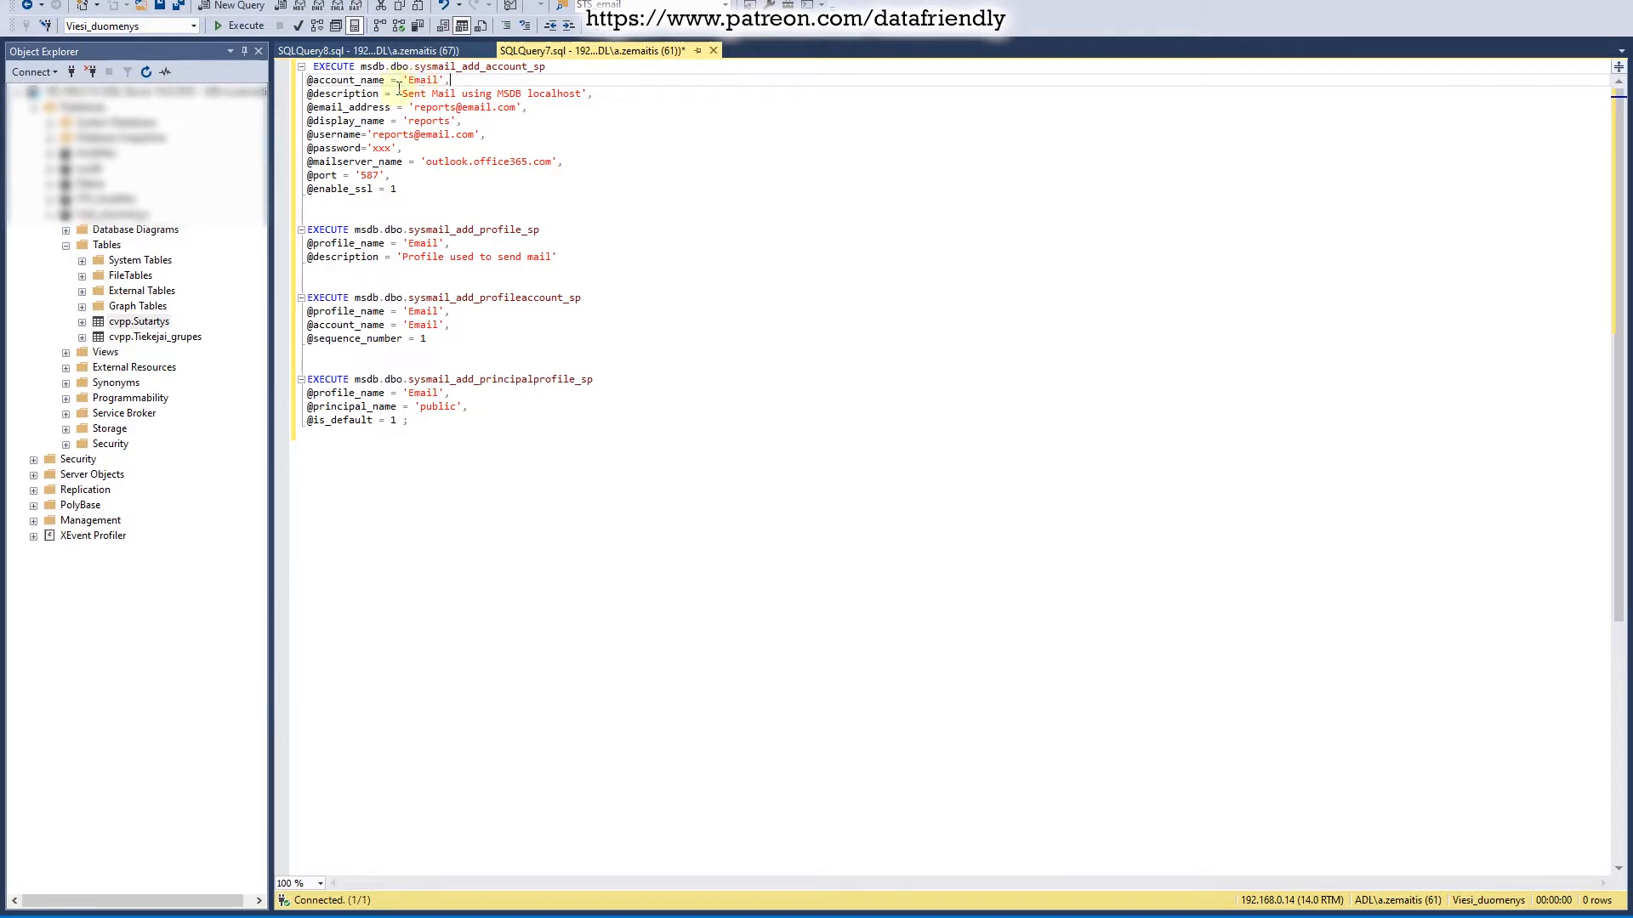
mouse_move(563, 93)
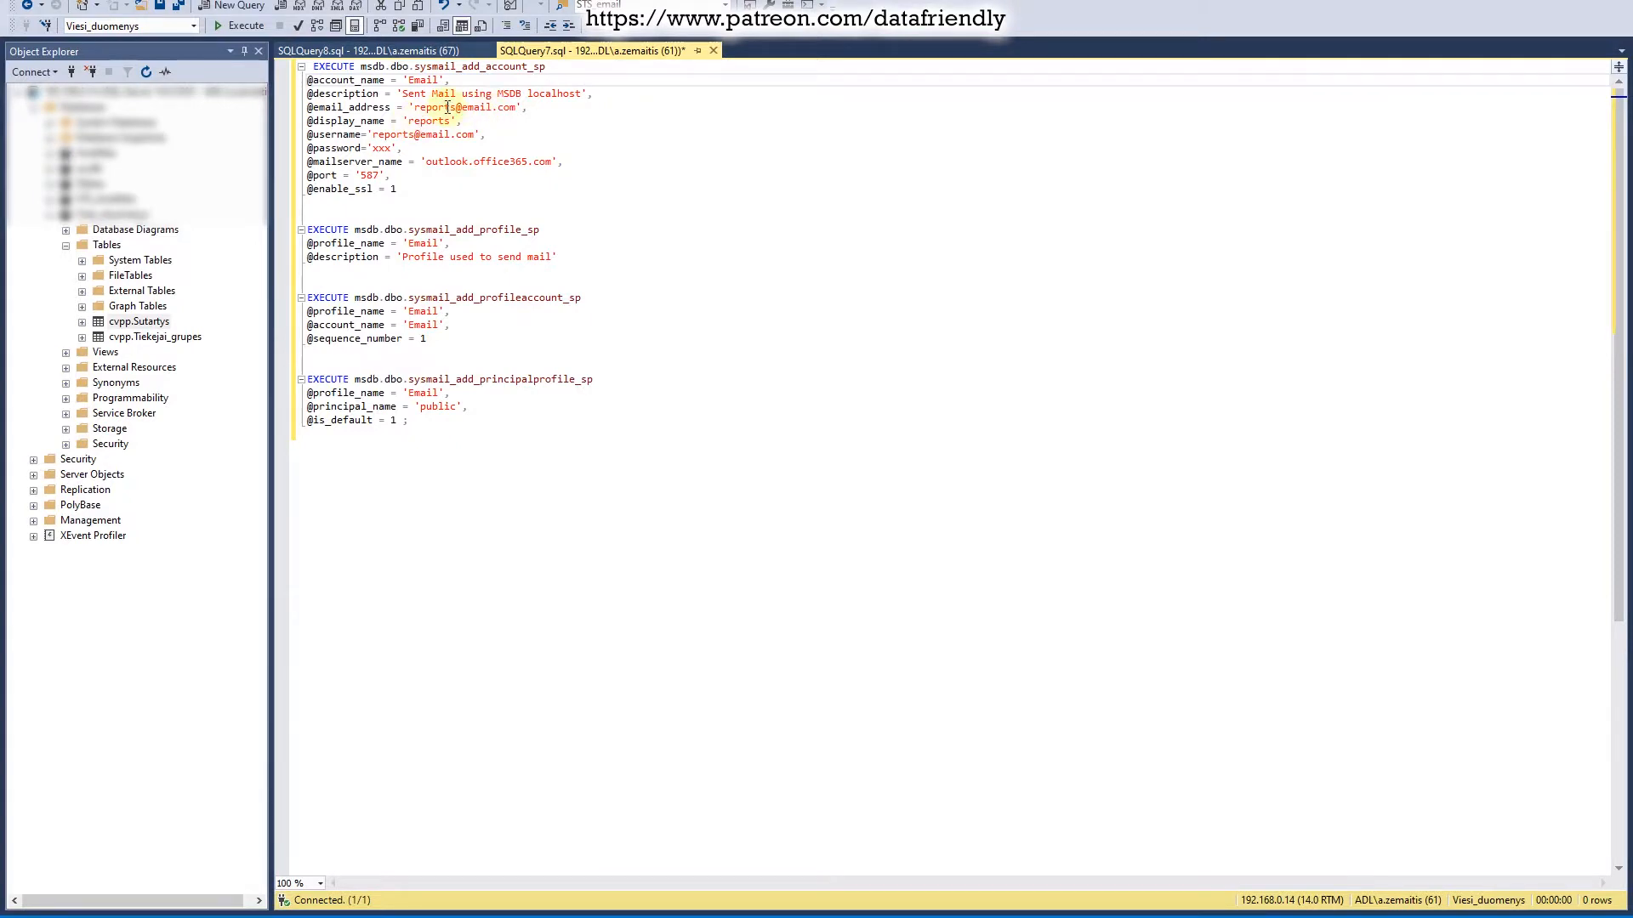
double_click(427, 120)
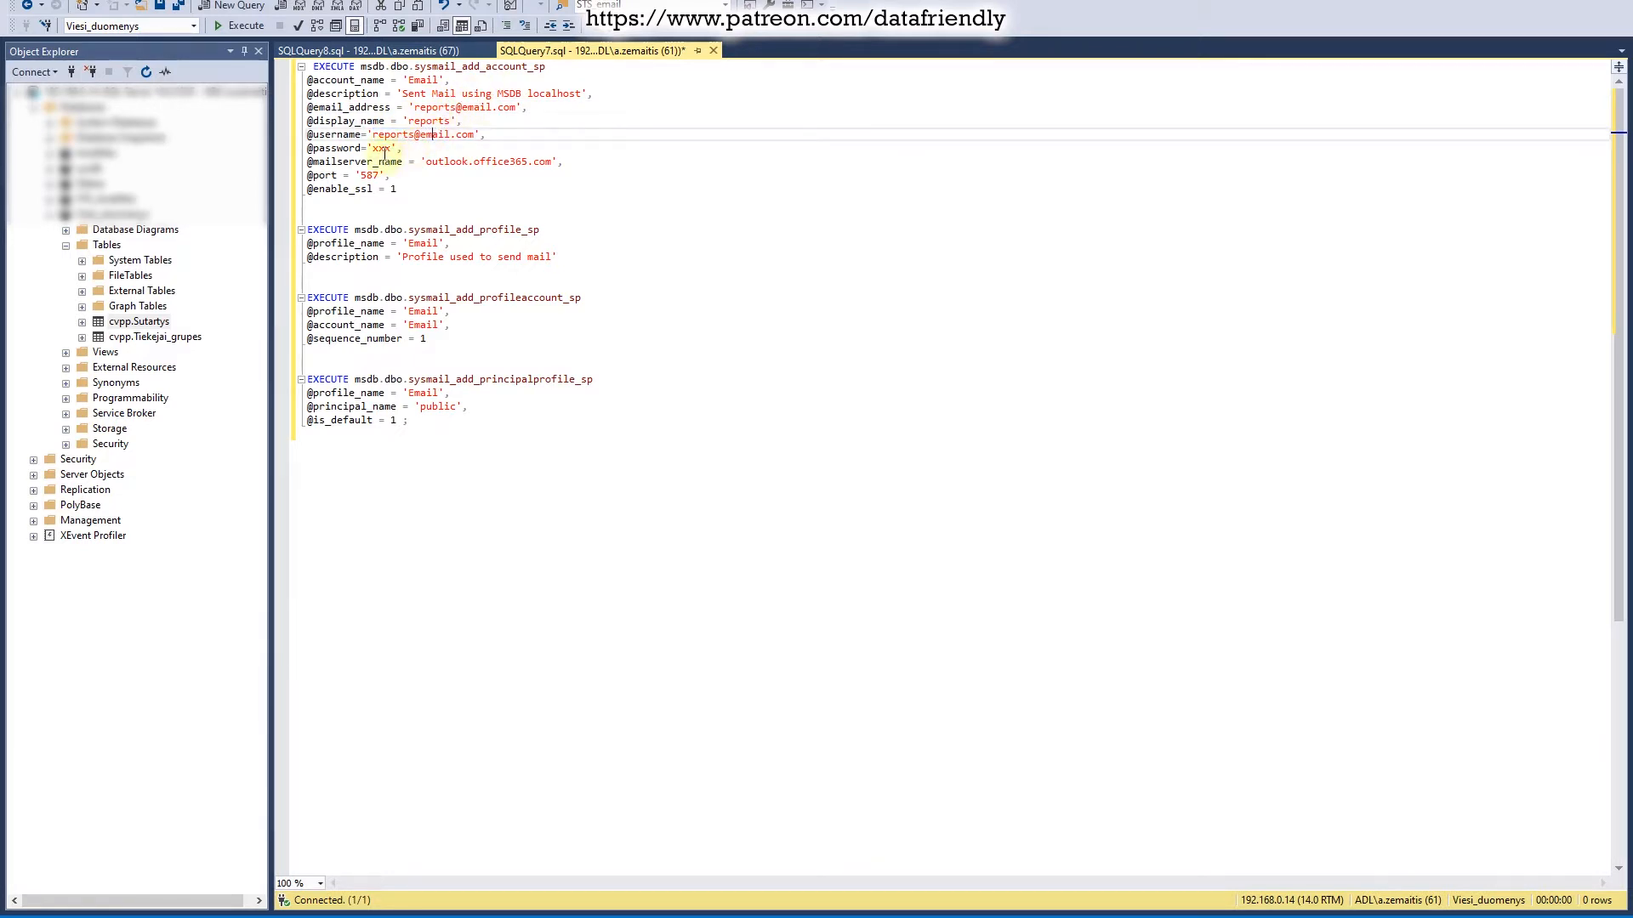
double_click(381, 148)
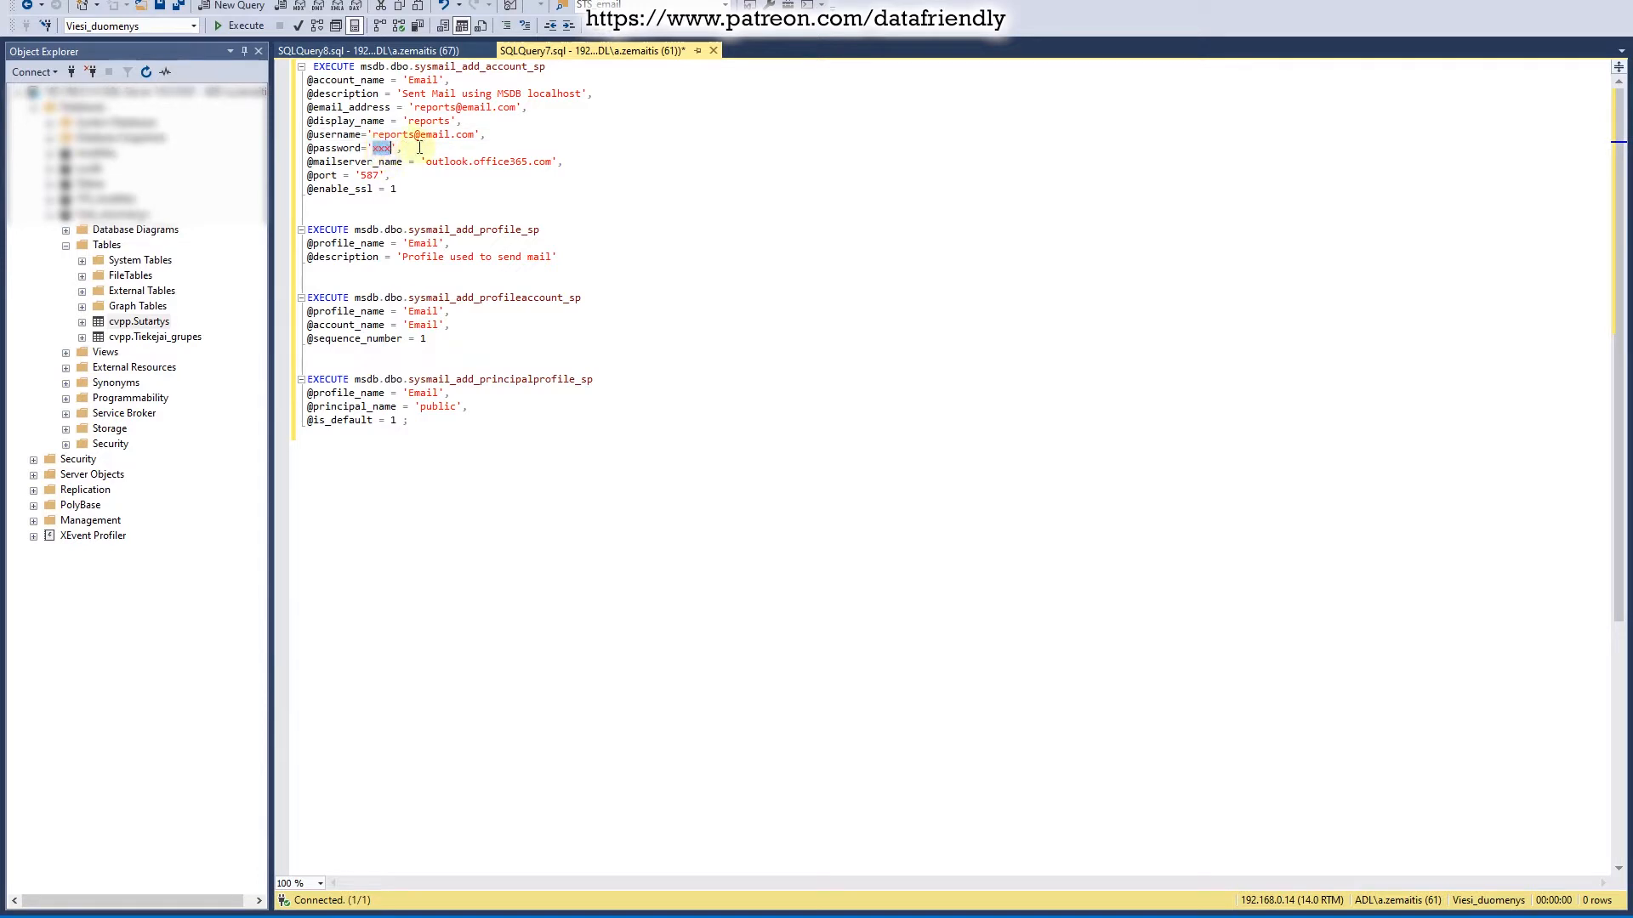
double_click(443, 162)
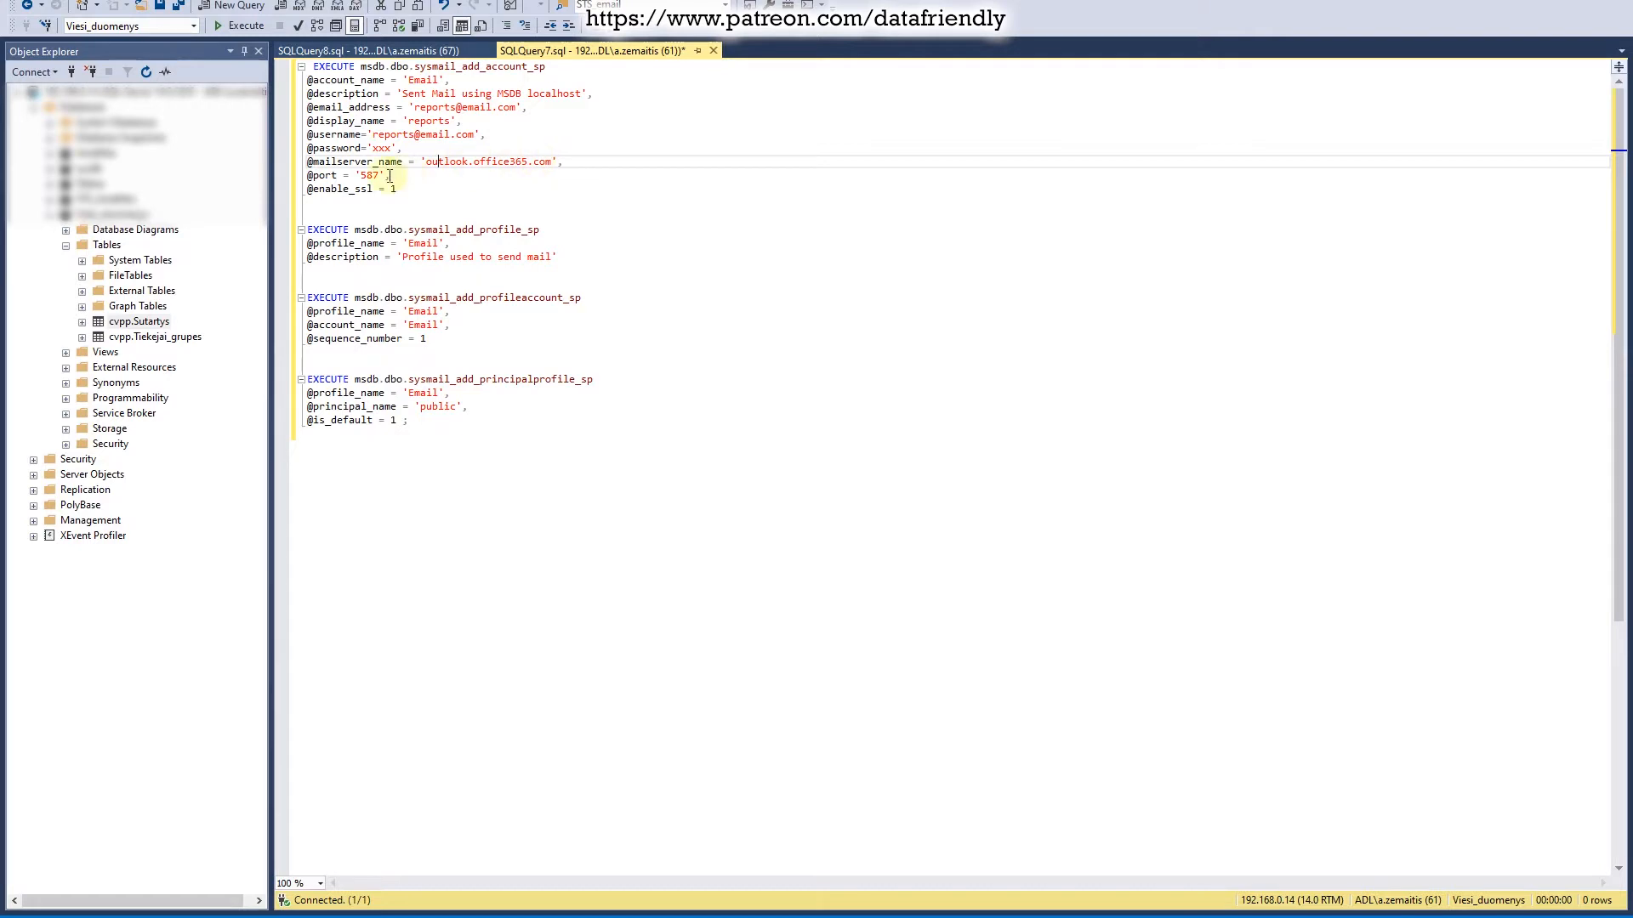
double_click(363, 176)
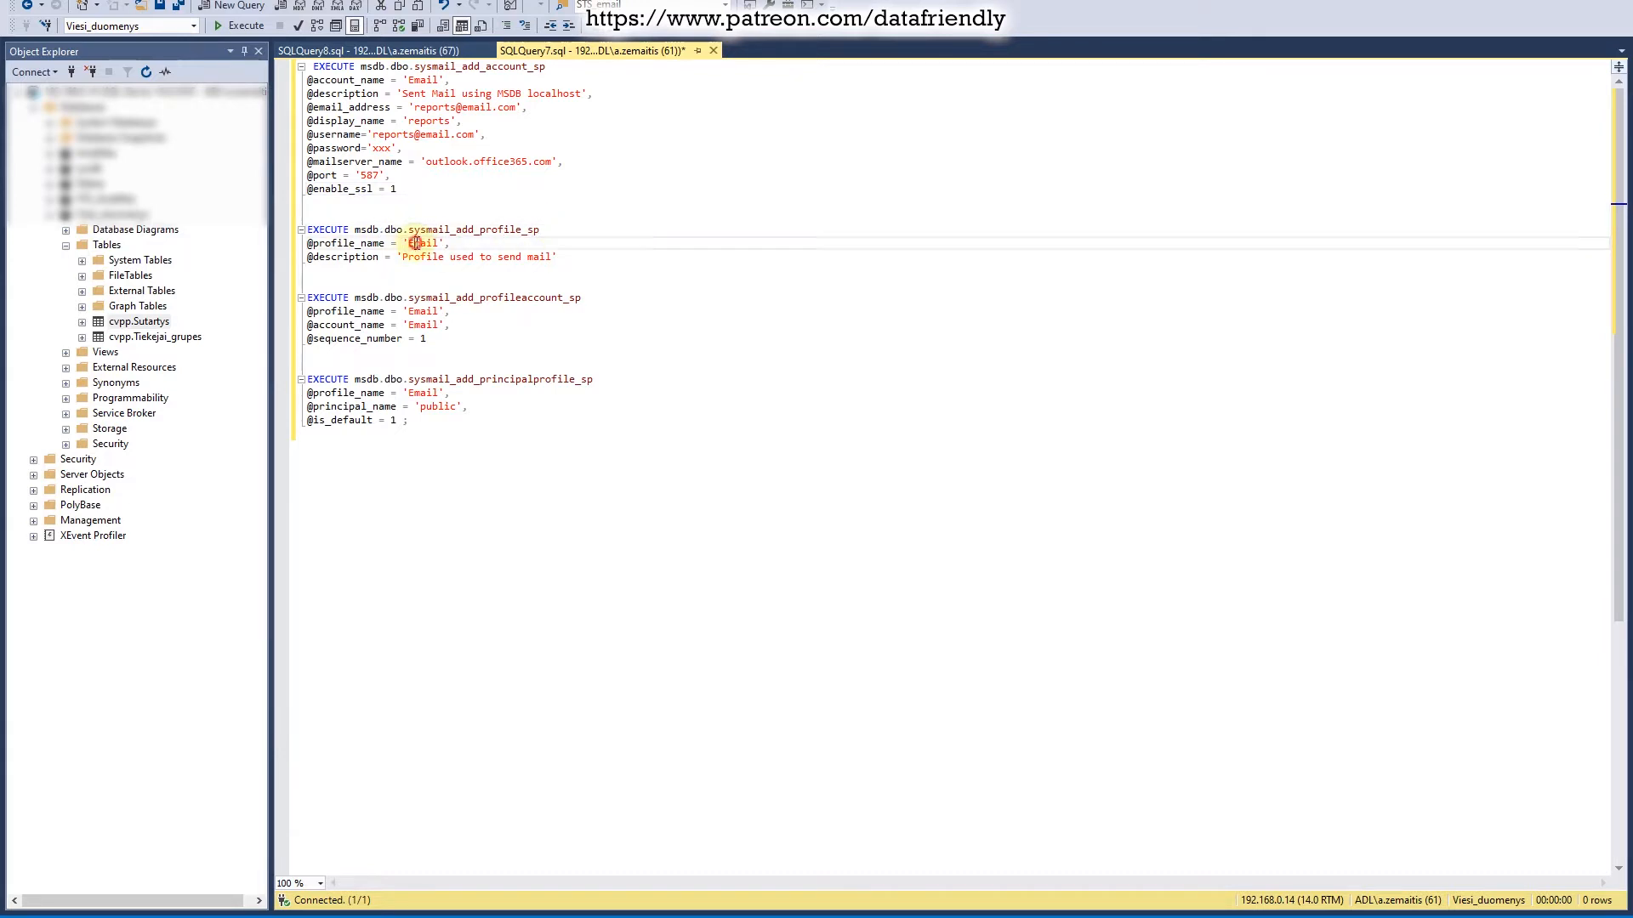
left_click_drag(400, 257, 557, 257)
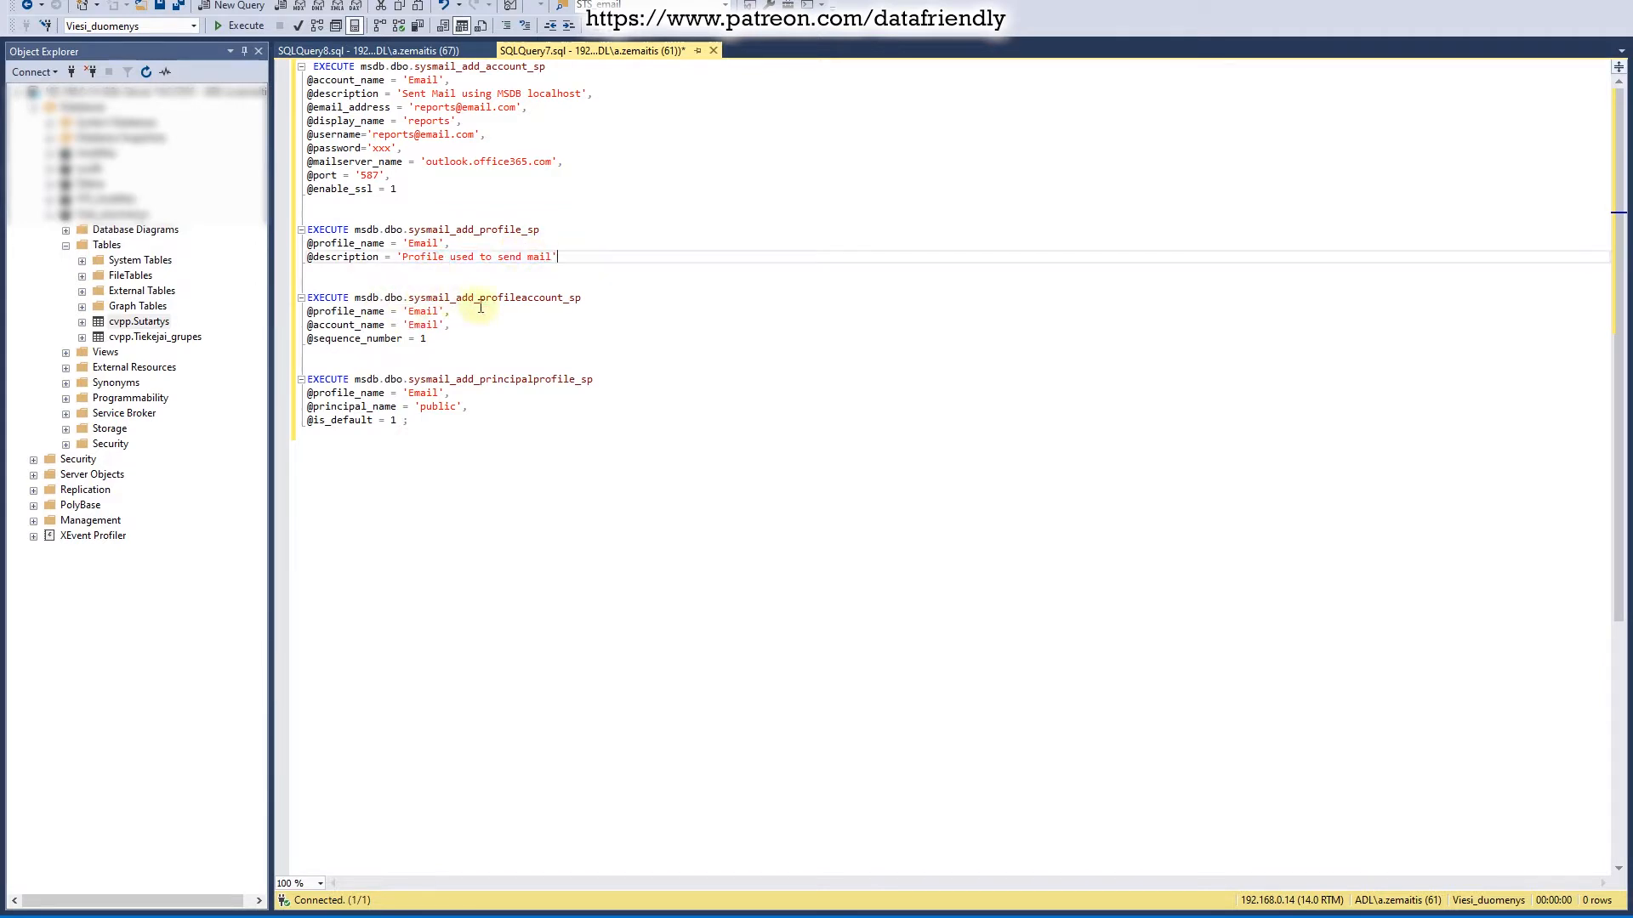
mouse_move(518, 302)
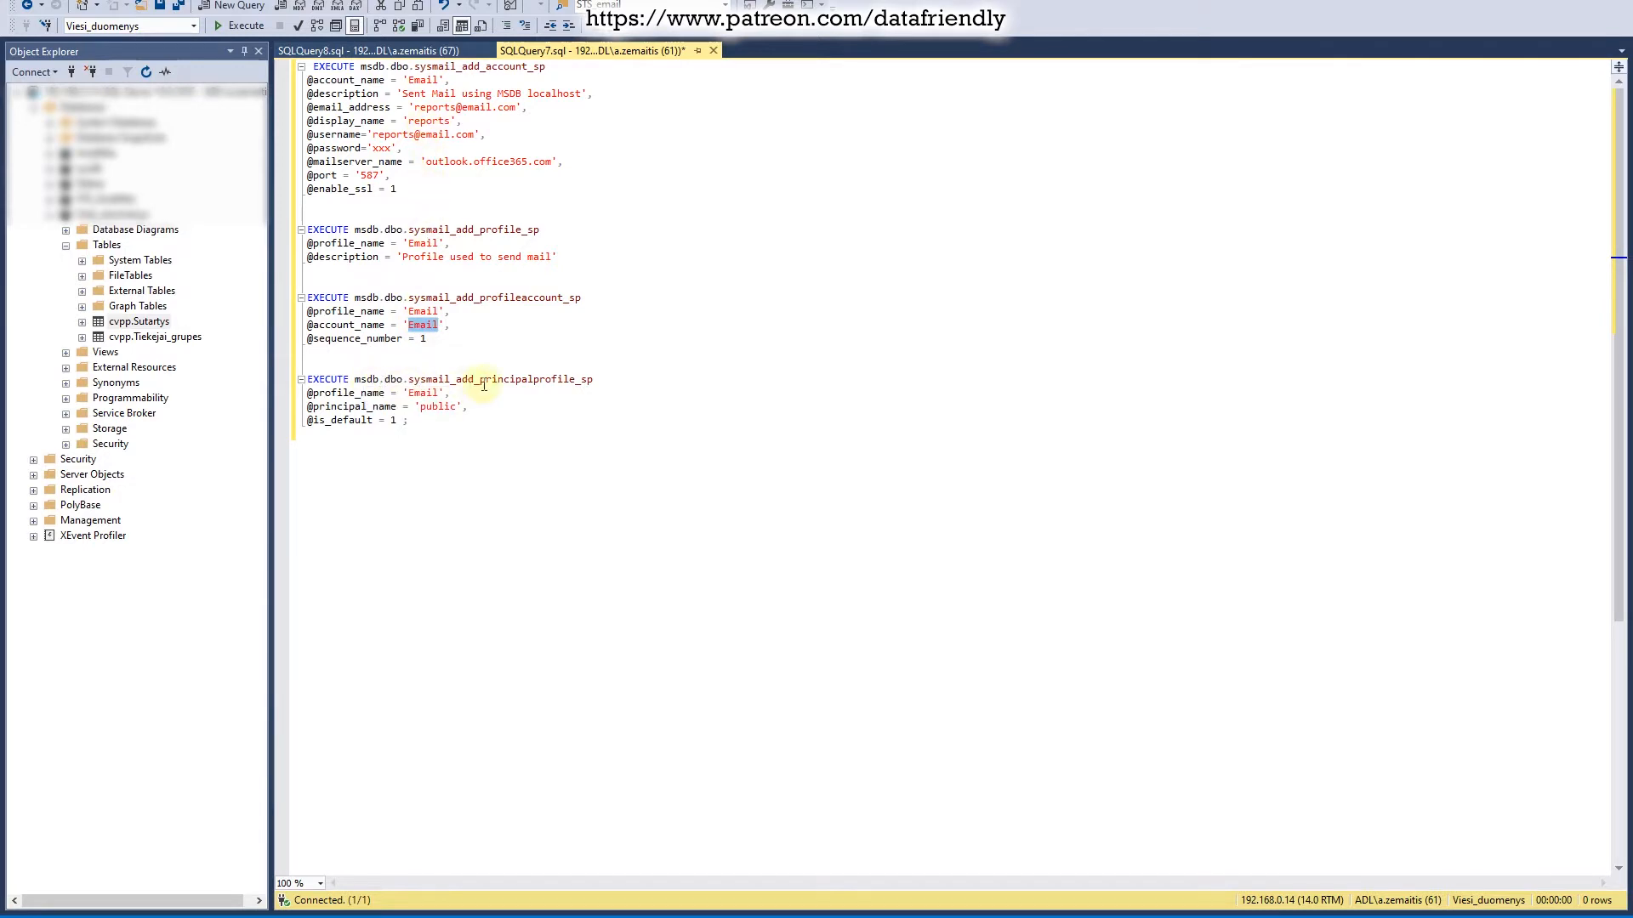
mouse_move(524, 403)
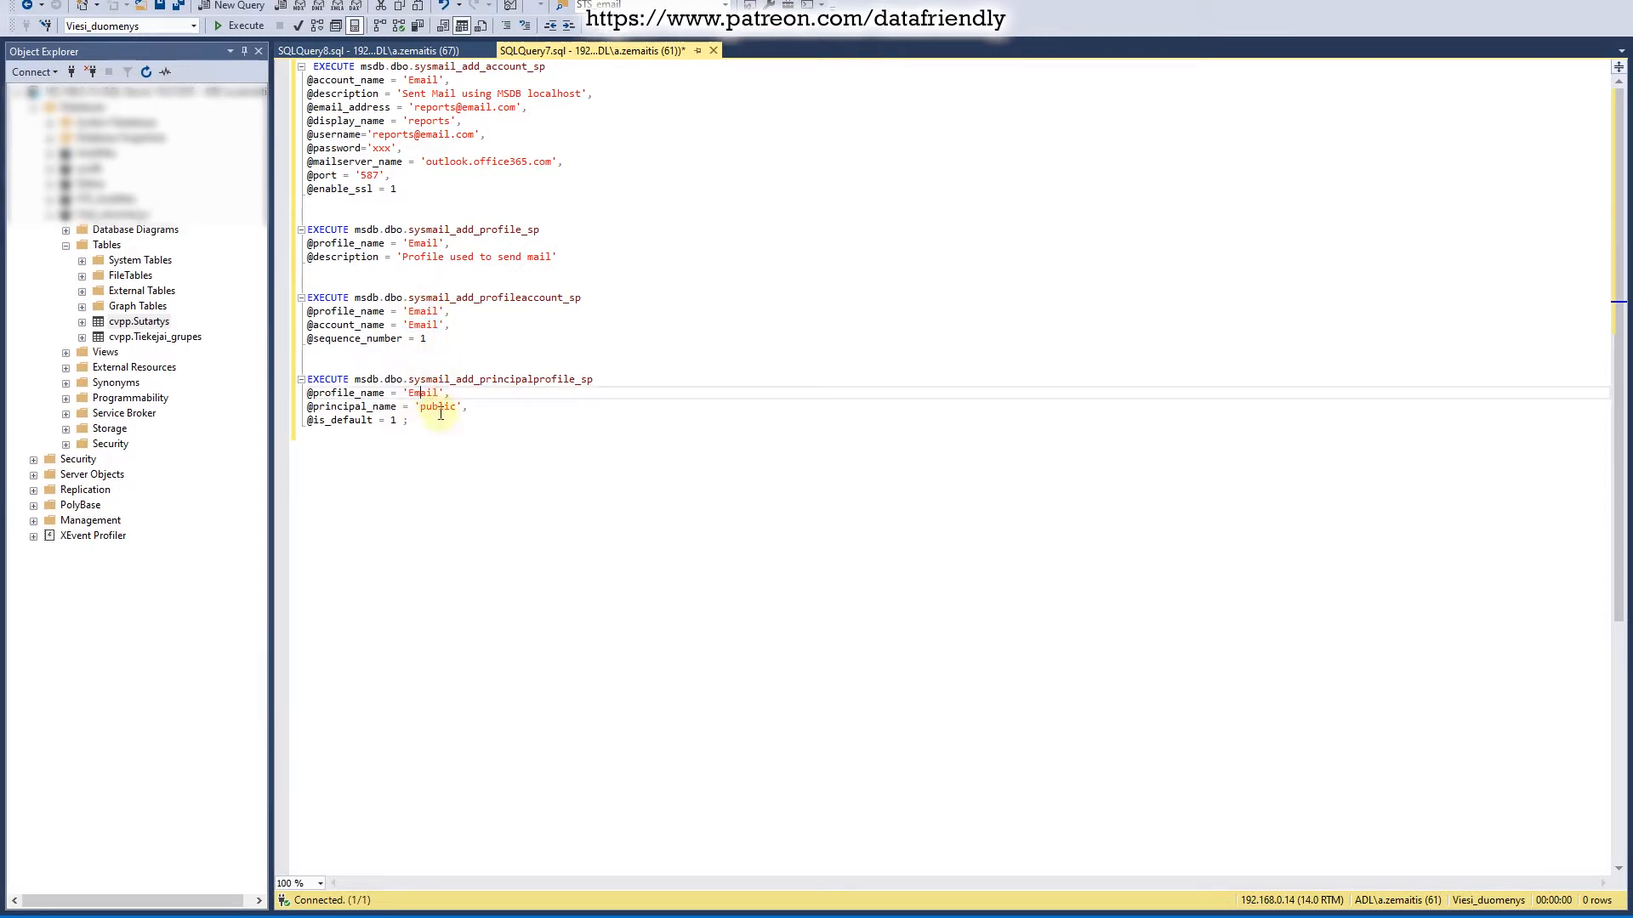
Select the principal name public, then scroll the Results grid to the right
double_click(436, 406)
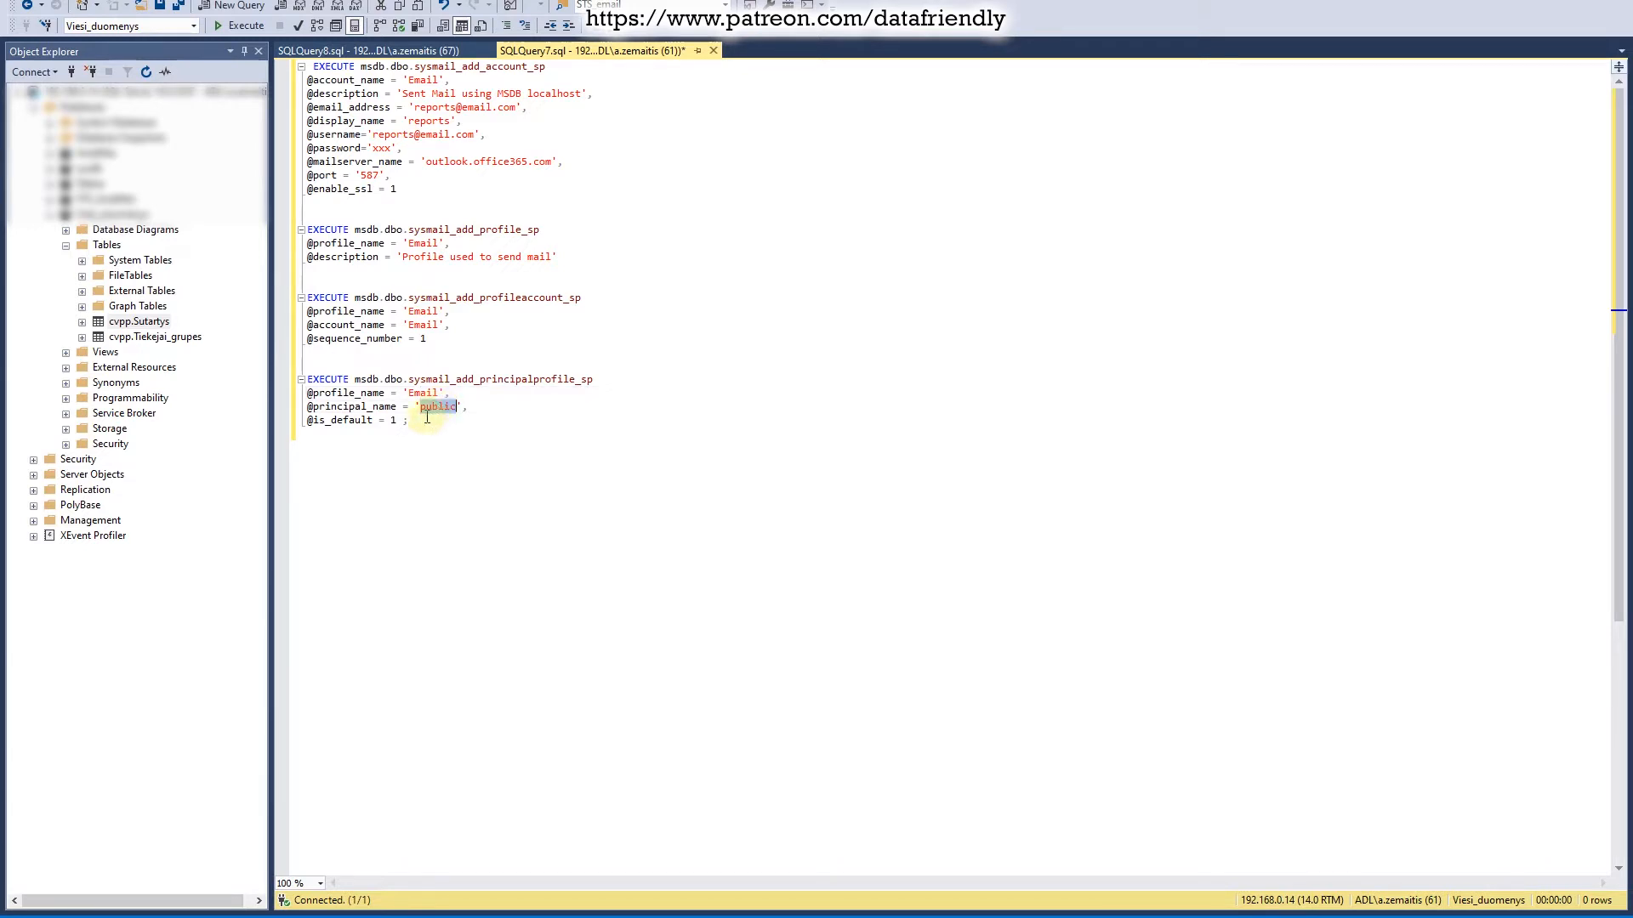
right_click(138, 321)
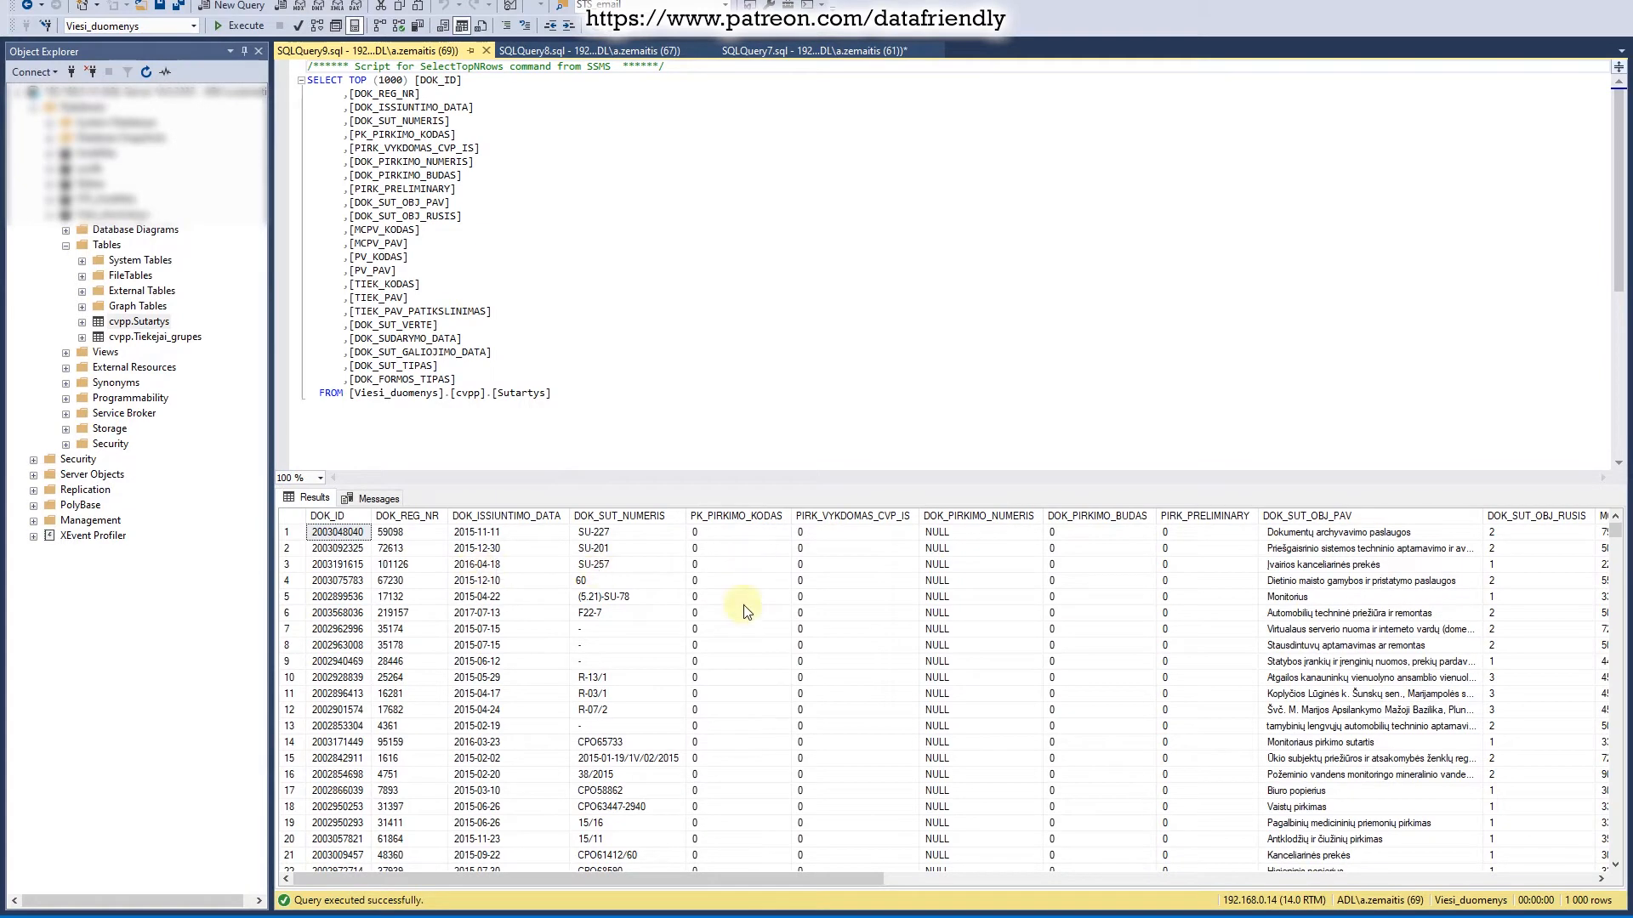
mouse_move(734, 583)
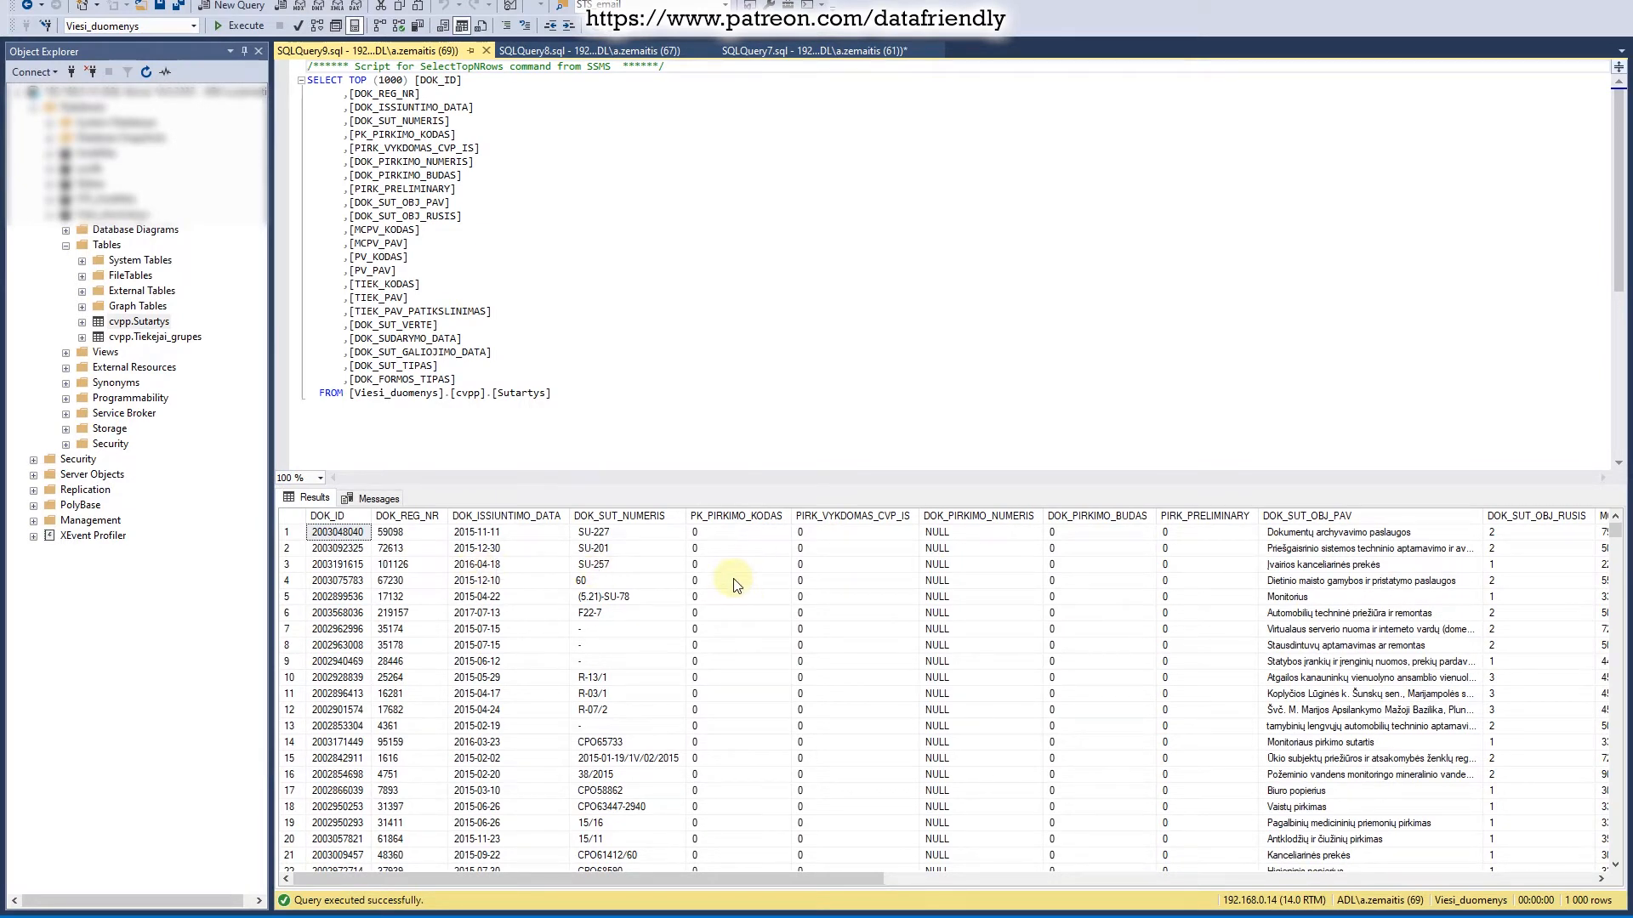
scroll("right", 3)
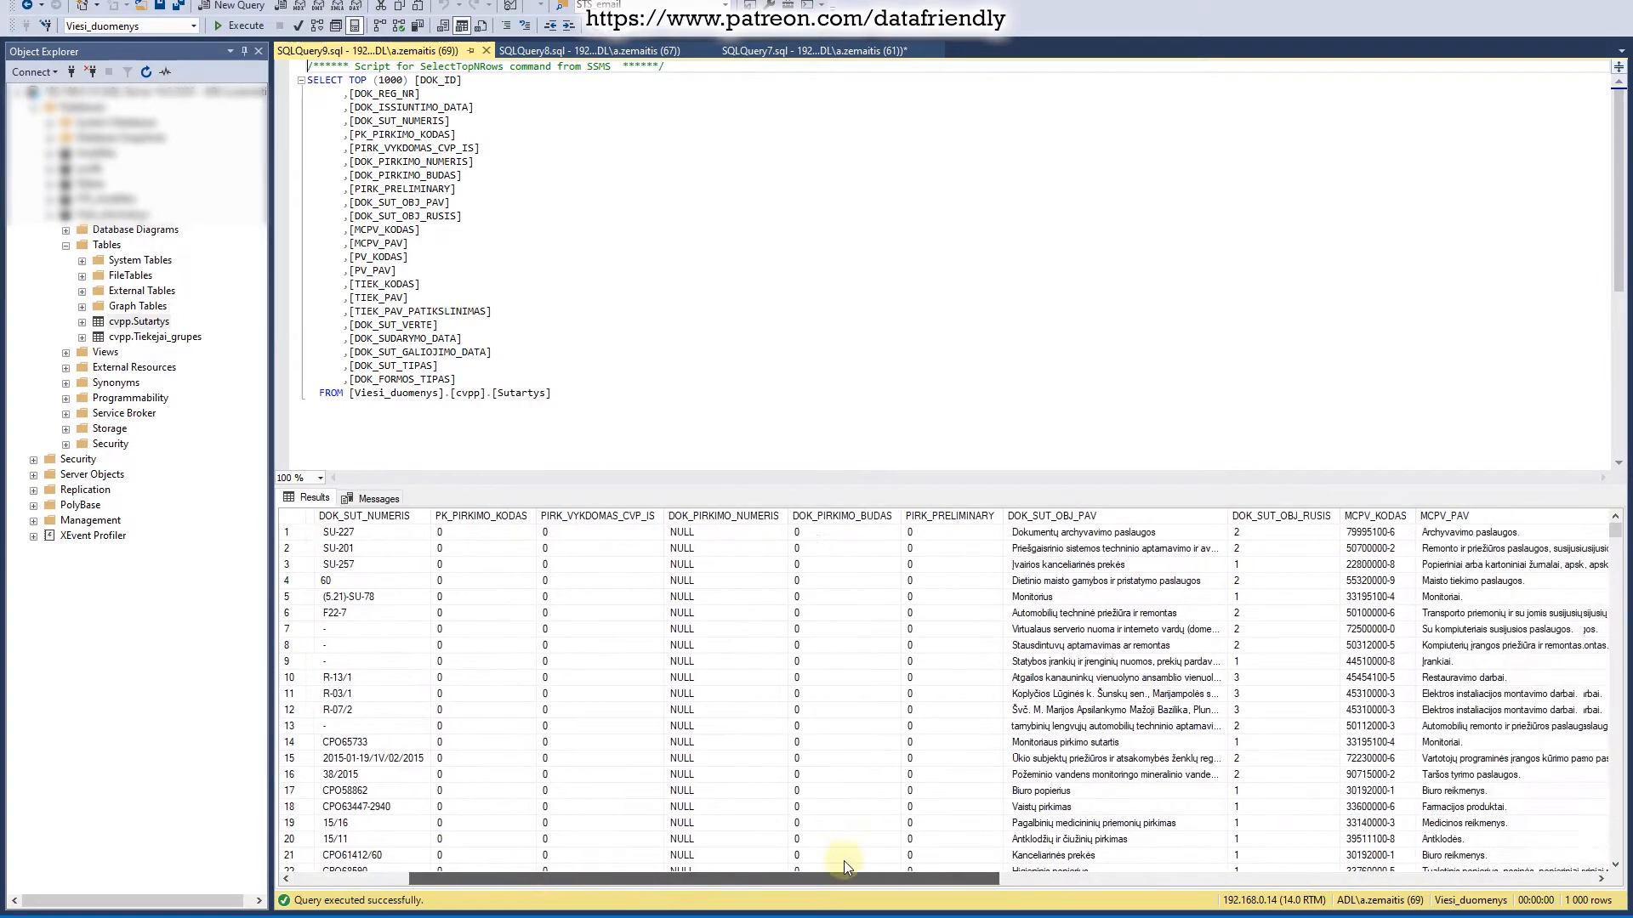
scroll("right", 3)
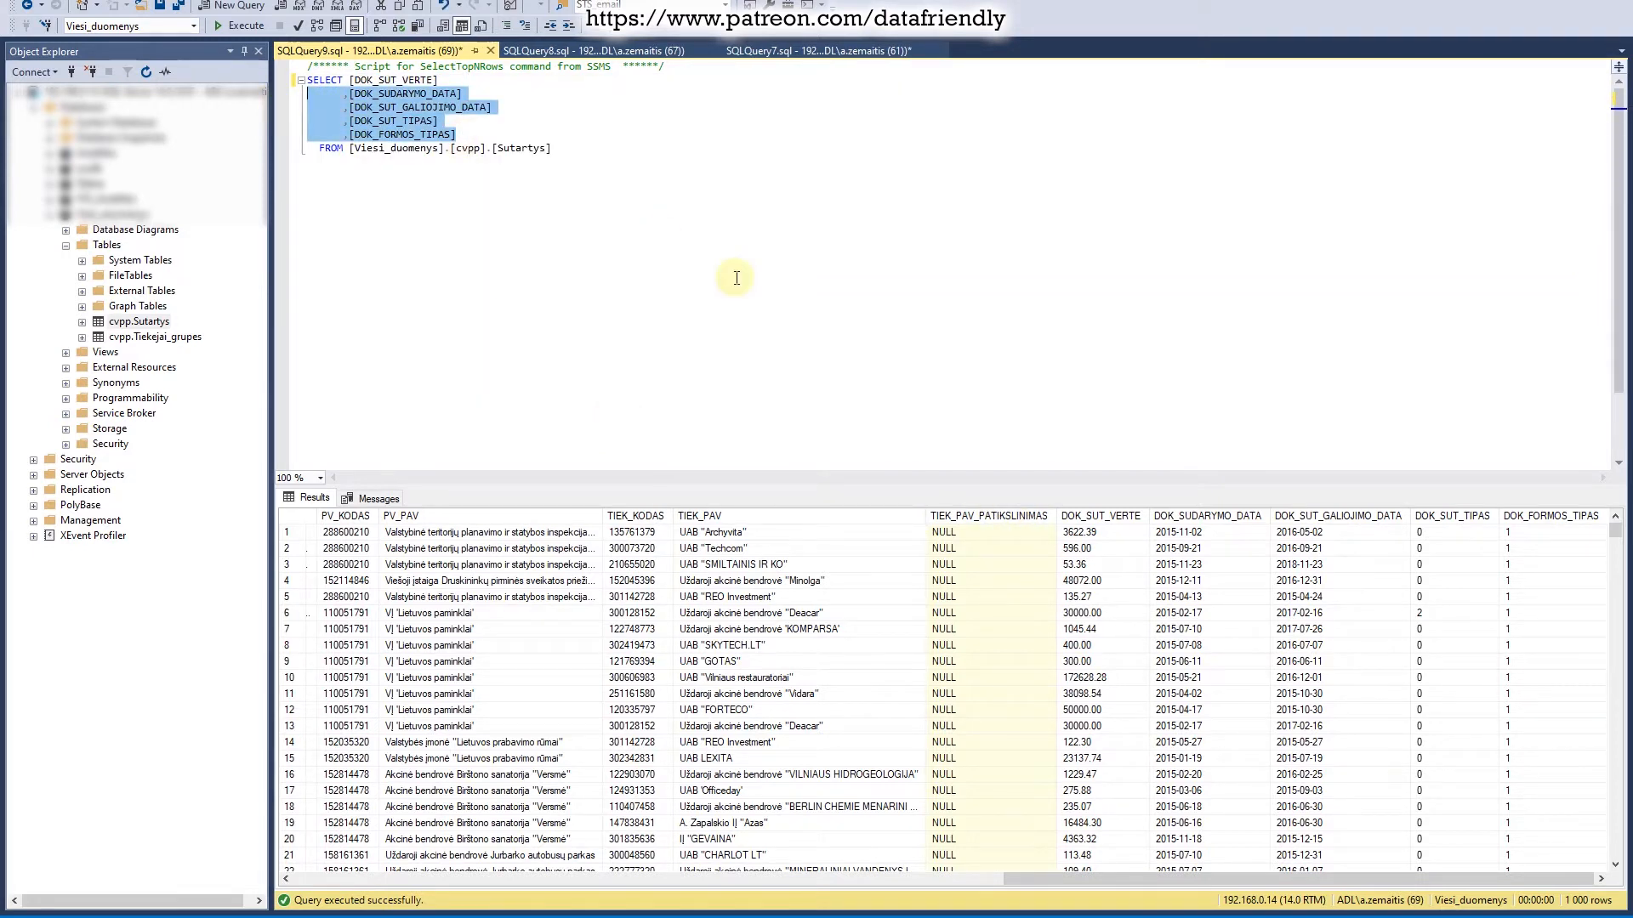
Delete the leftover columns, wrap [DOK_SUT_VERTE] in sum() and execute
key("Delete")
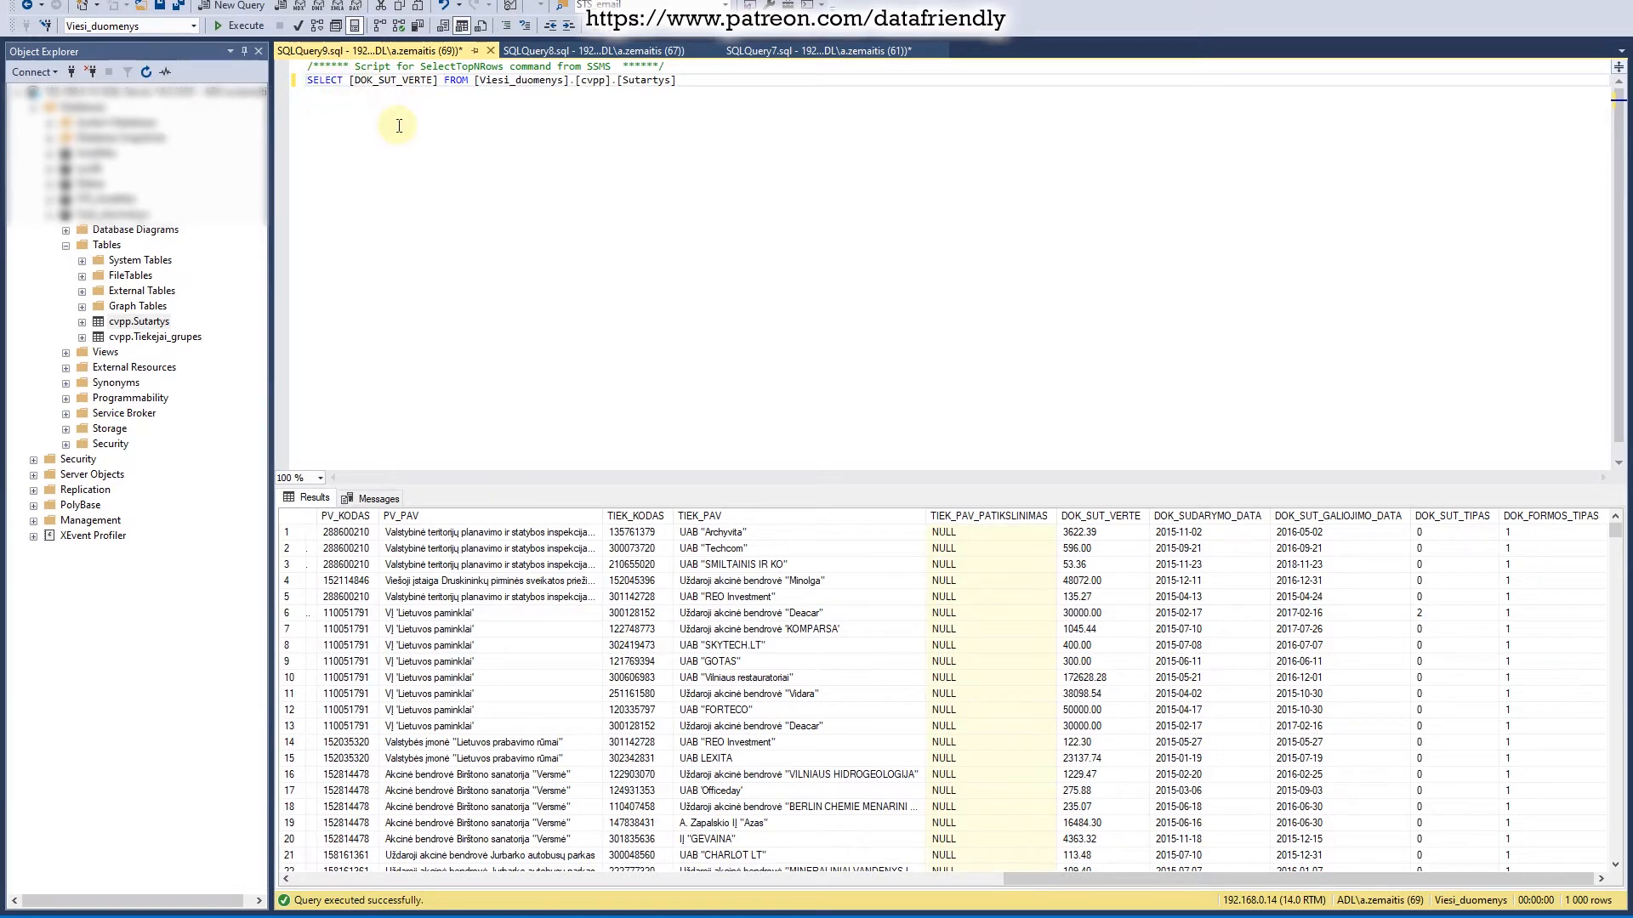
type("sum(")
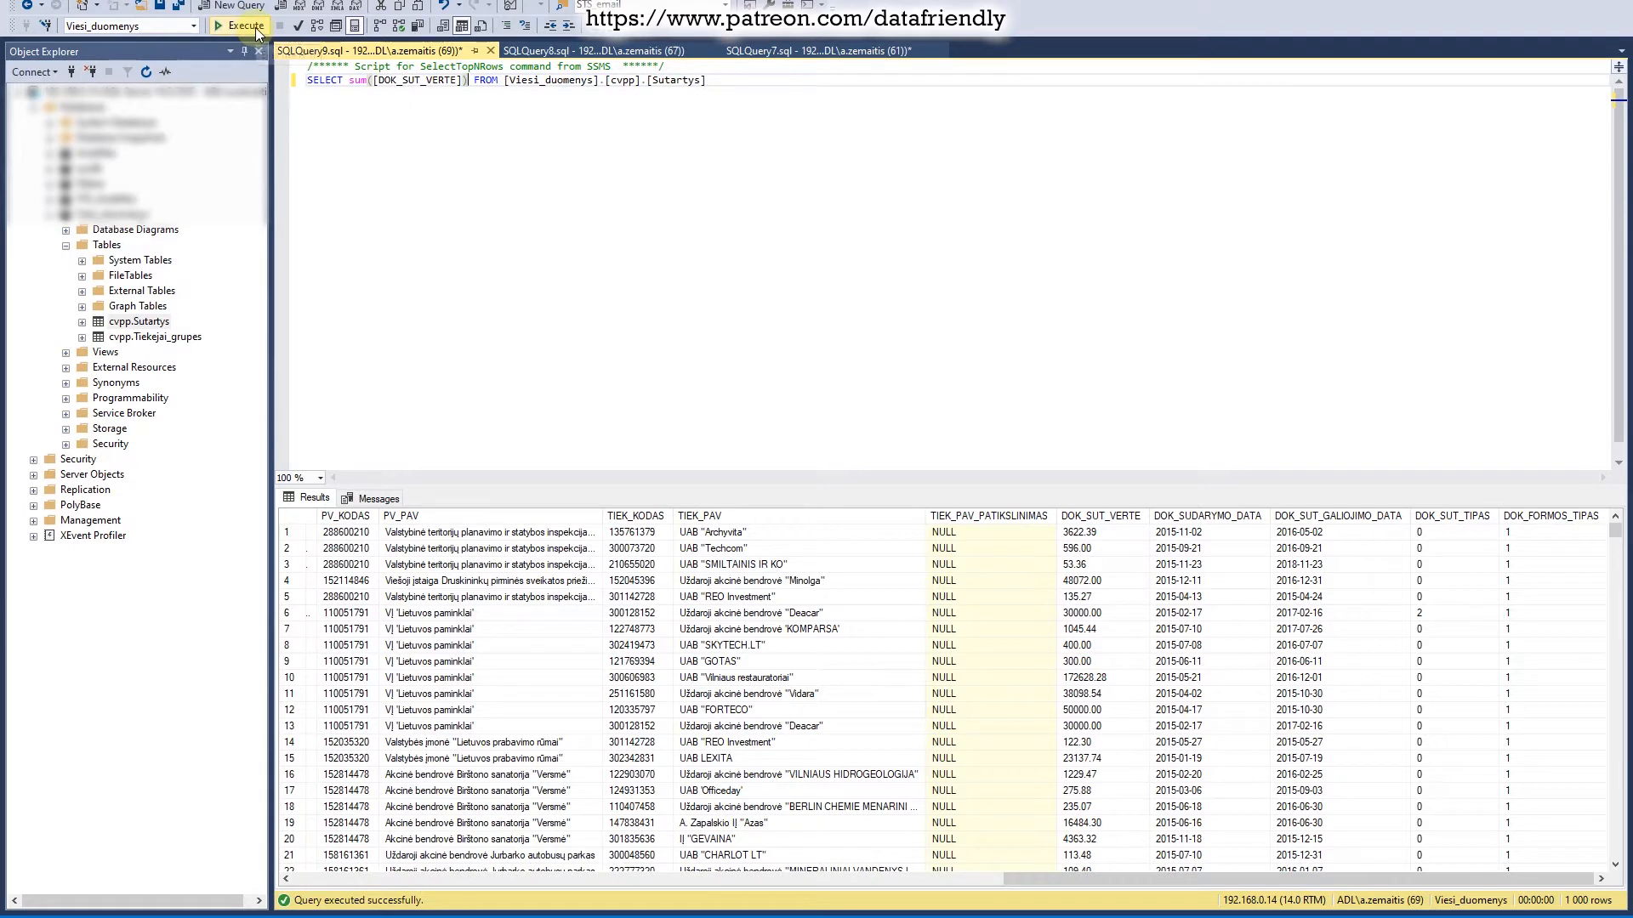
left_click(242, 25)
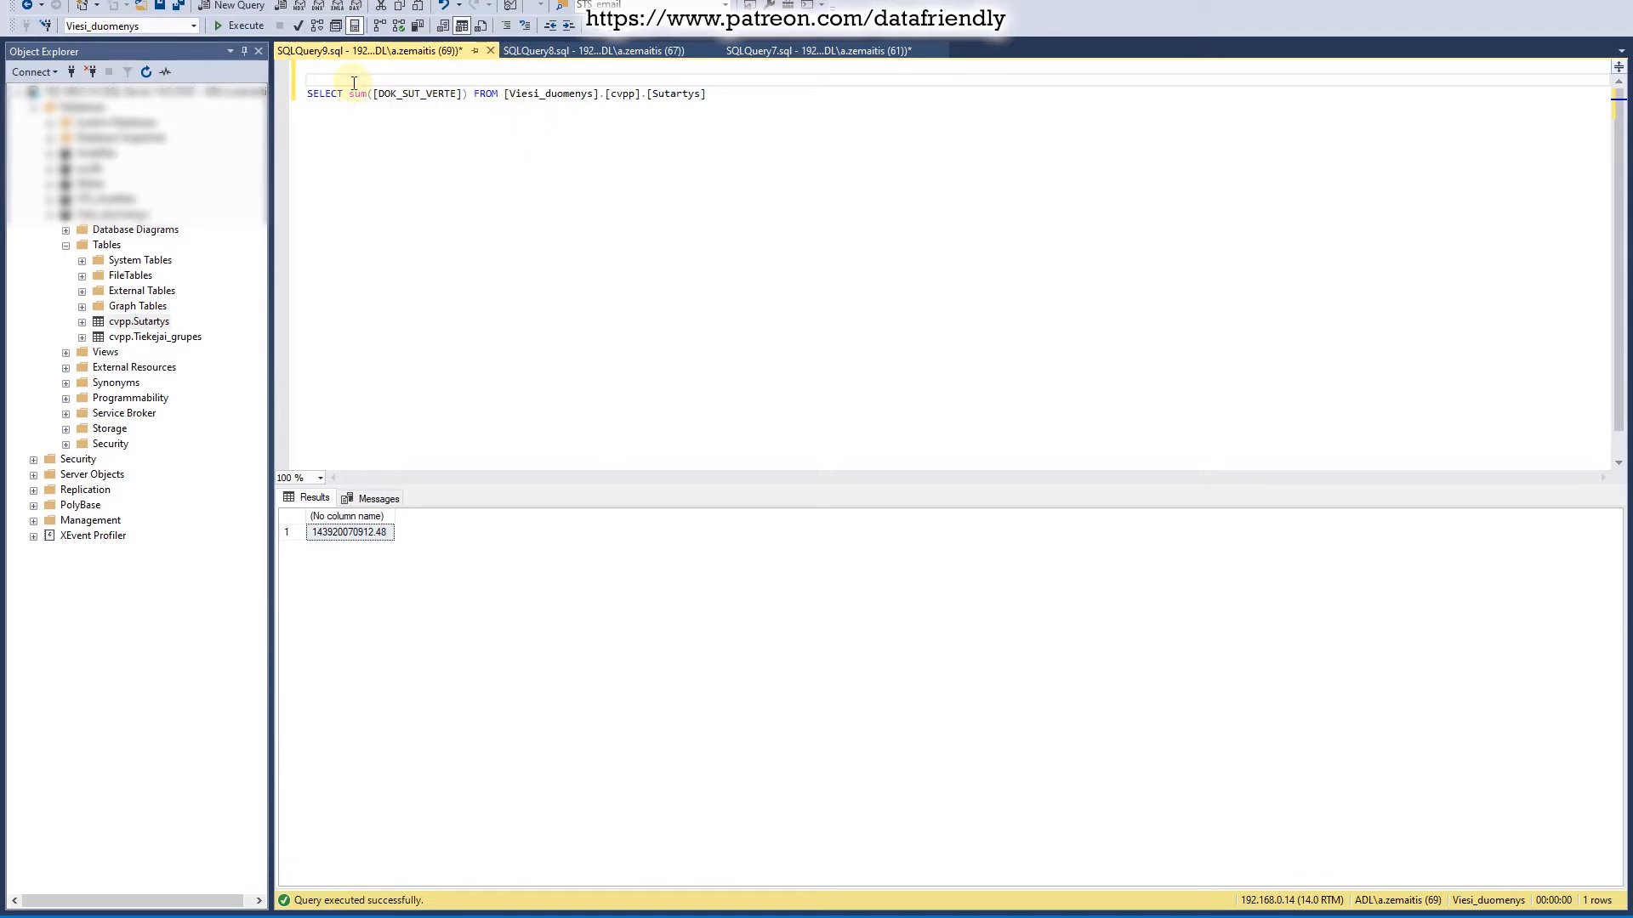
mouse_move(459, 92)
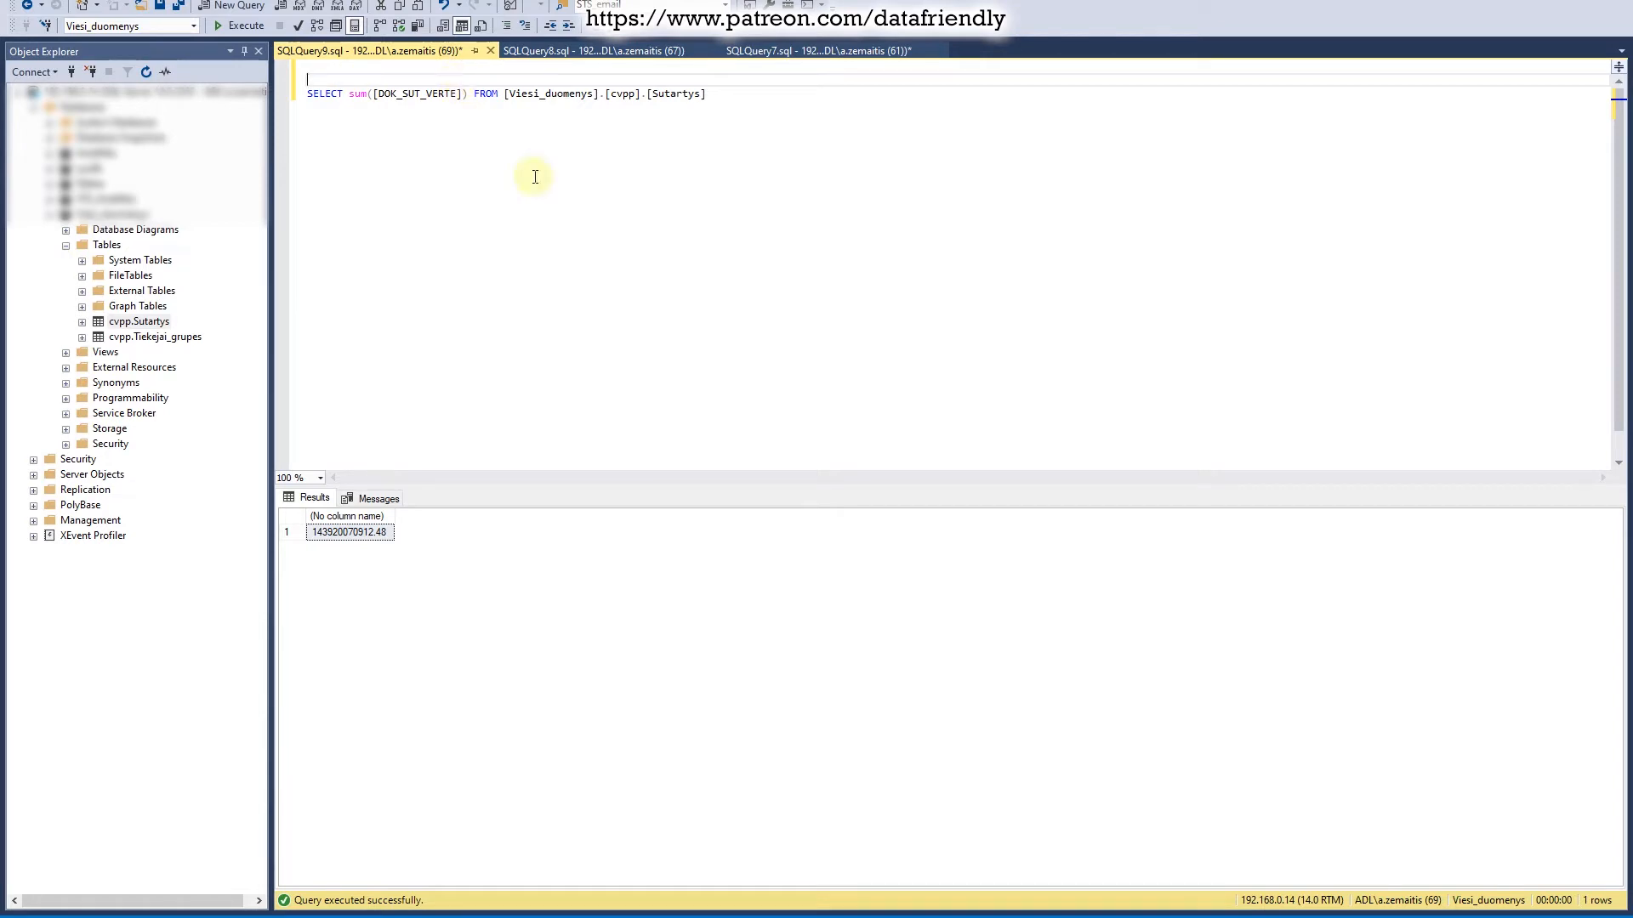
mouse_move(367, 85)
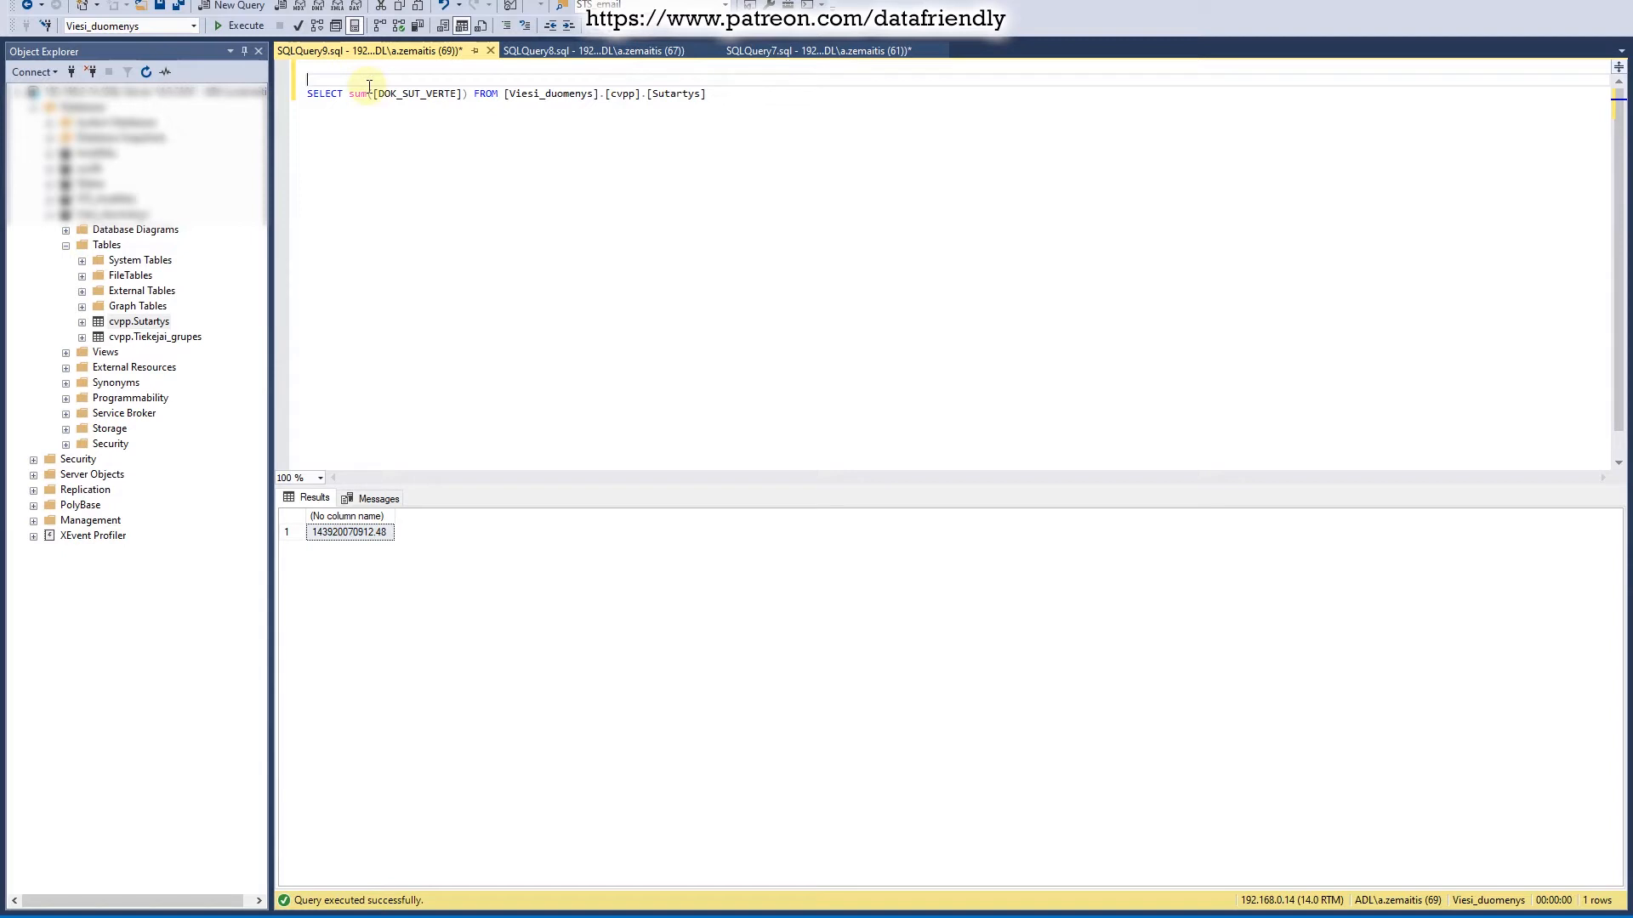
type("DECLARE @prj_null_sts NVARCHAR(MAX) ;")
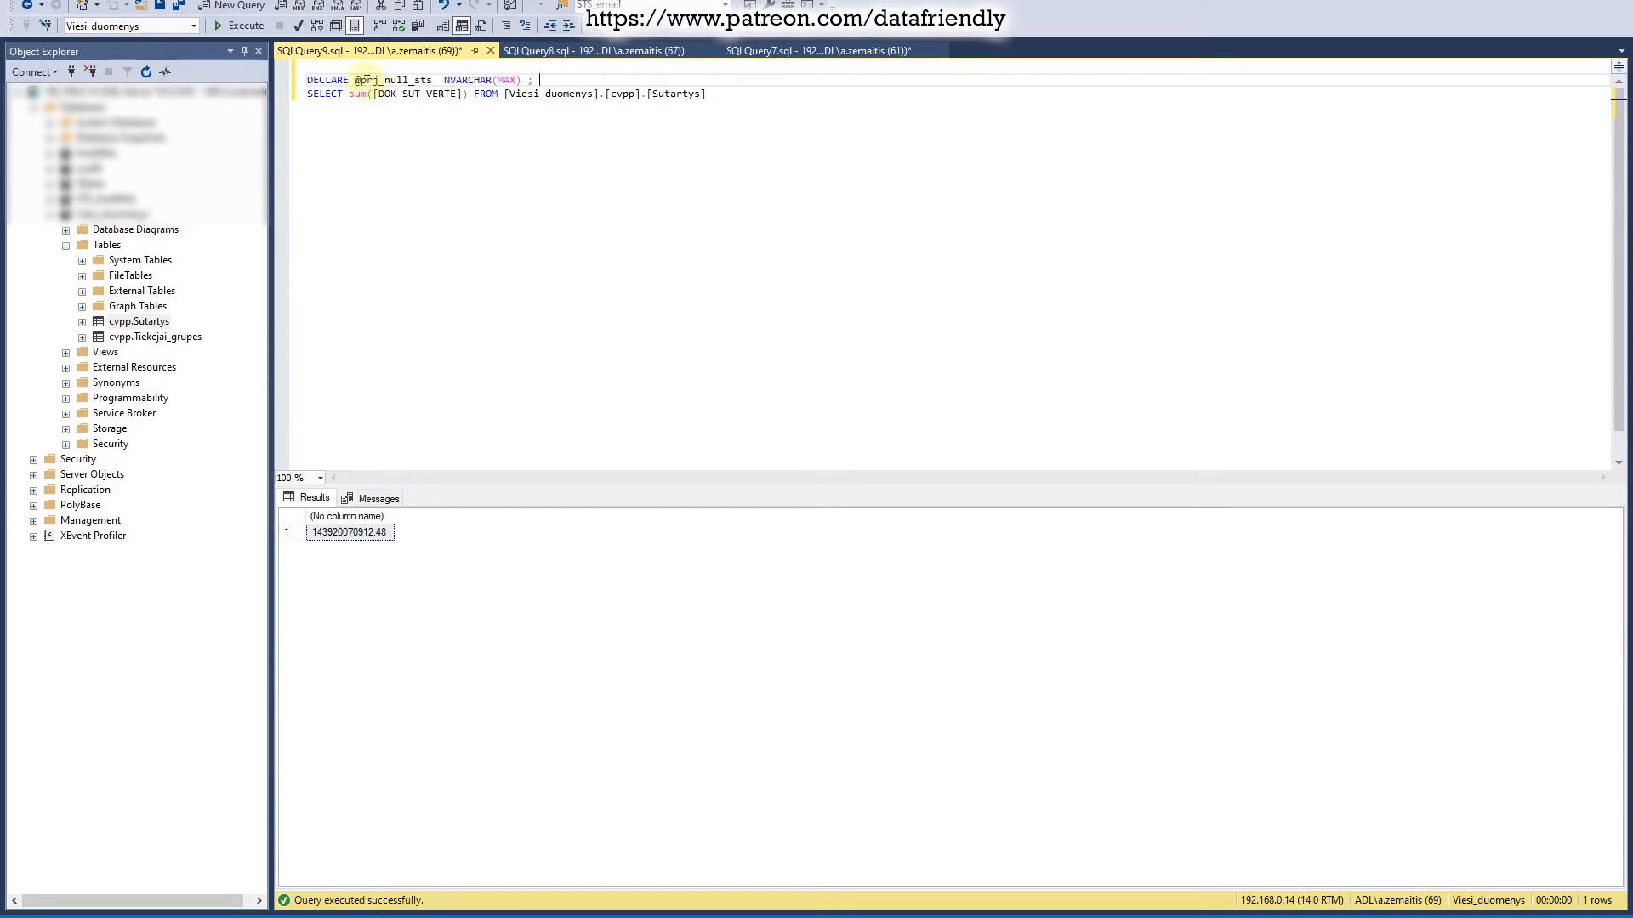
double_click(394, 79)
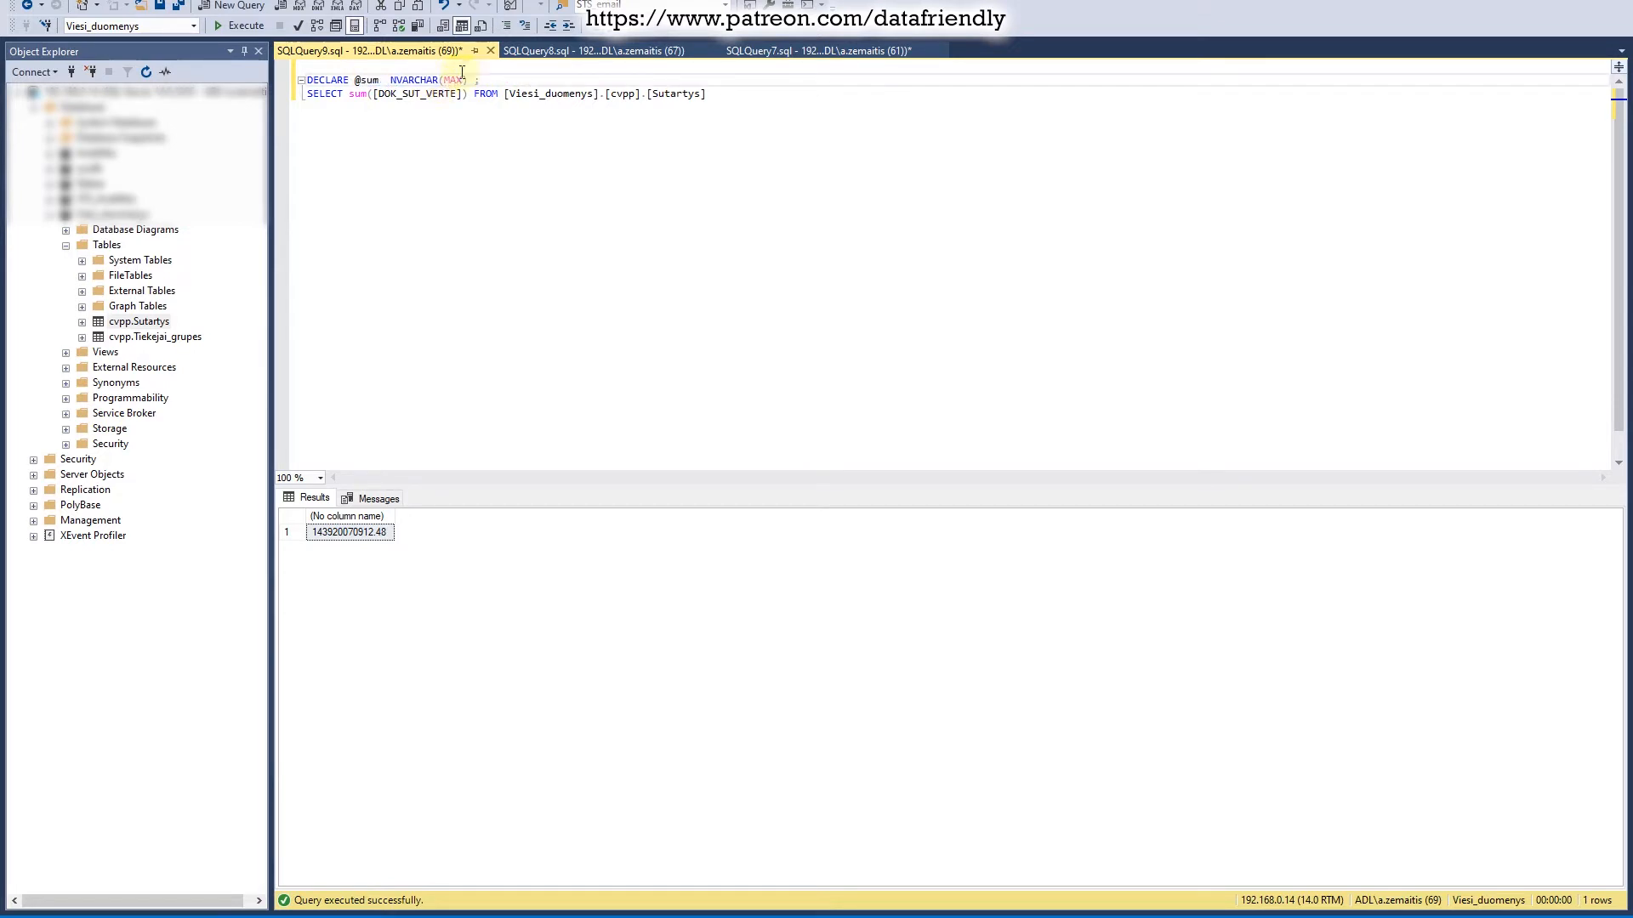
type("_1")
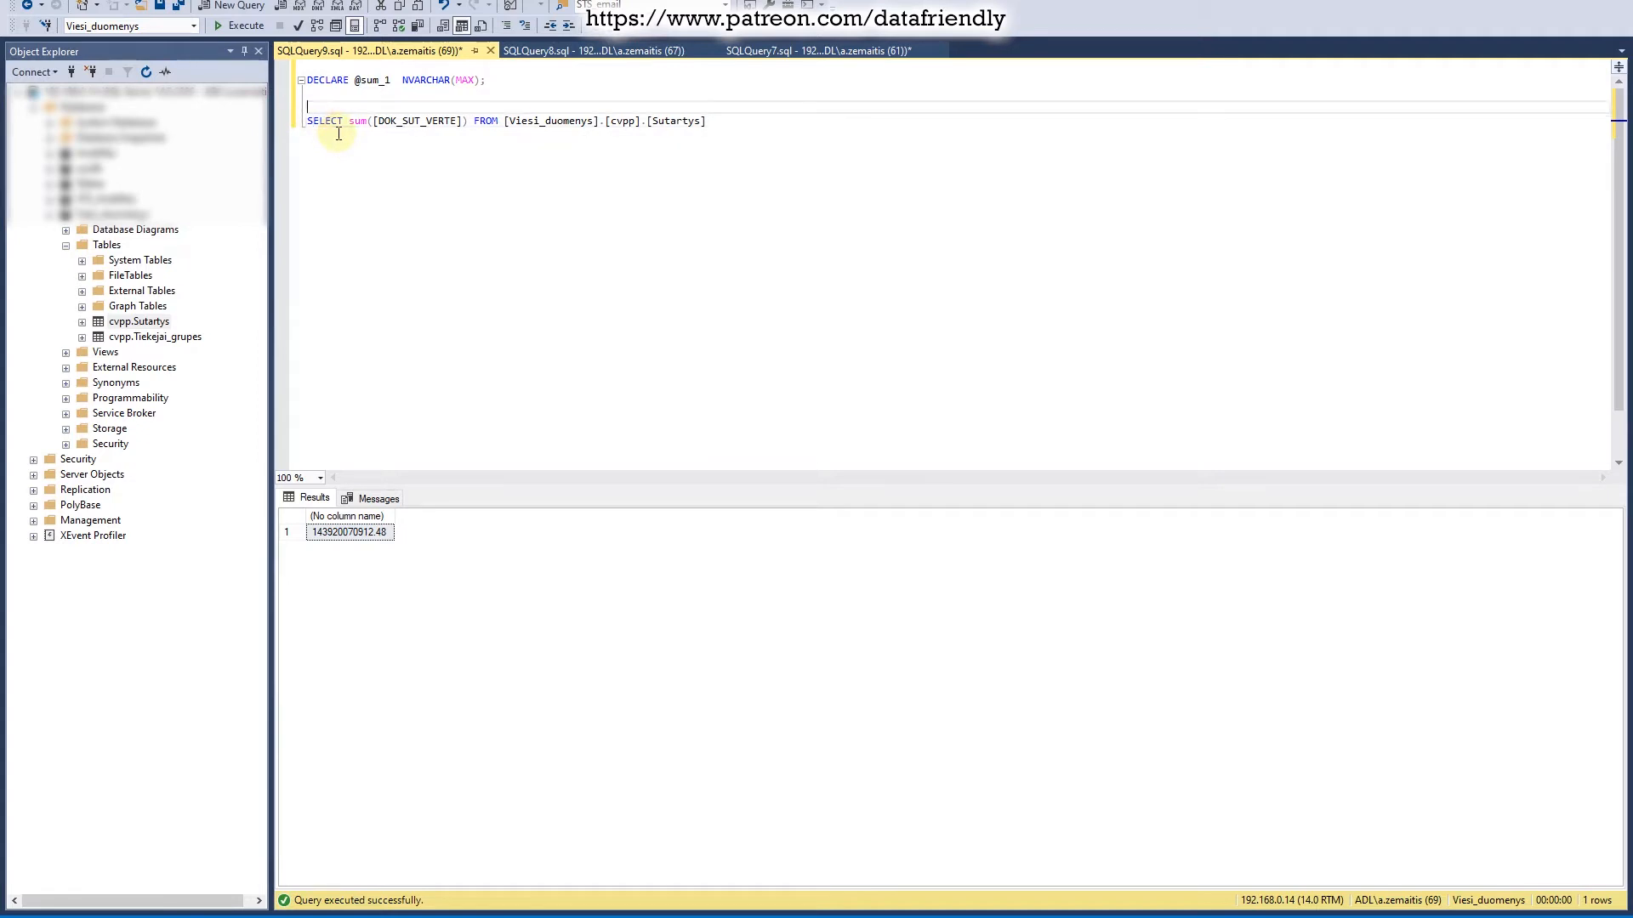
type("Set @sum_1 =CAST(SELECT sum([DOK_SUT_VERTE]) FROM [Viesi_duomenys].[cvpp].[Sutartys]);")
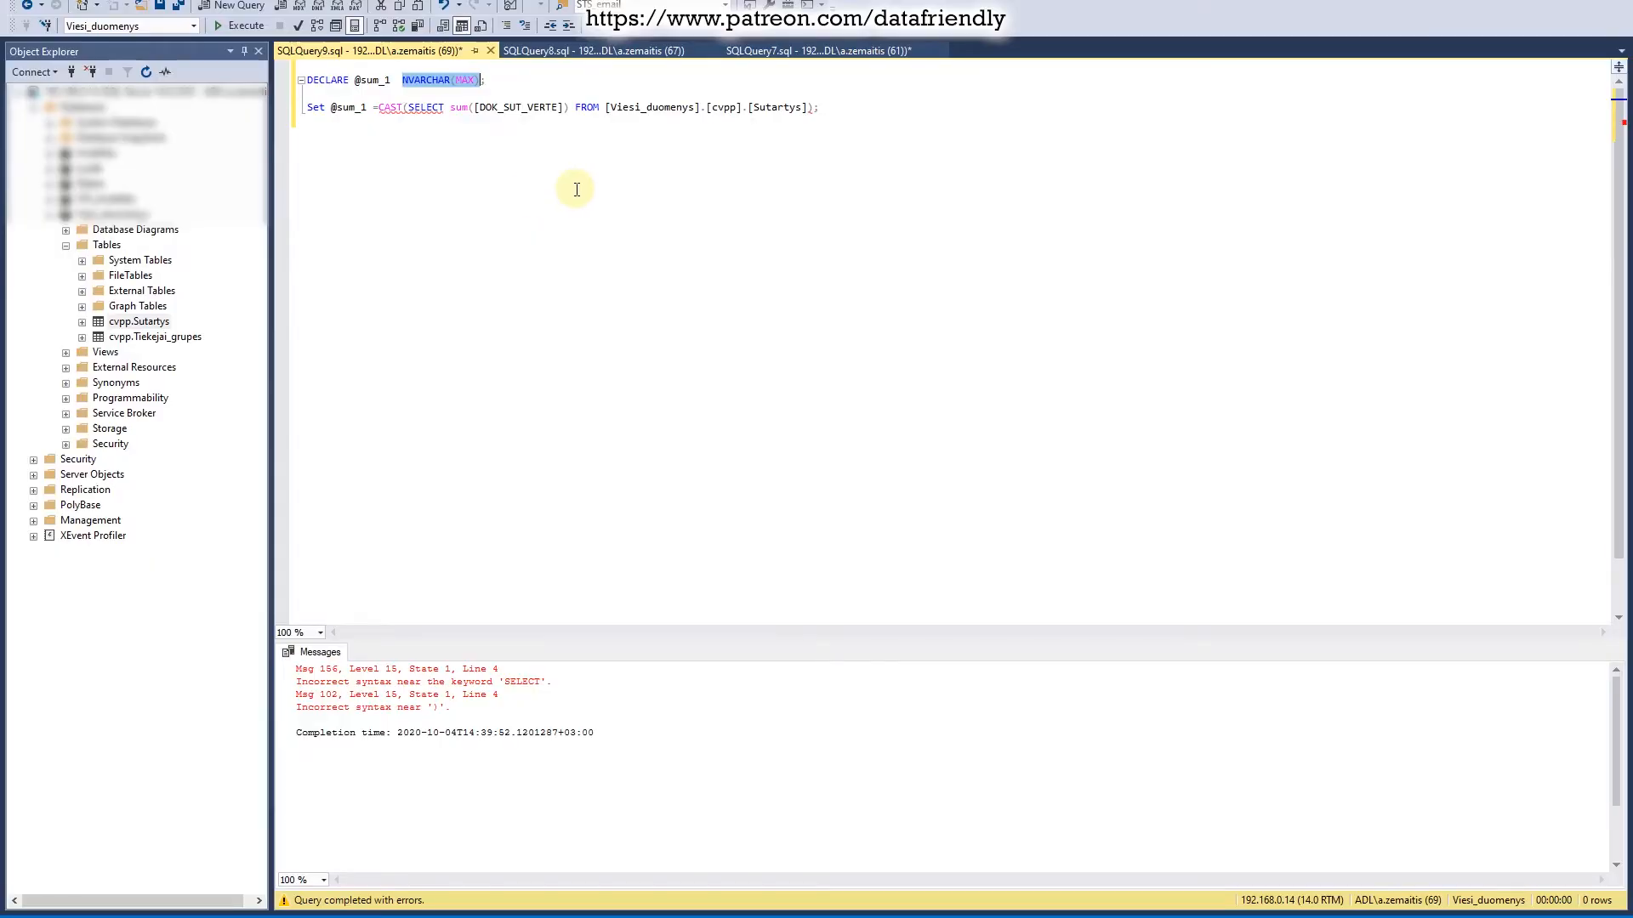
mouse_move(815, 107)
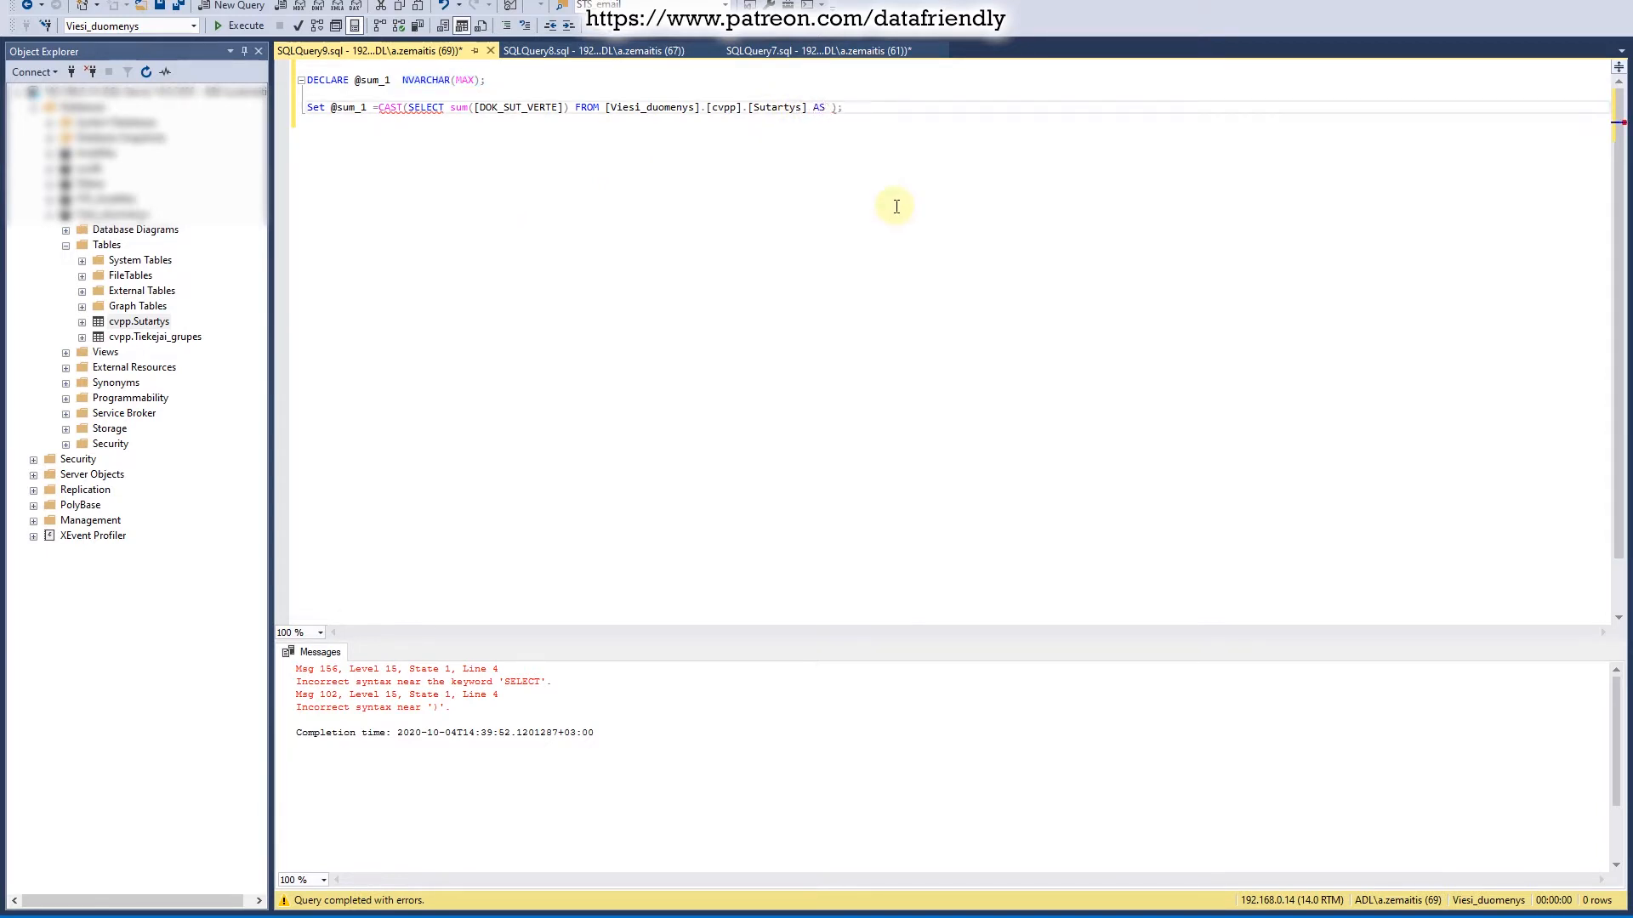
type("NVARCHAR(MAX)")
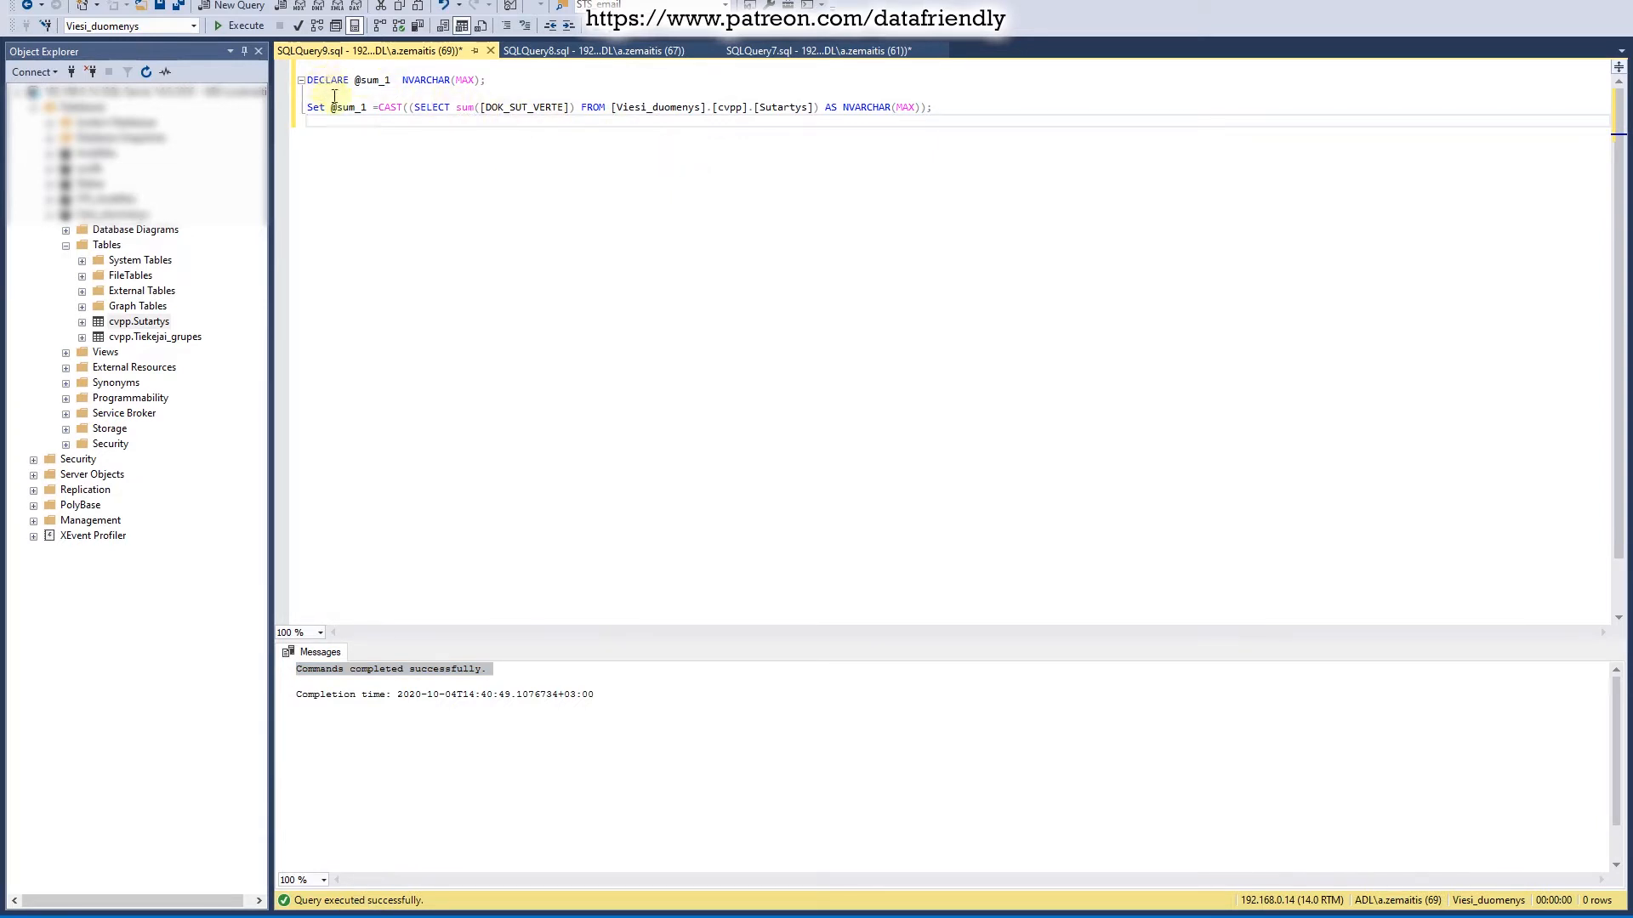
mouse_move(432, 122)
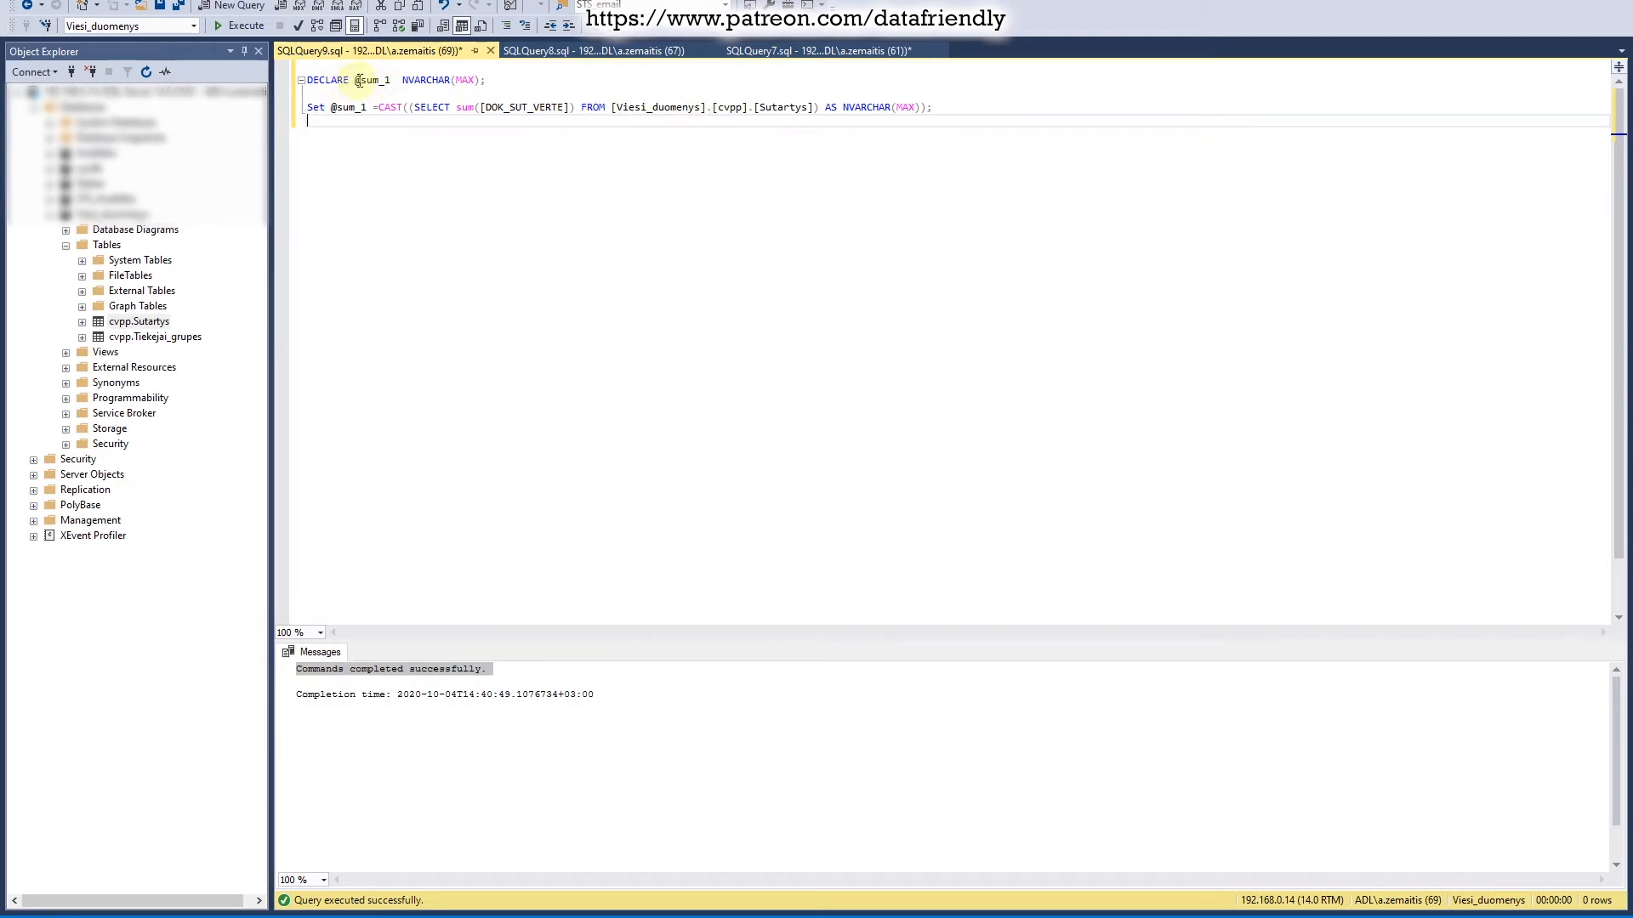
double_click(370, 79)
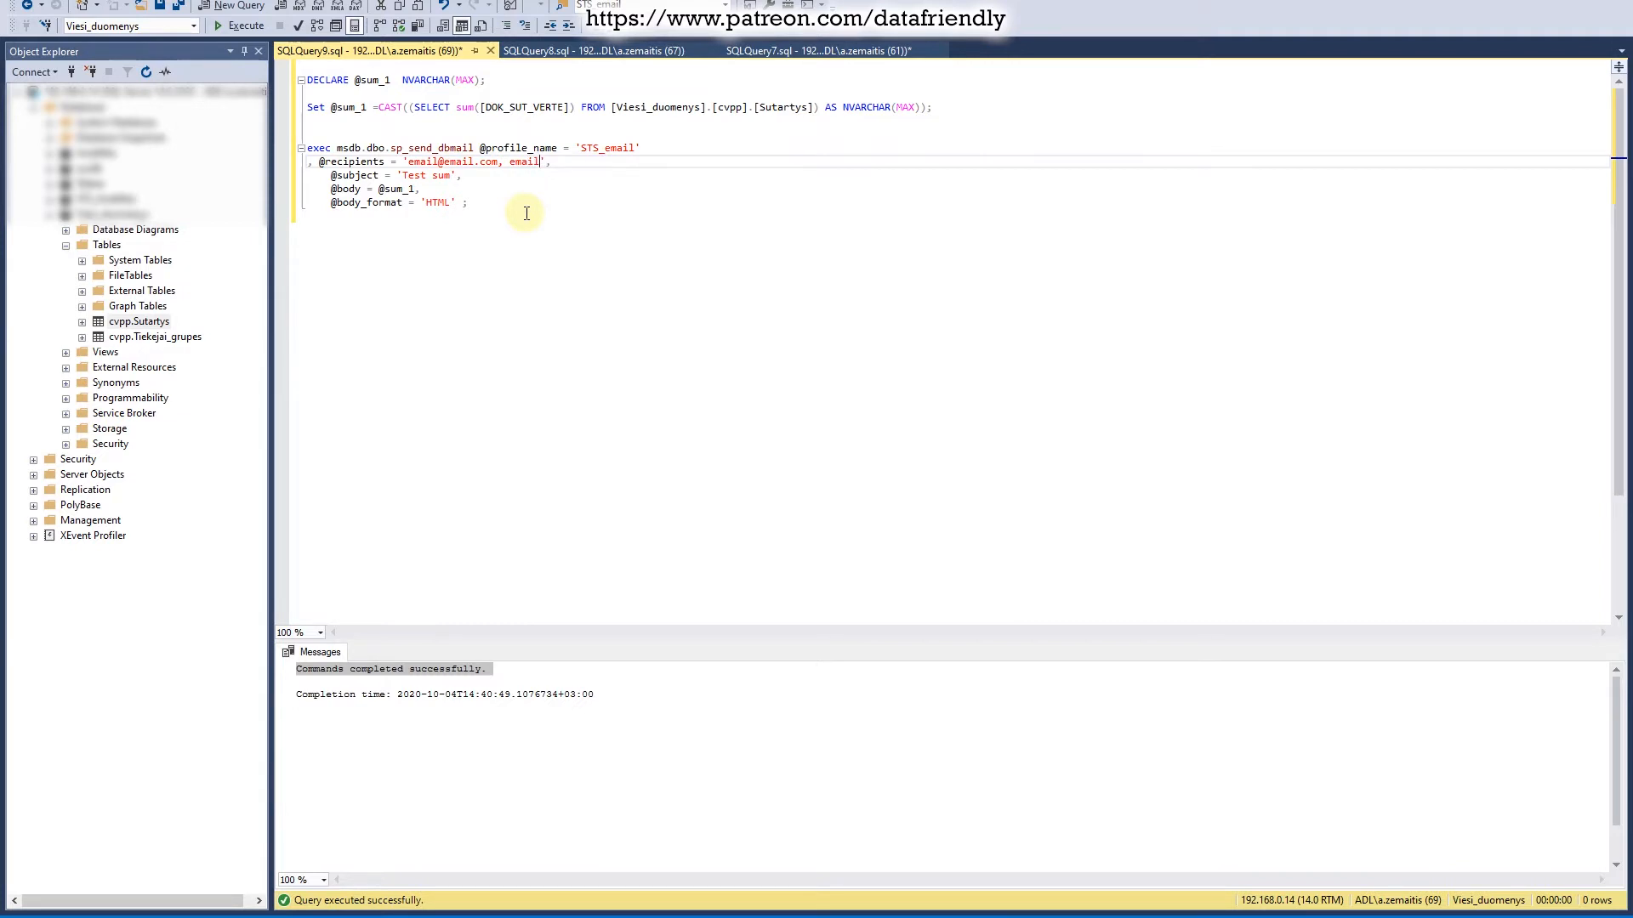
type("@email2.com")
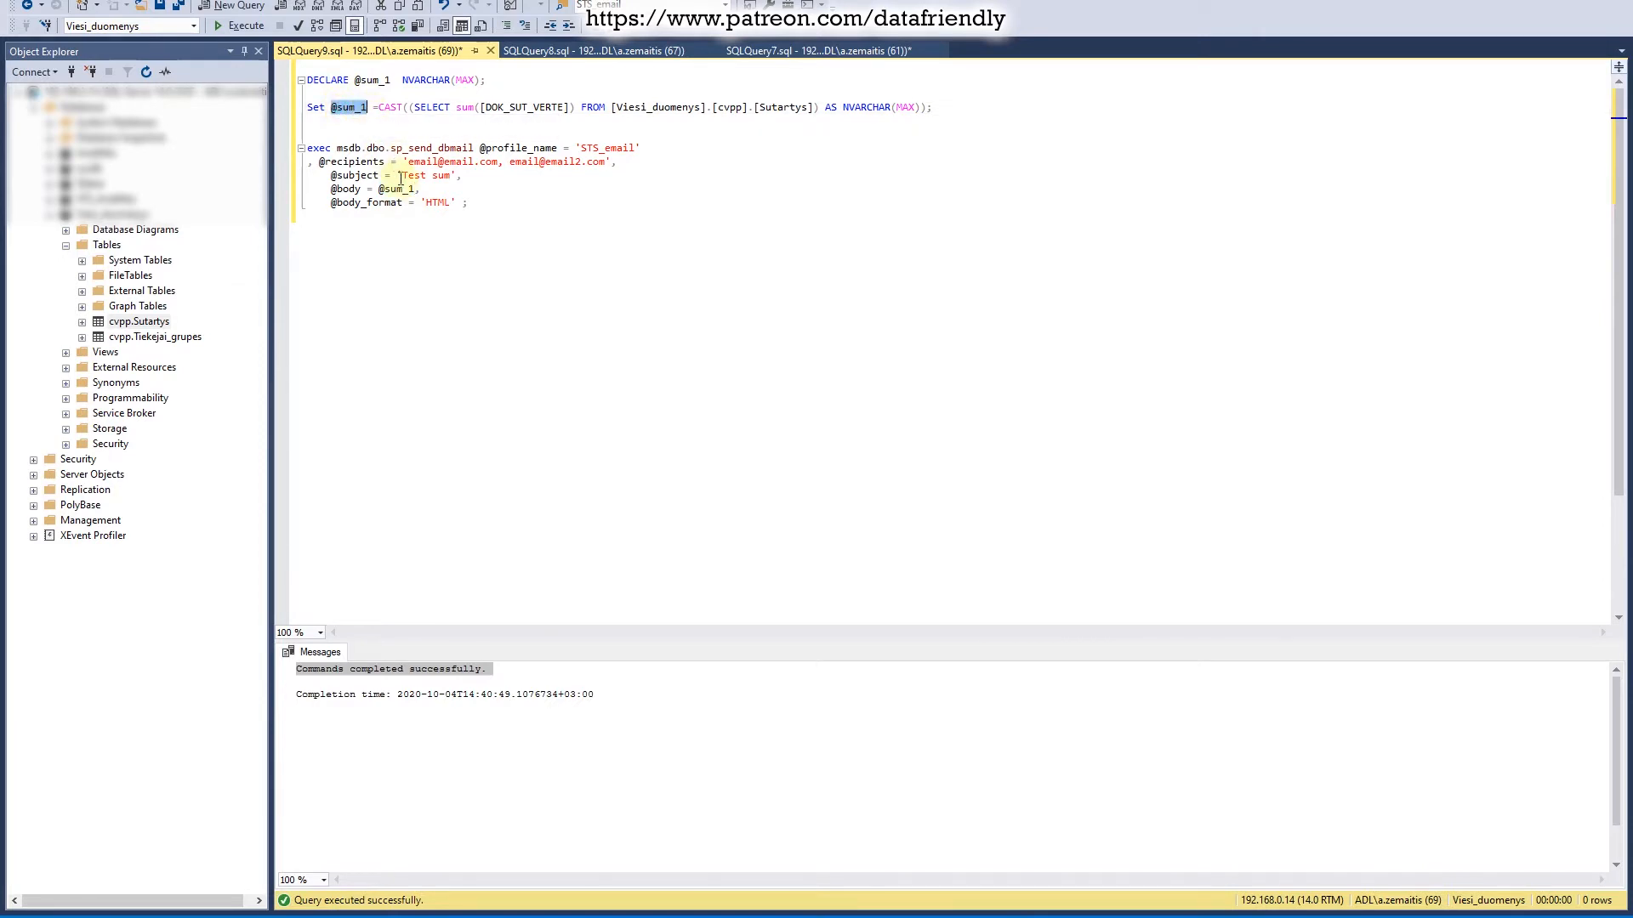
left_click(429, 203)
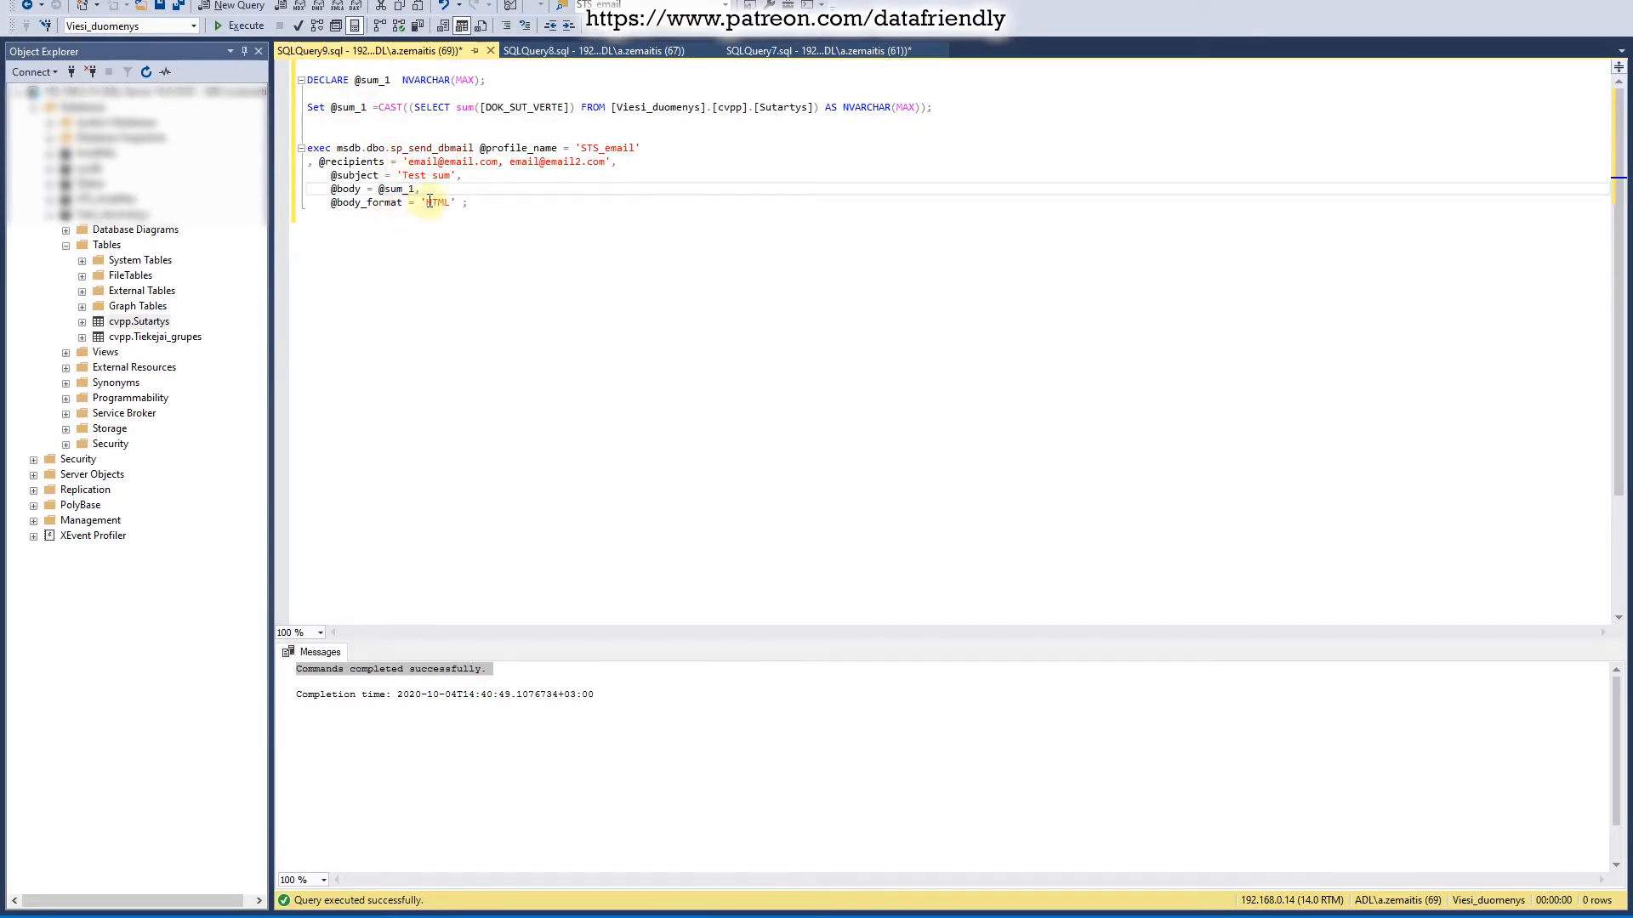
double_click(435, 203)
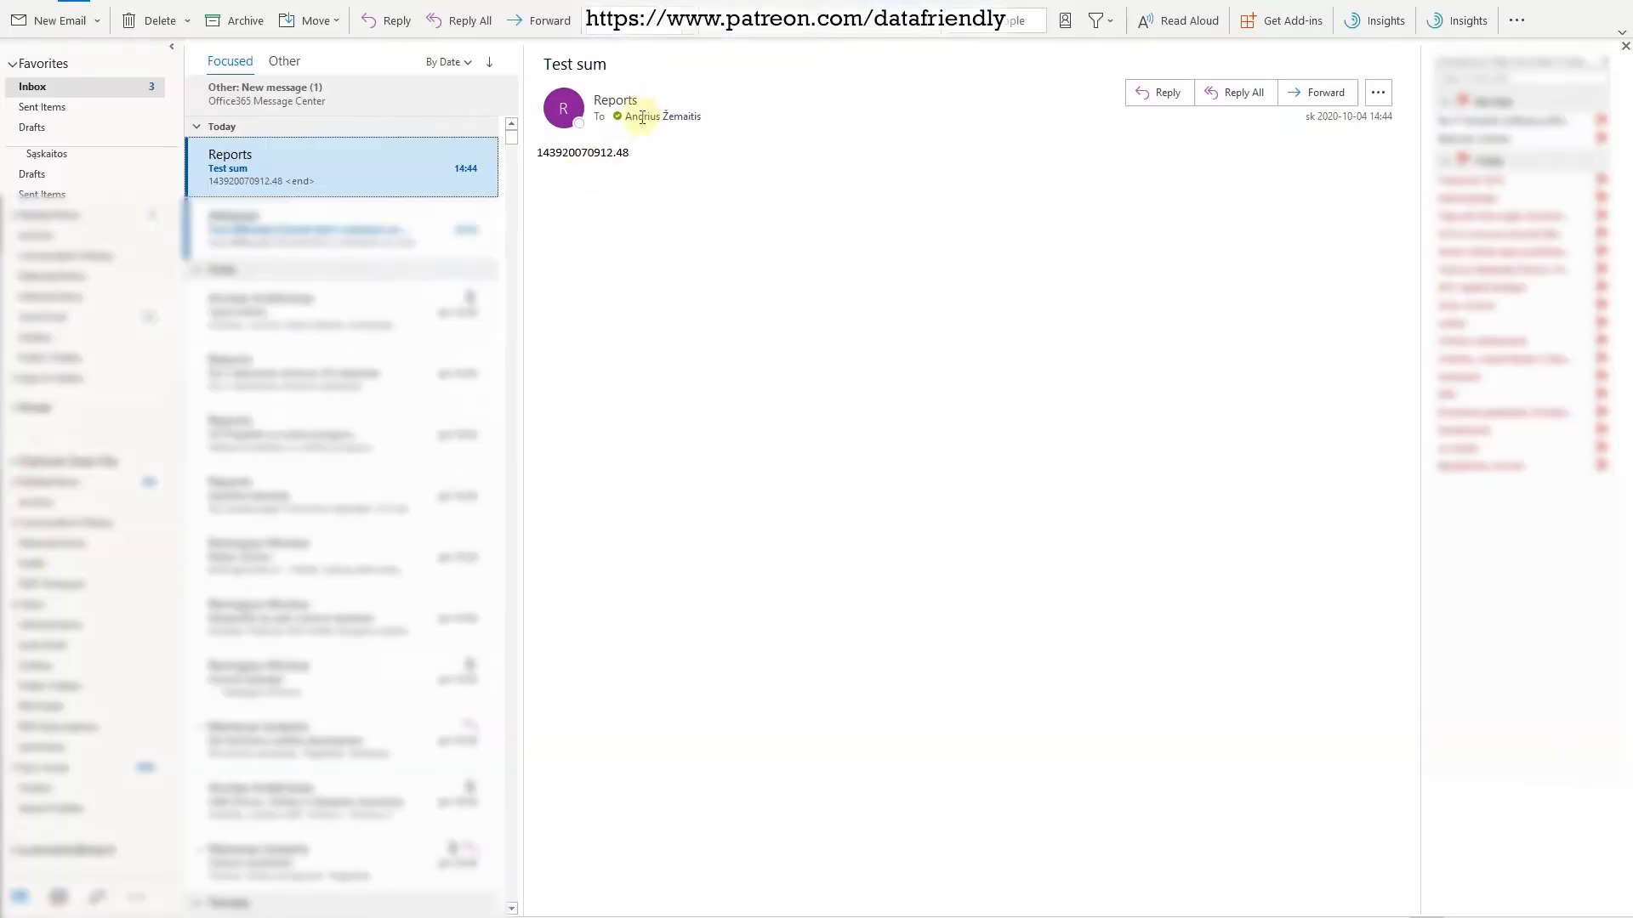
mouse_move(620, 205)
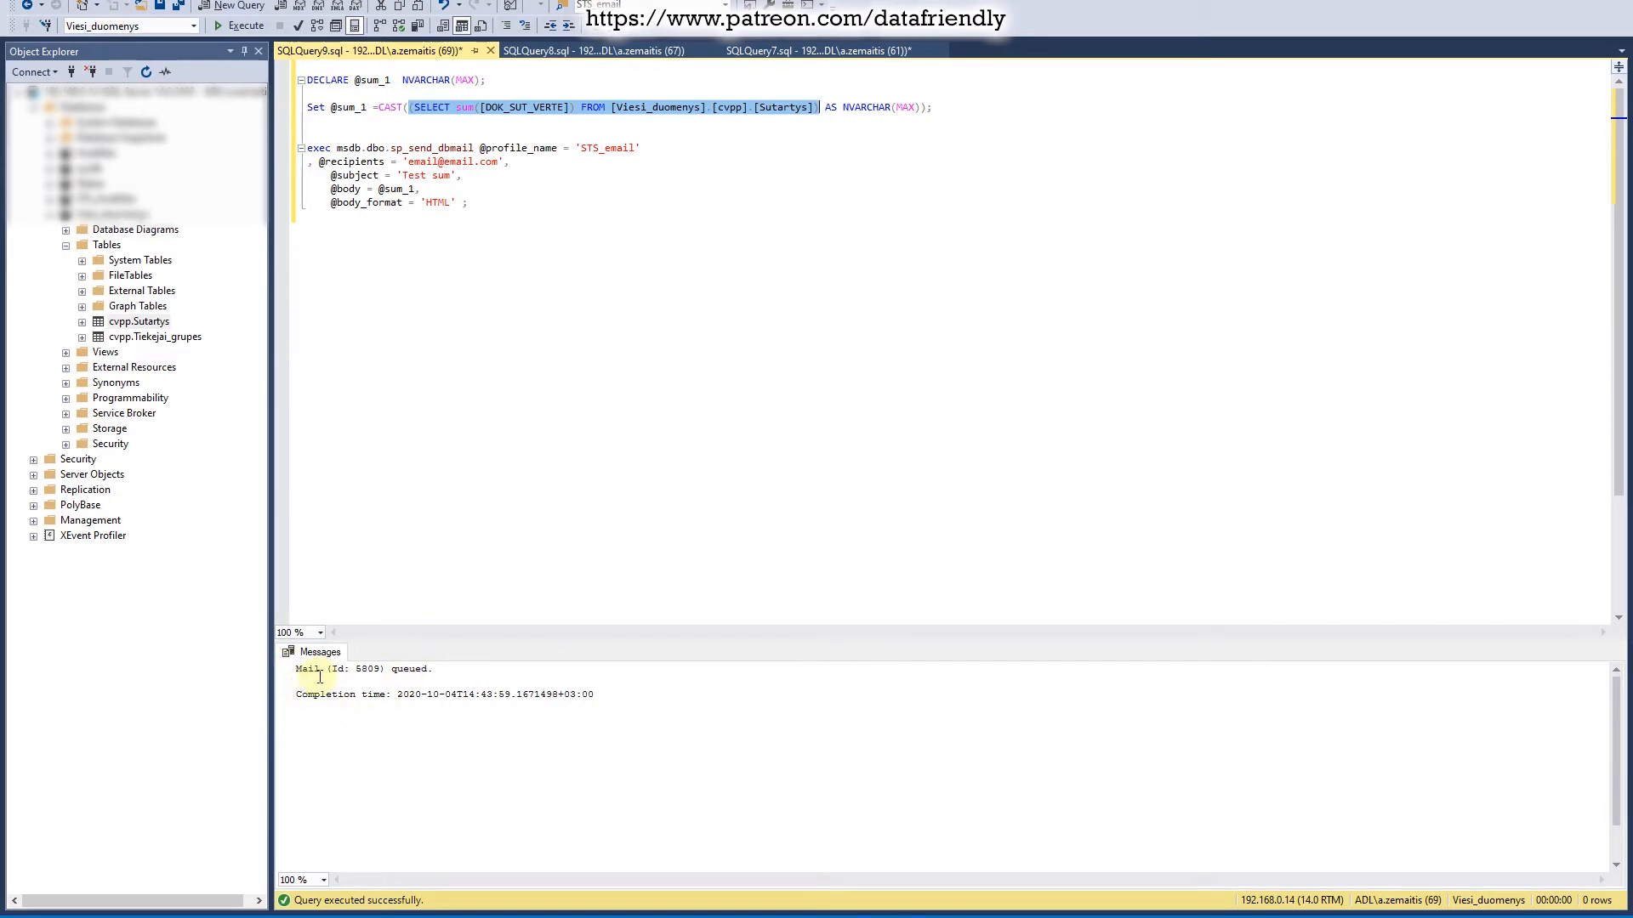
mouse_move(363, 704)
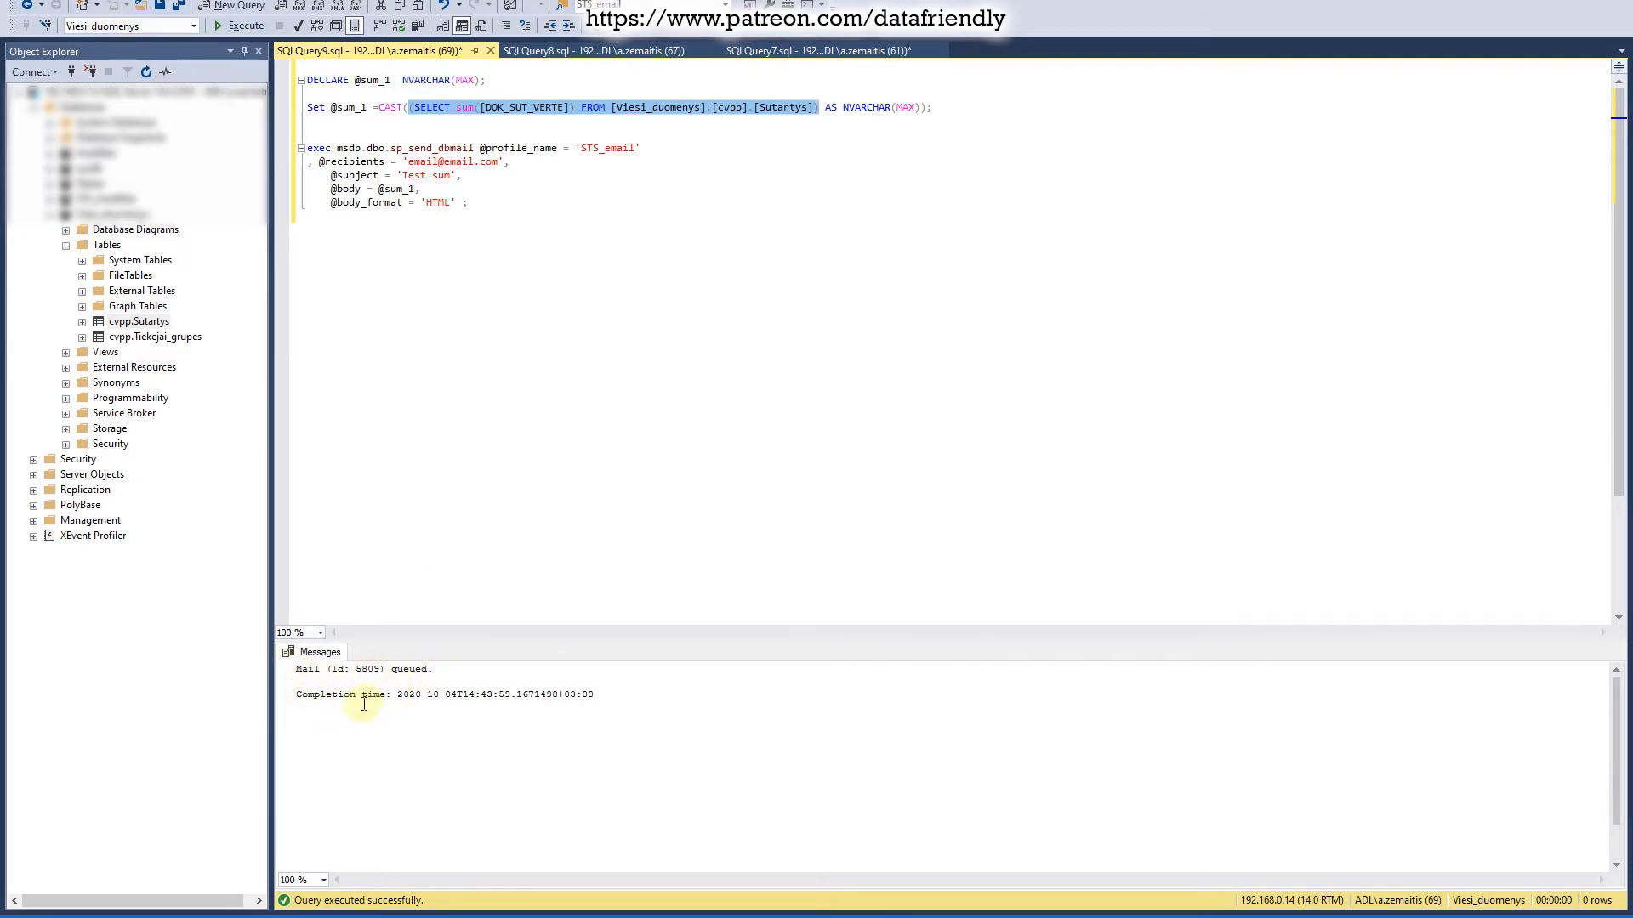
mouse_move(547, 509)
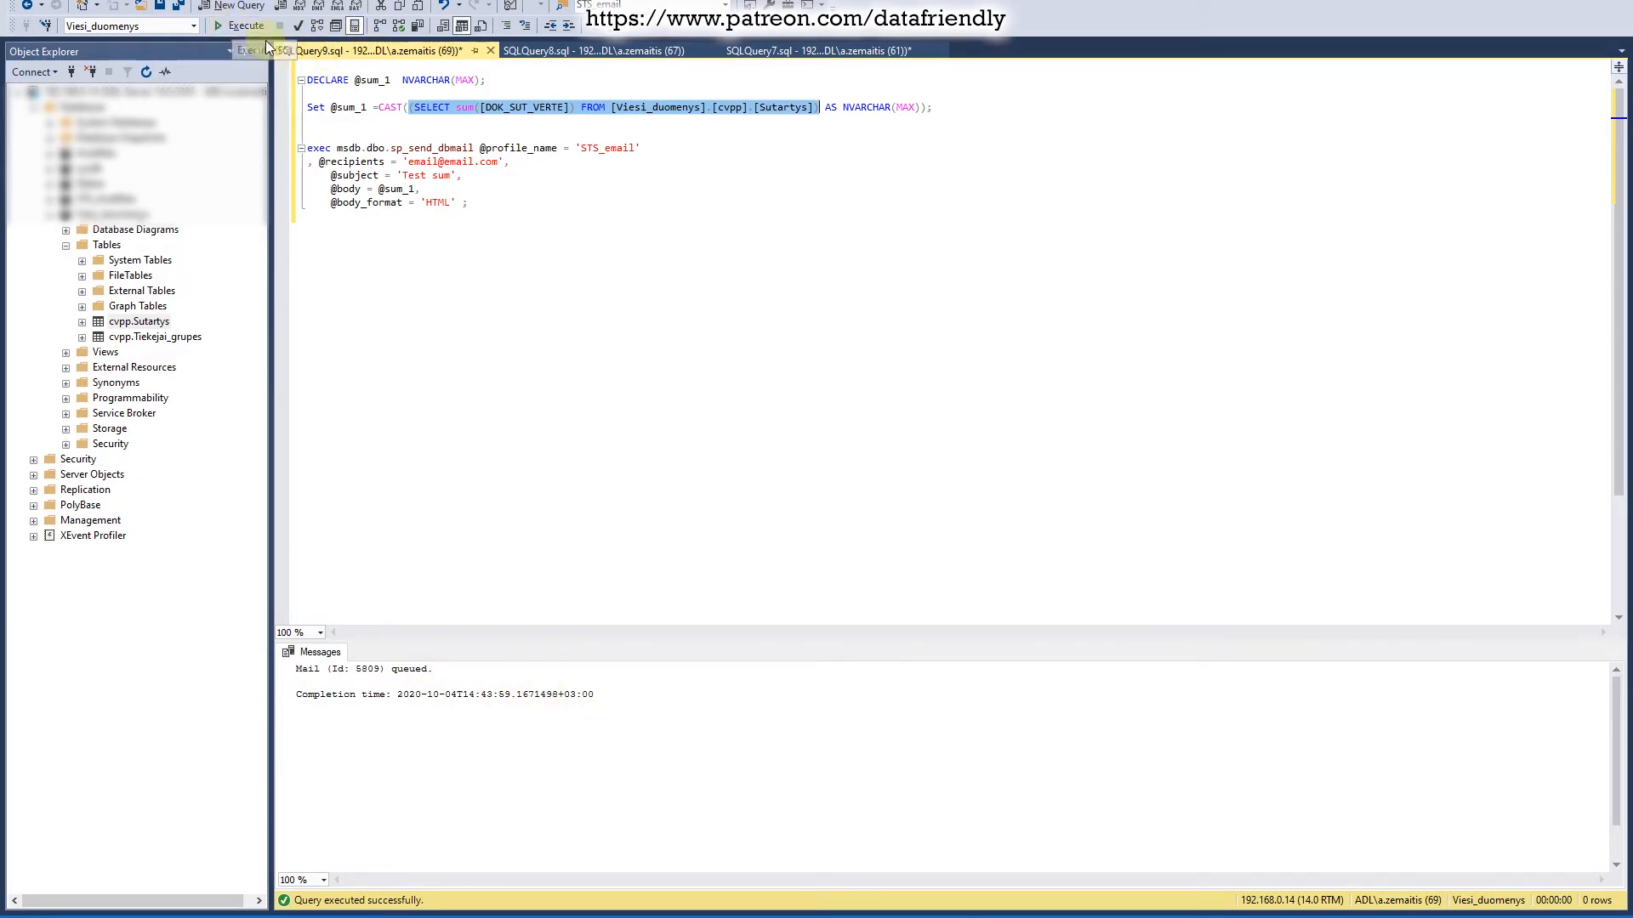
Execute just the highlighted SELECT sum([DOK_SUT_VERTE]) subquery inside CAST
left_click(244, 25)
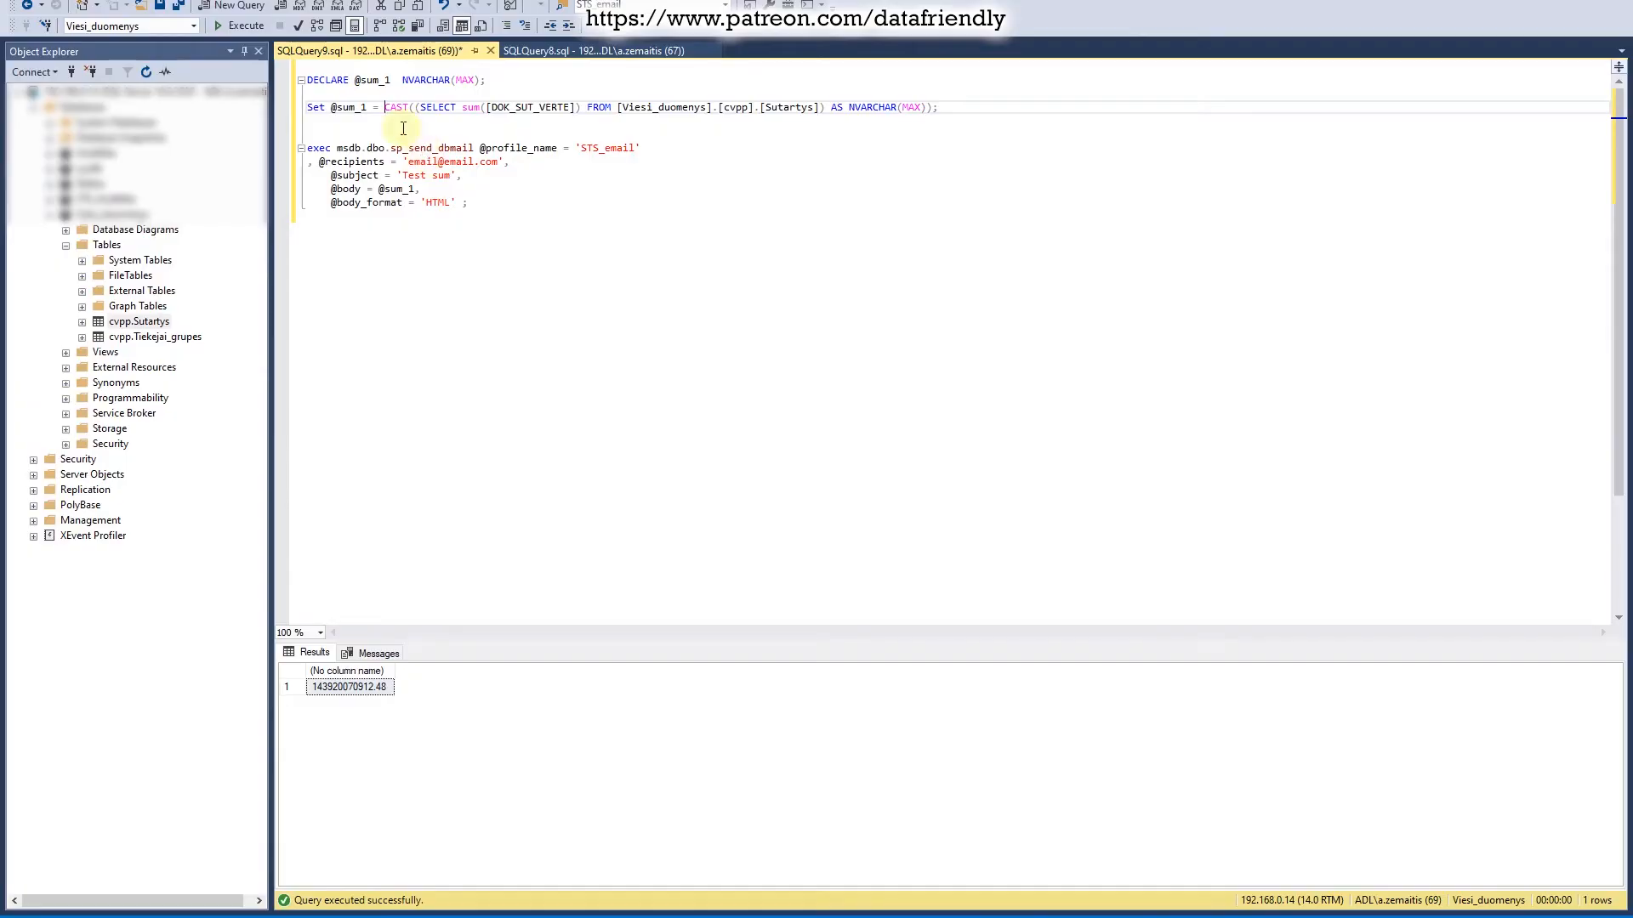
mouse_move(397, 107)
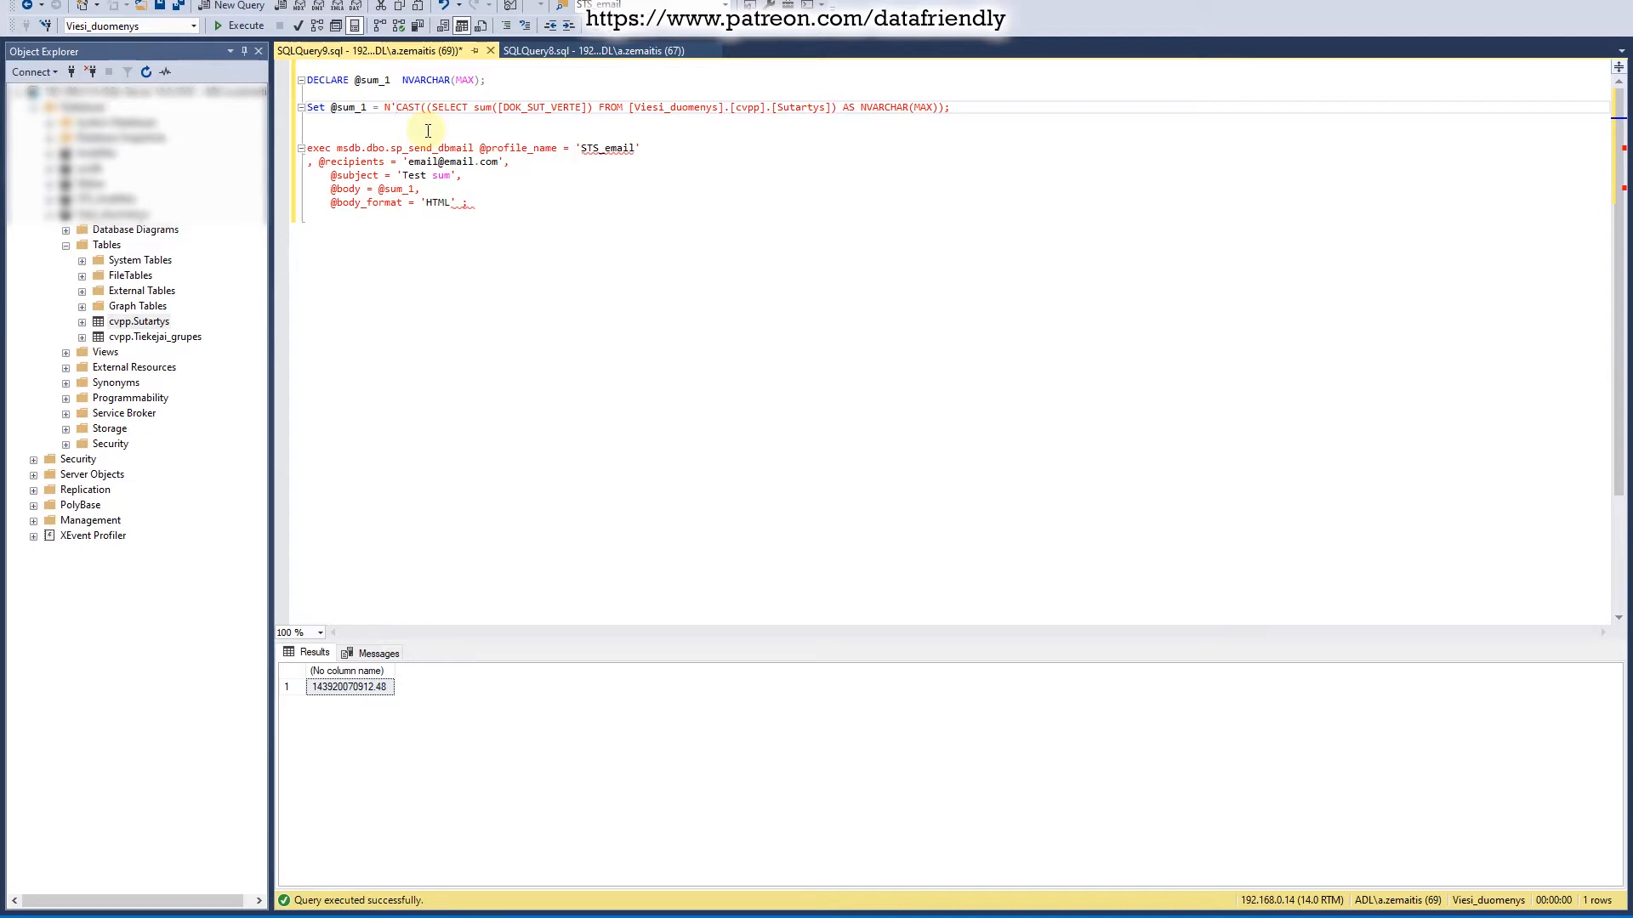
Insert N'Sample text here. Very imoprtant data: ' + before CAST in the Set line
type("Sample text here. Very imoprtant data: ' +")
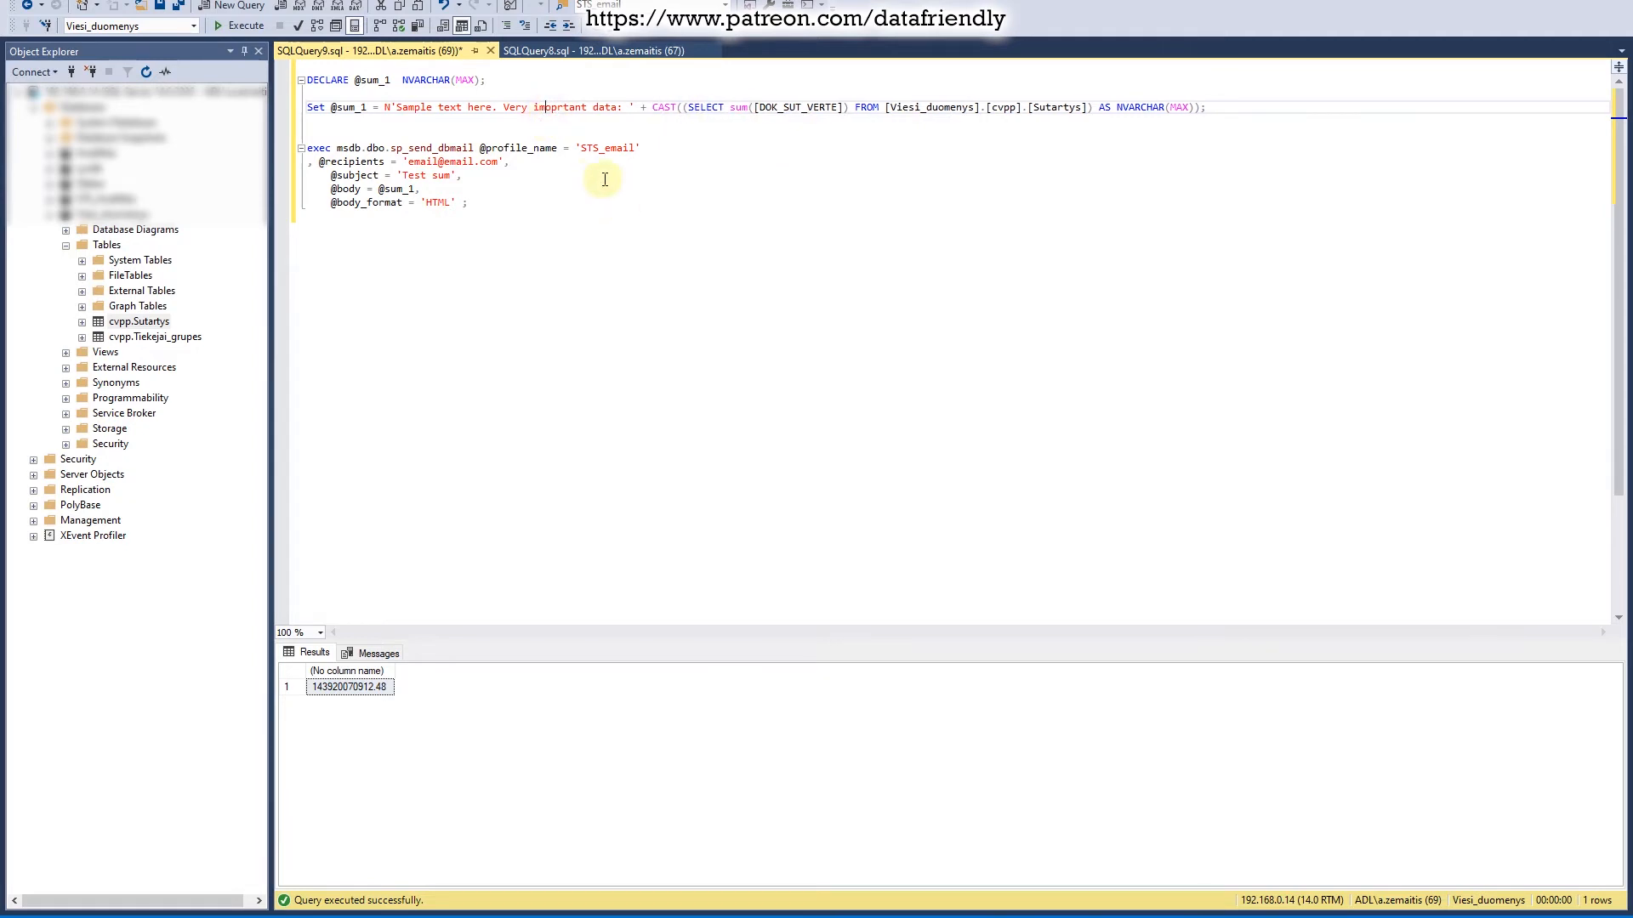
mouse_move(602, 121)
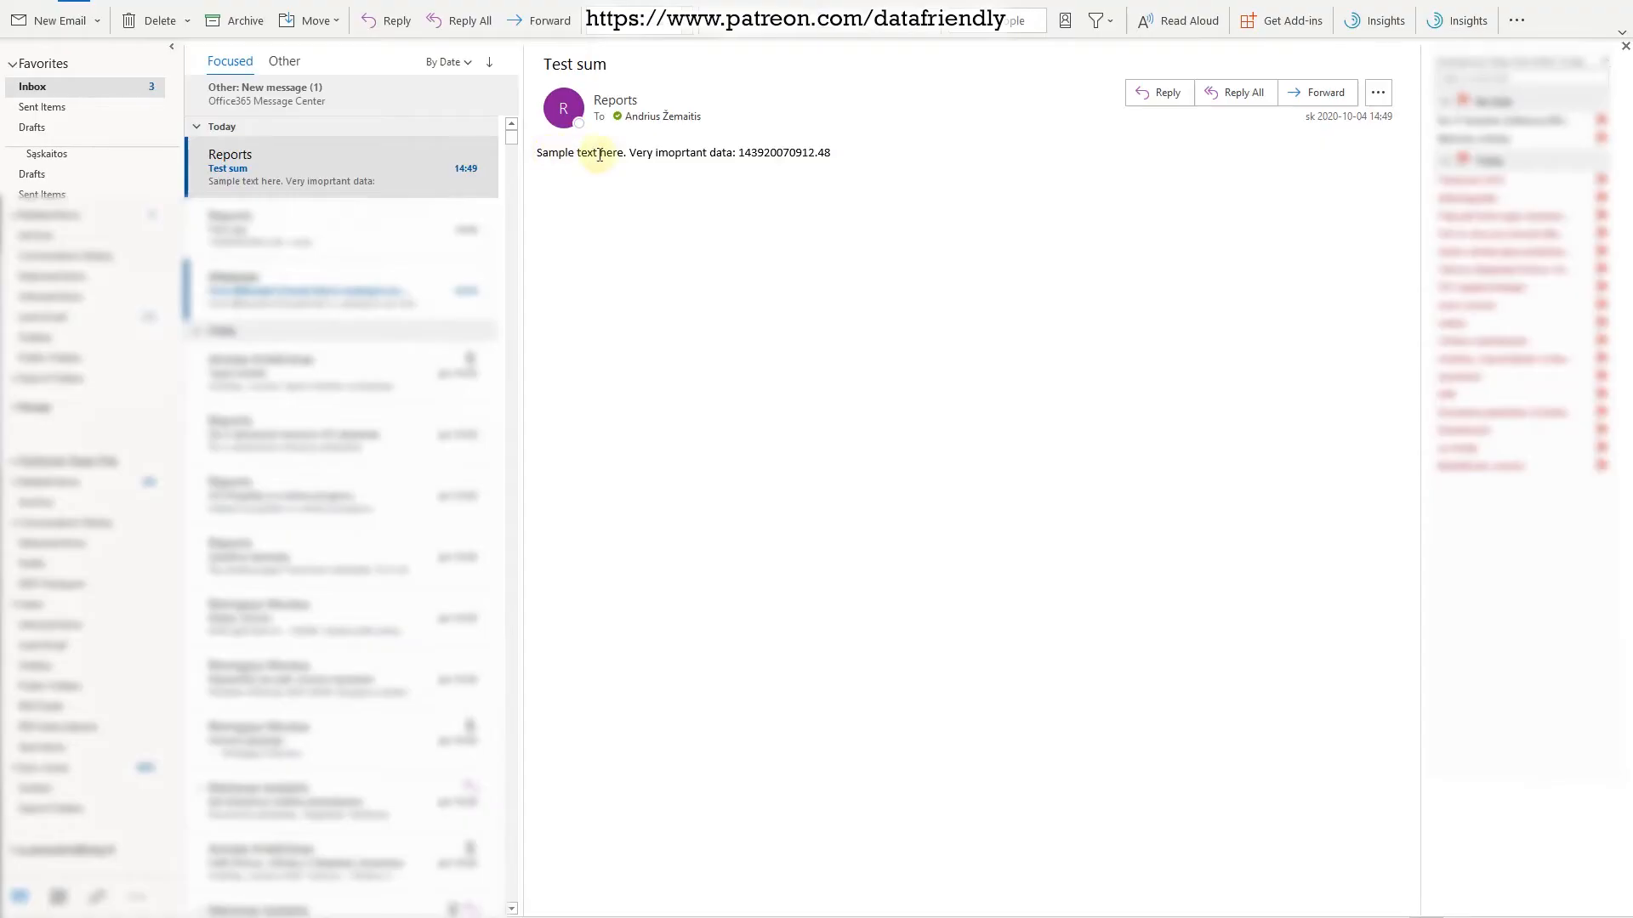
mouse_move(761, 153)
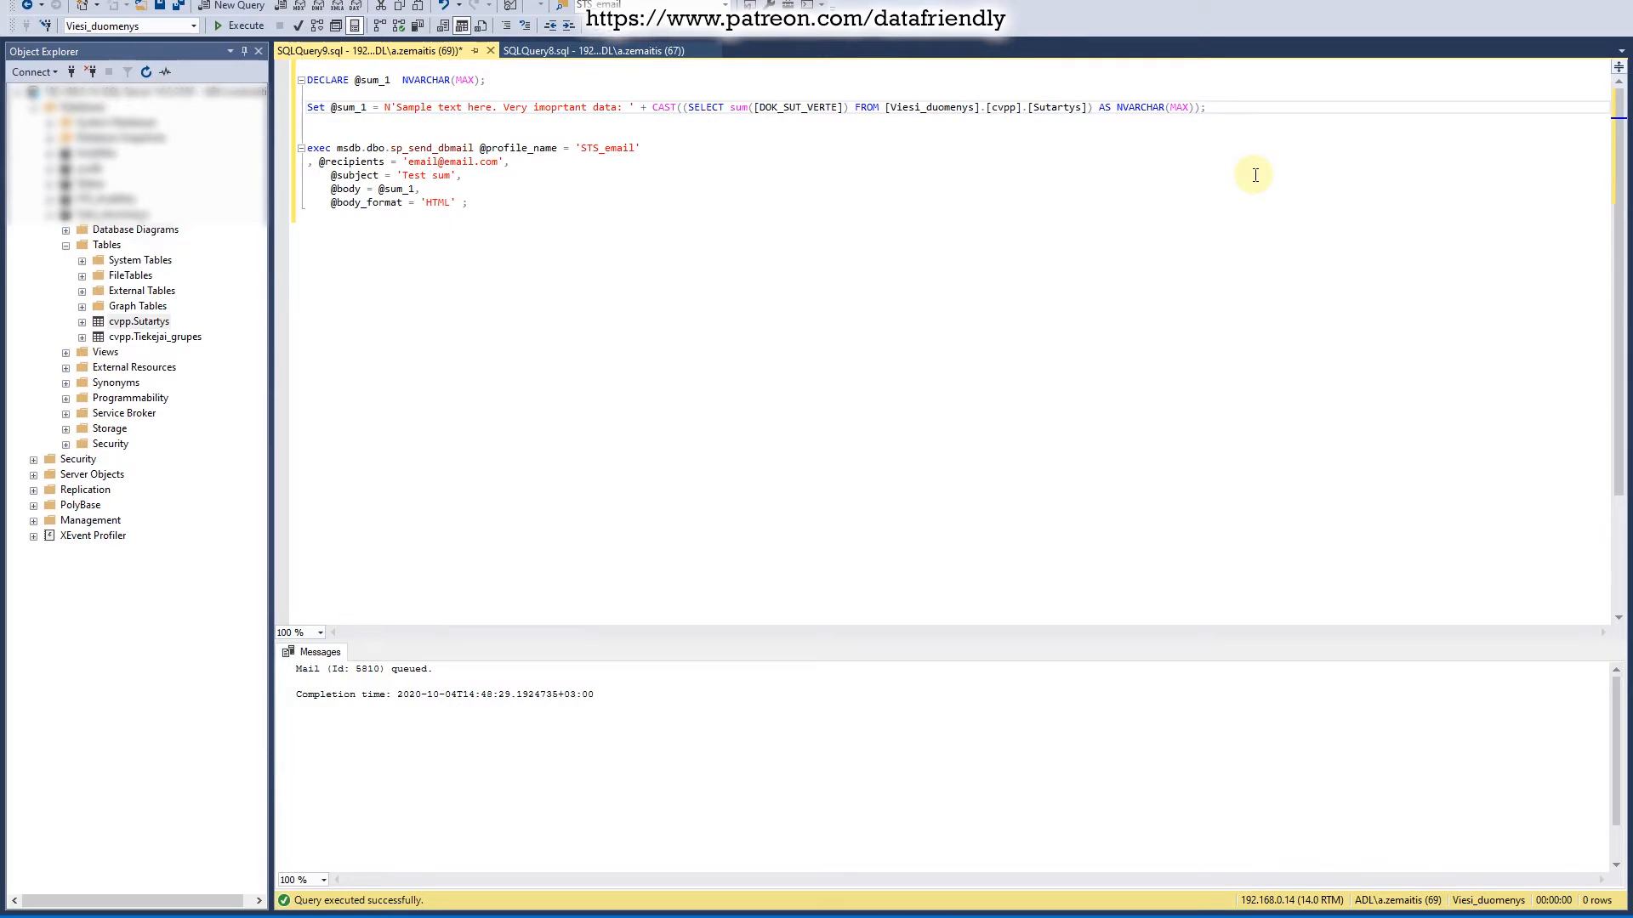
Run Select Top 1000 Rows on cvpp.Tiekejai_grupes from Object Explorer
right_click(154, 337)
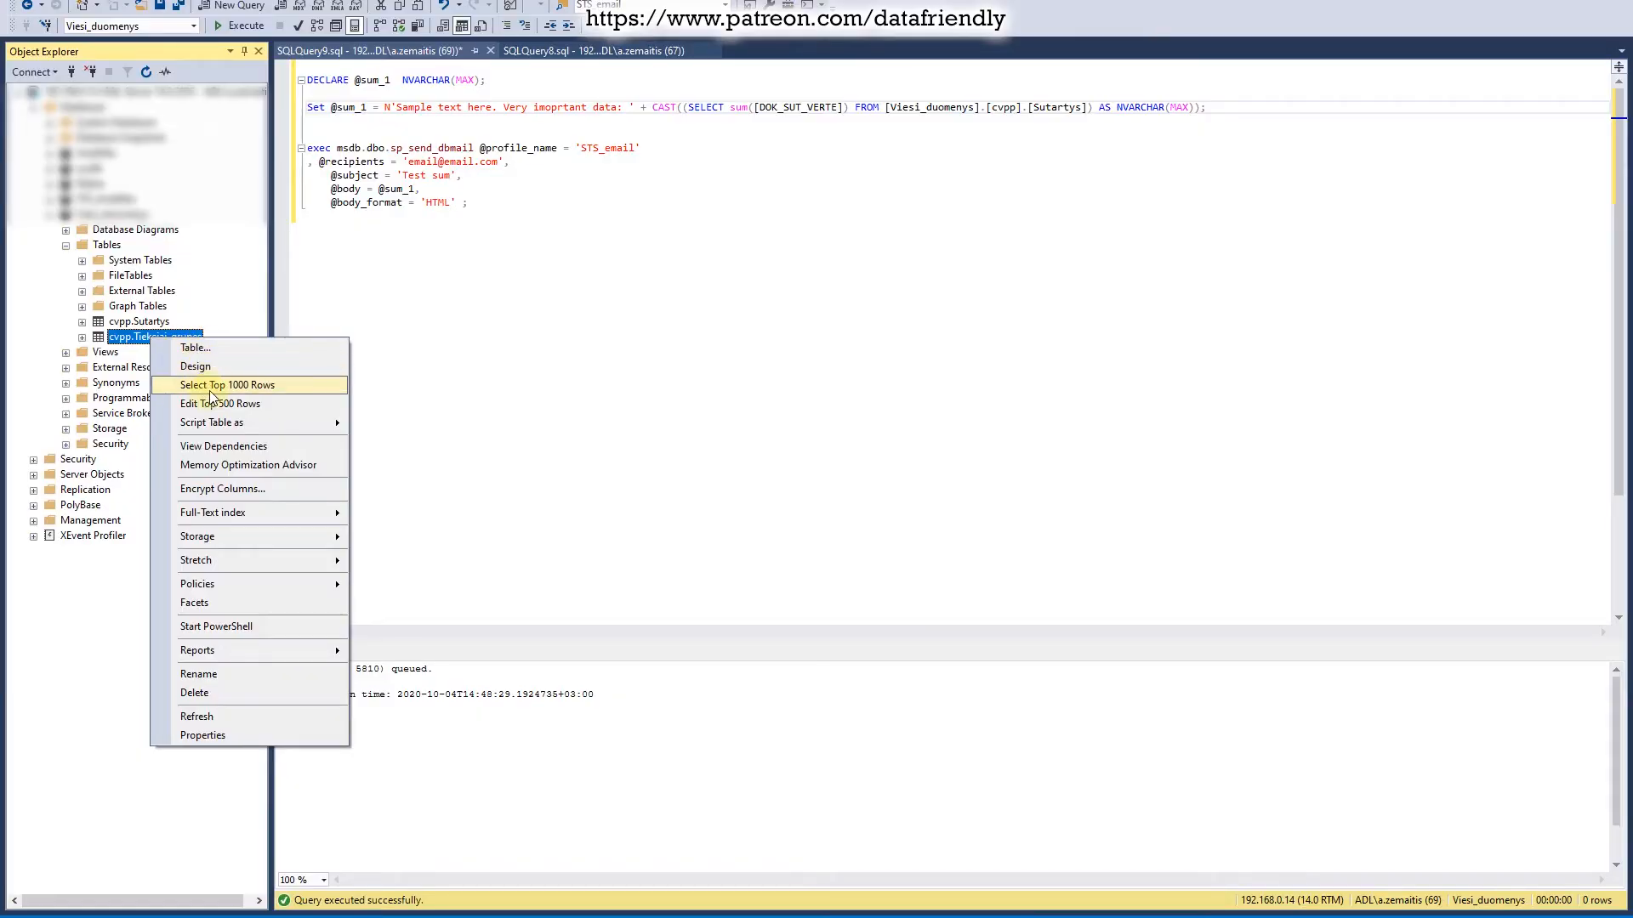
left_click(227, 384)
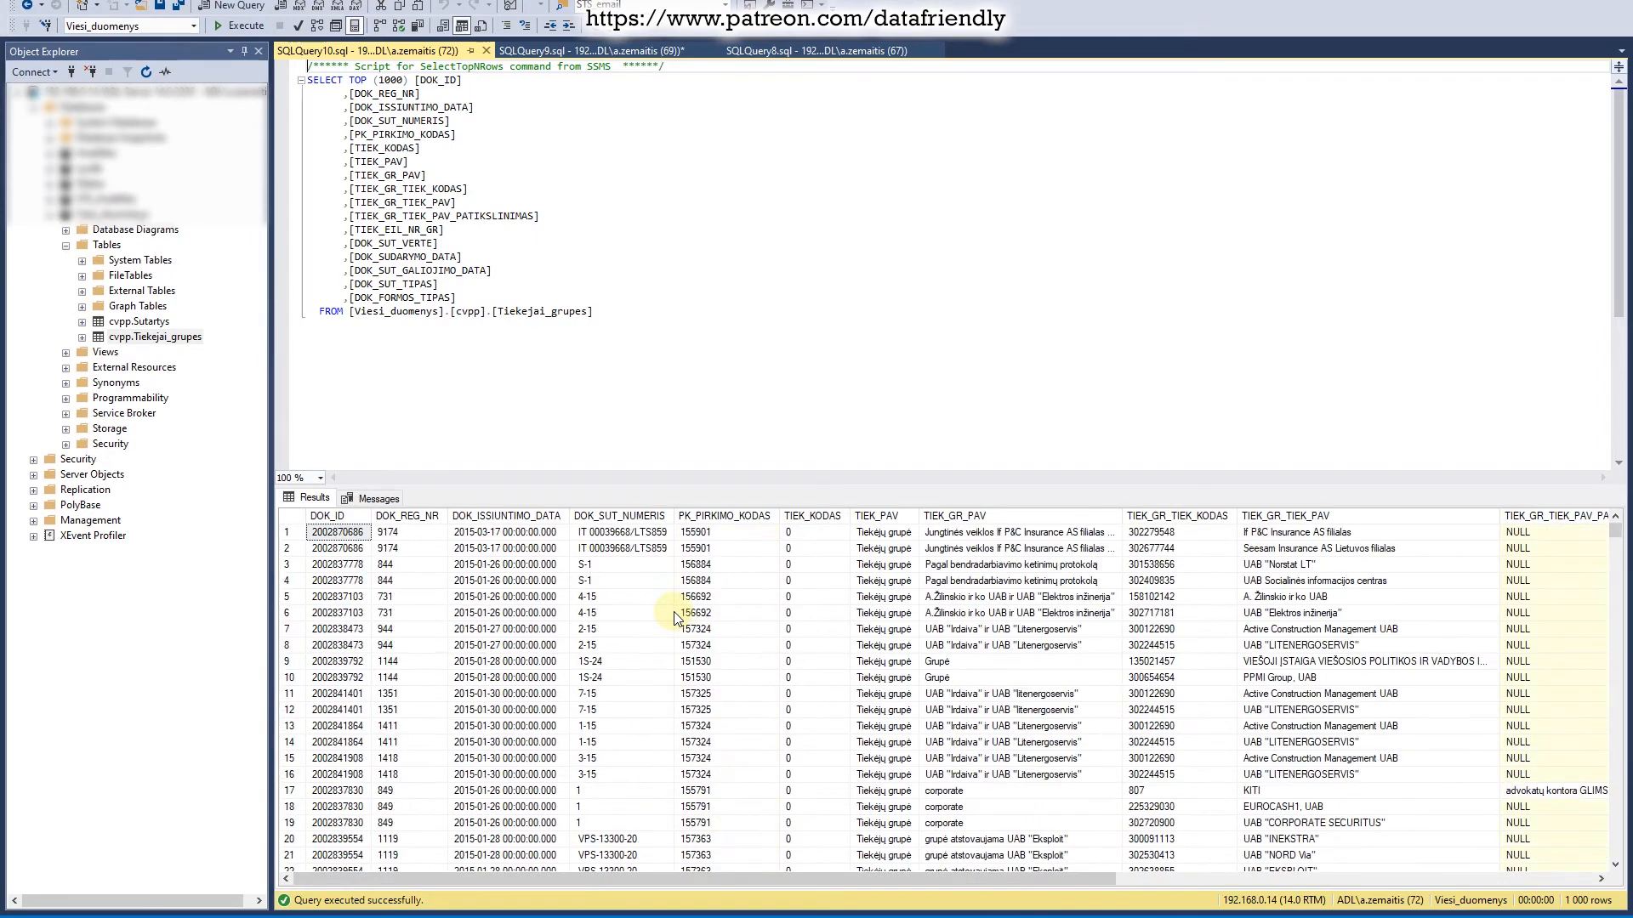
mouse_move(547, 474)
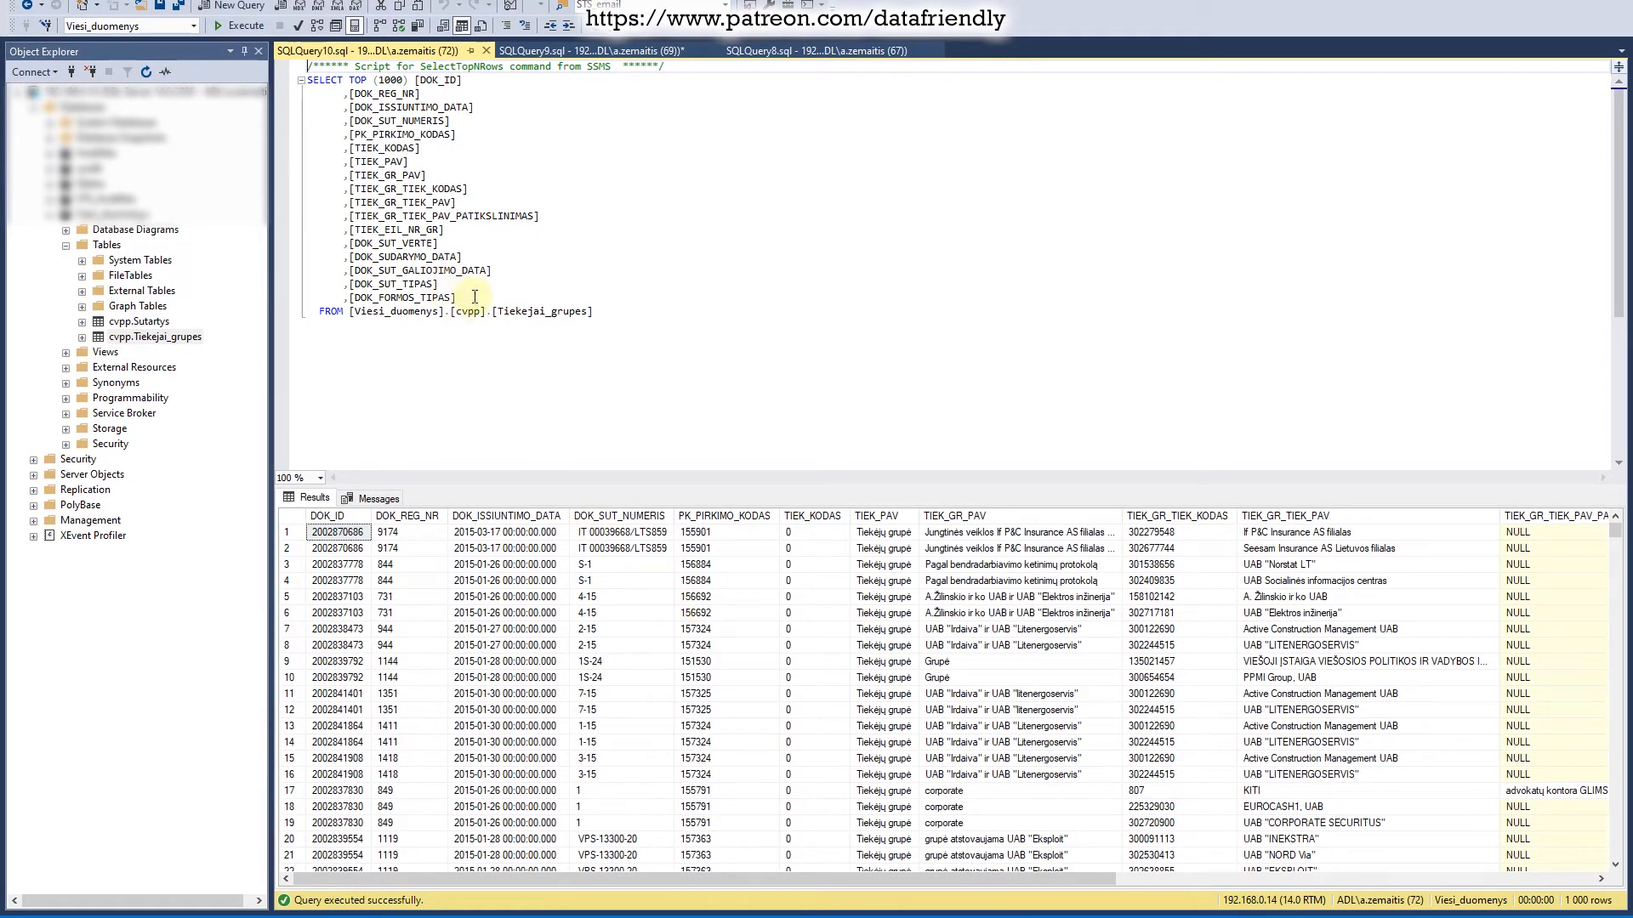
left_click_drag(335, 133, 474, 297)
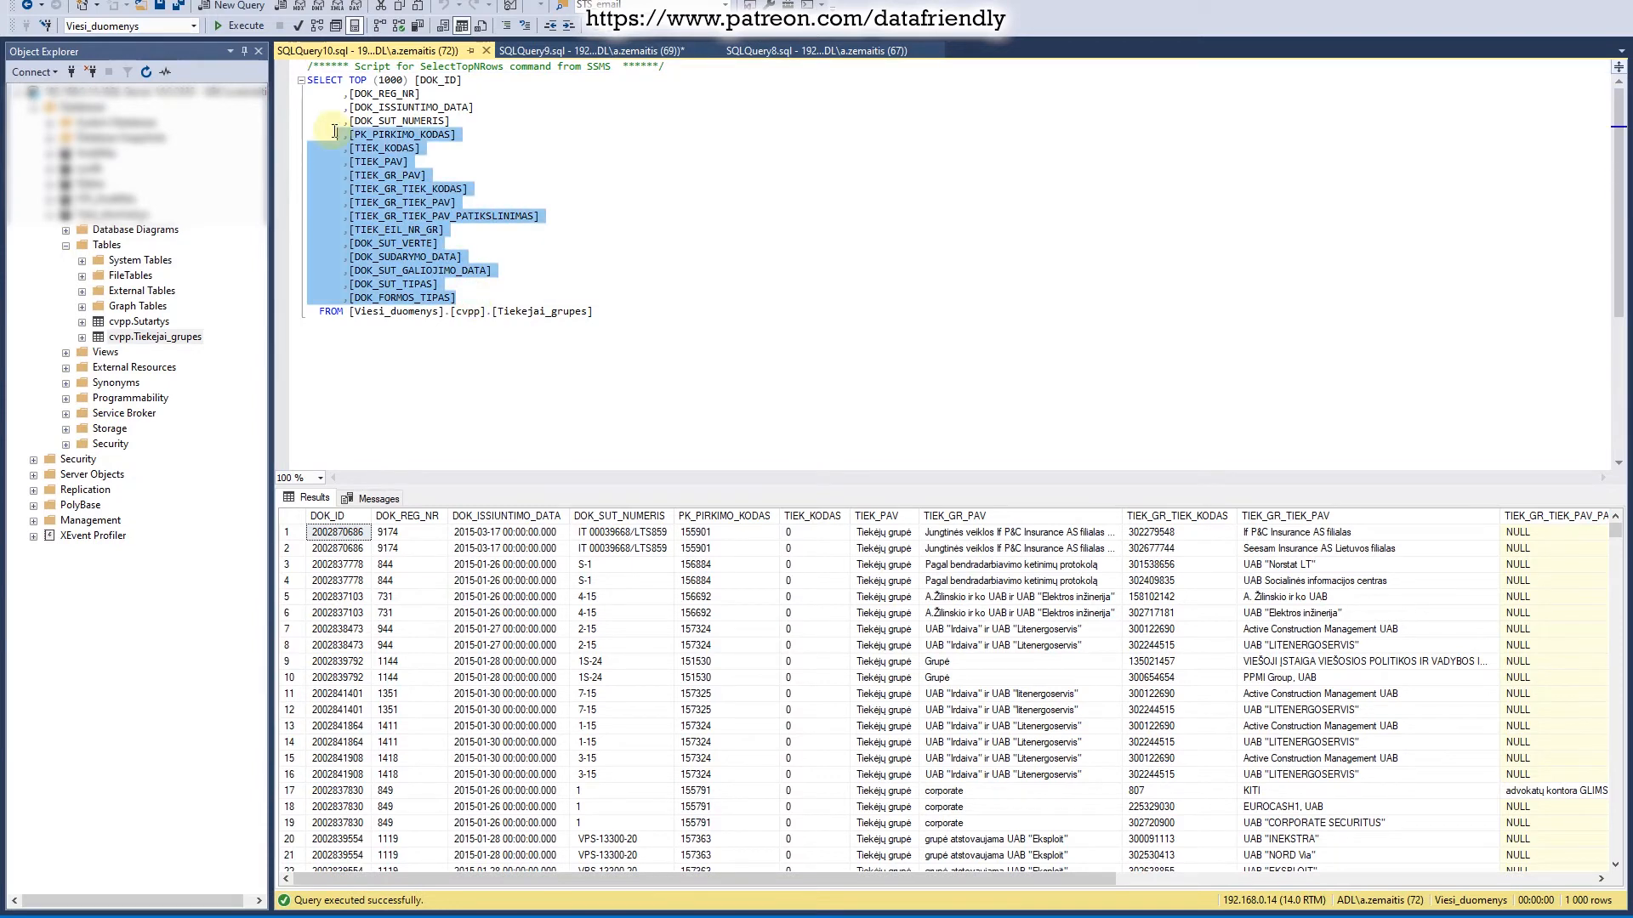
key("Delete")
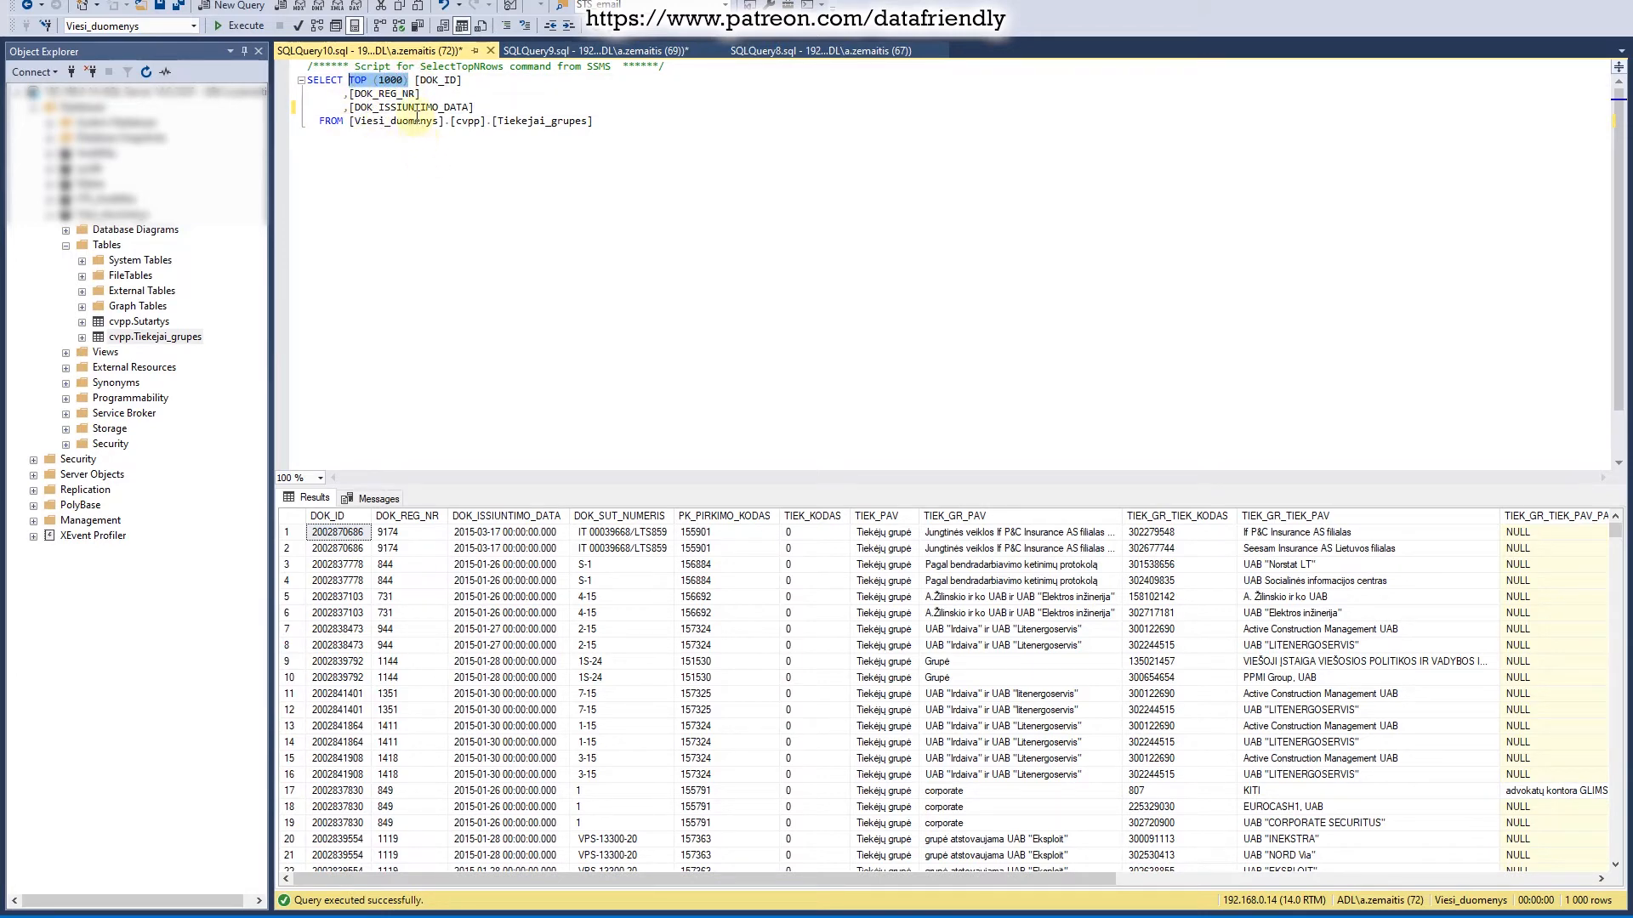
type("10")
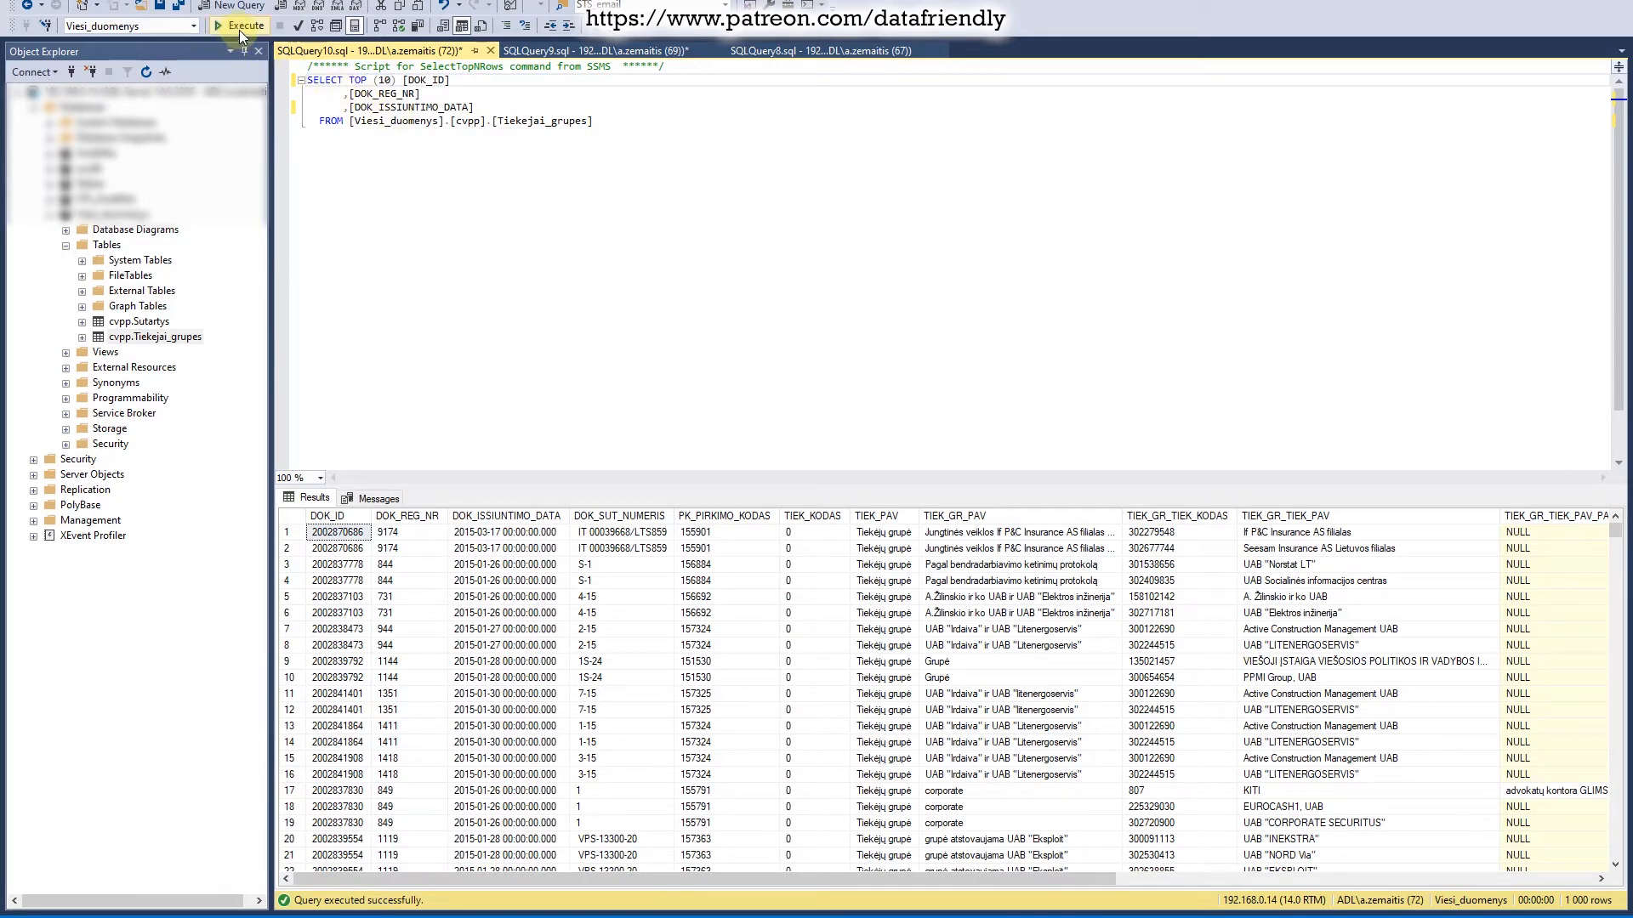
left_click(238, 24)
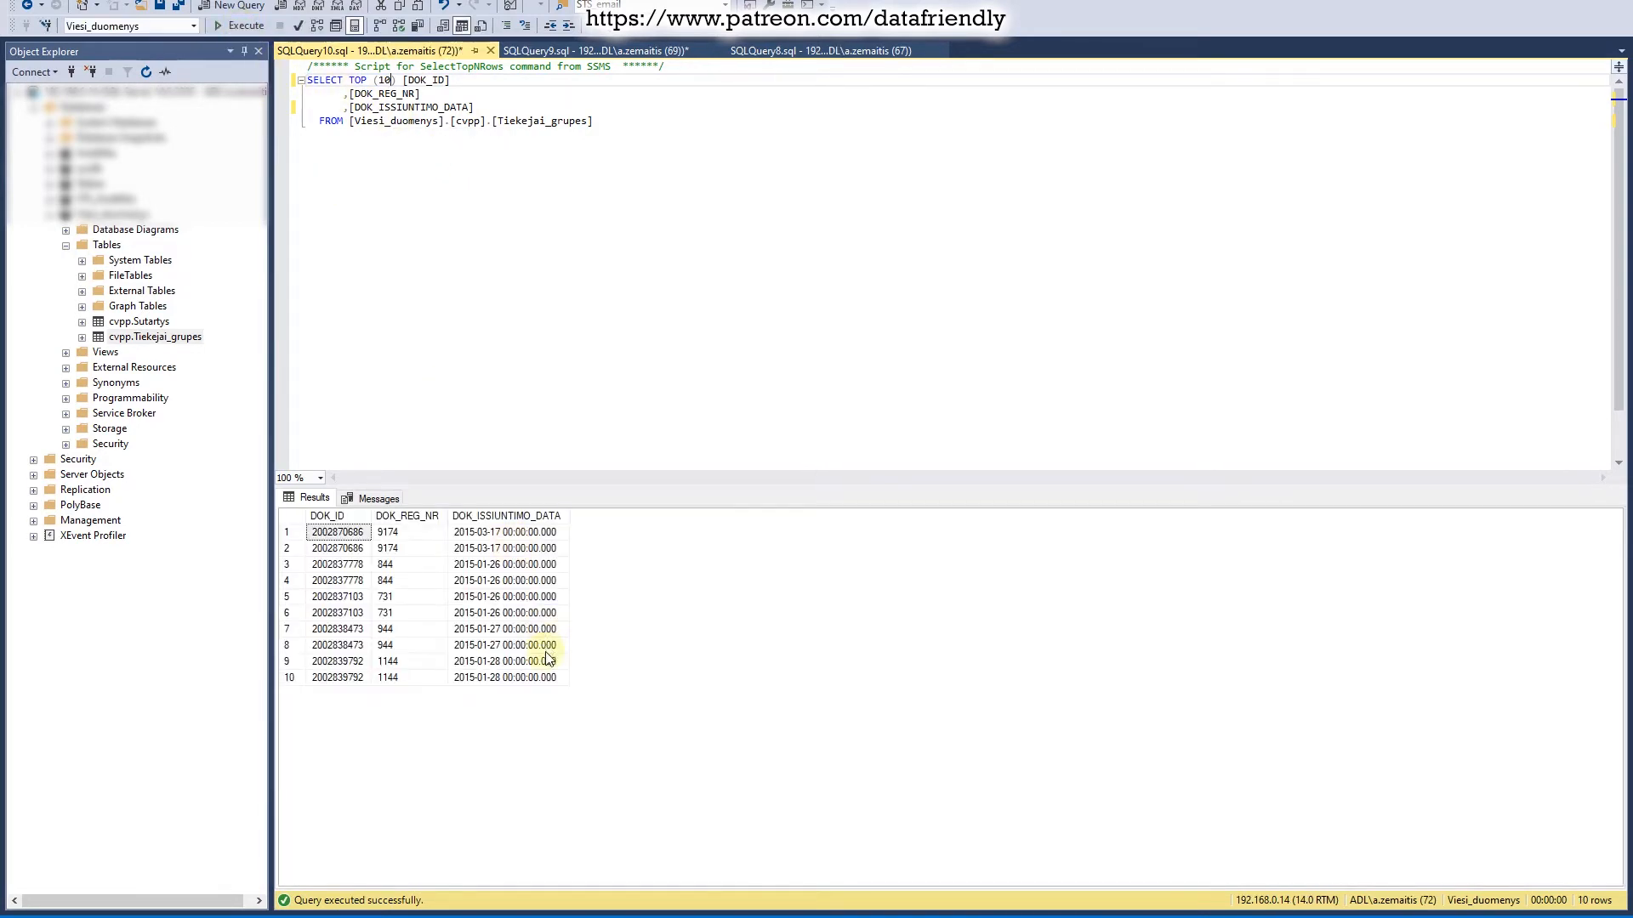
left_click(336, 533)
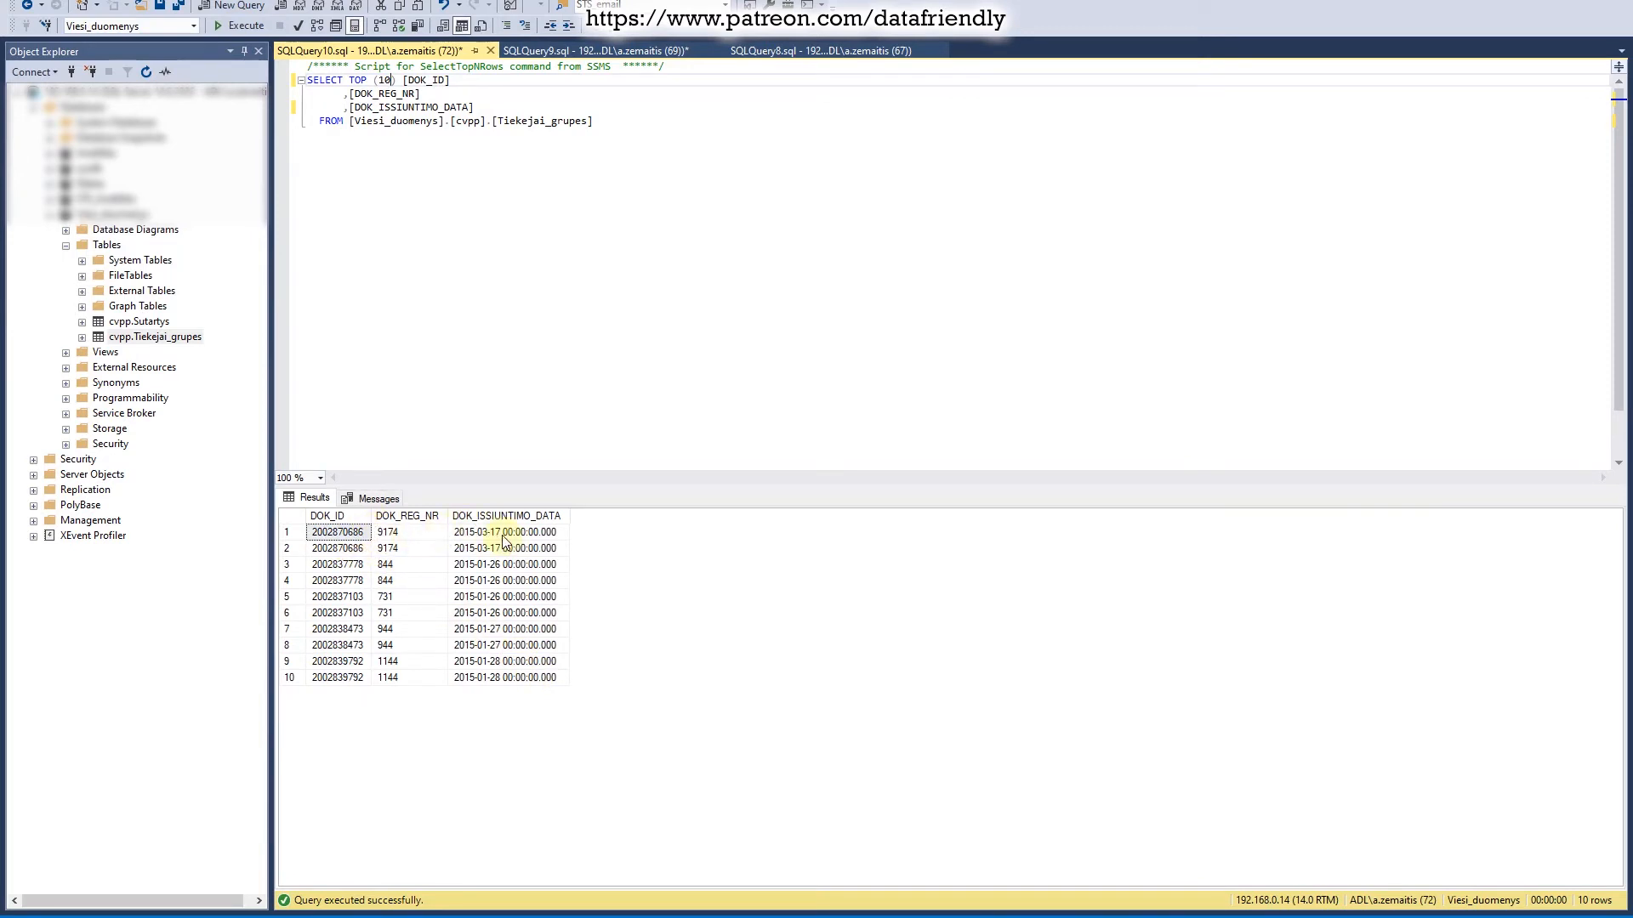
left_click(593, 50)
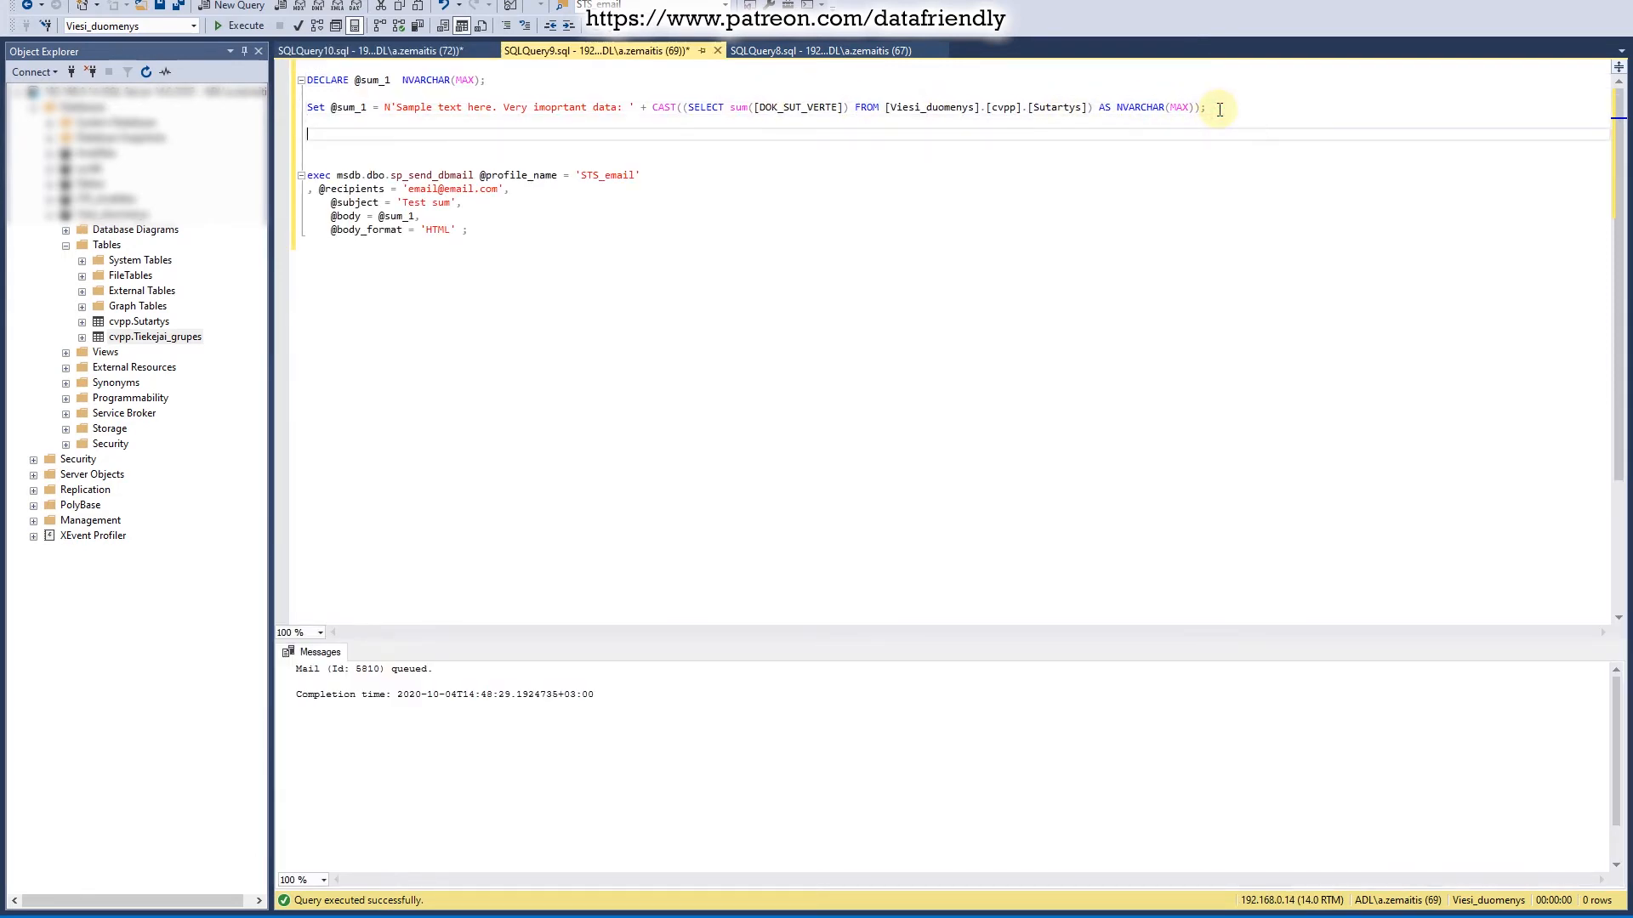
type("Declare")
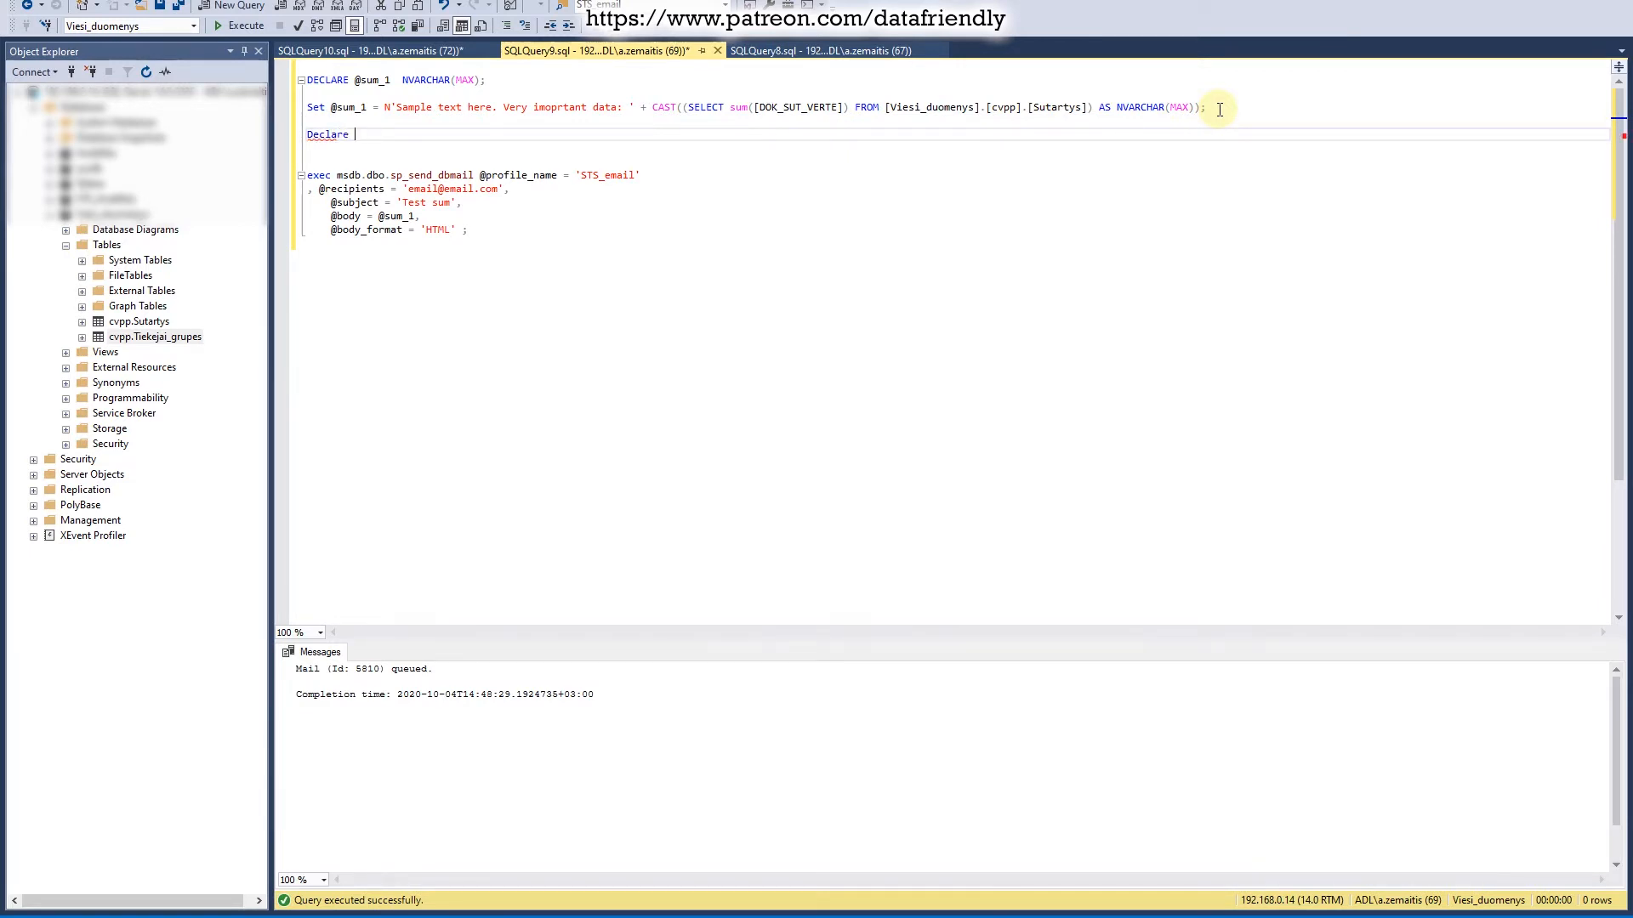
type("@")
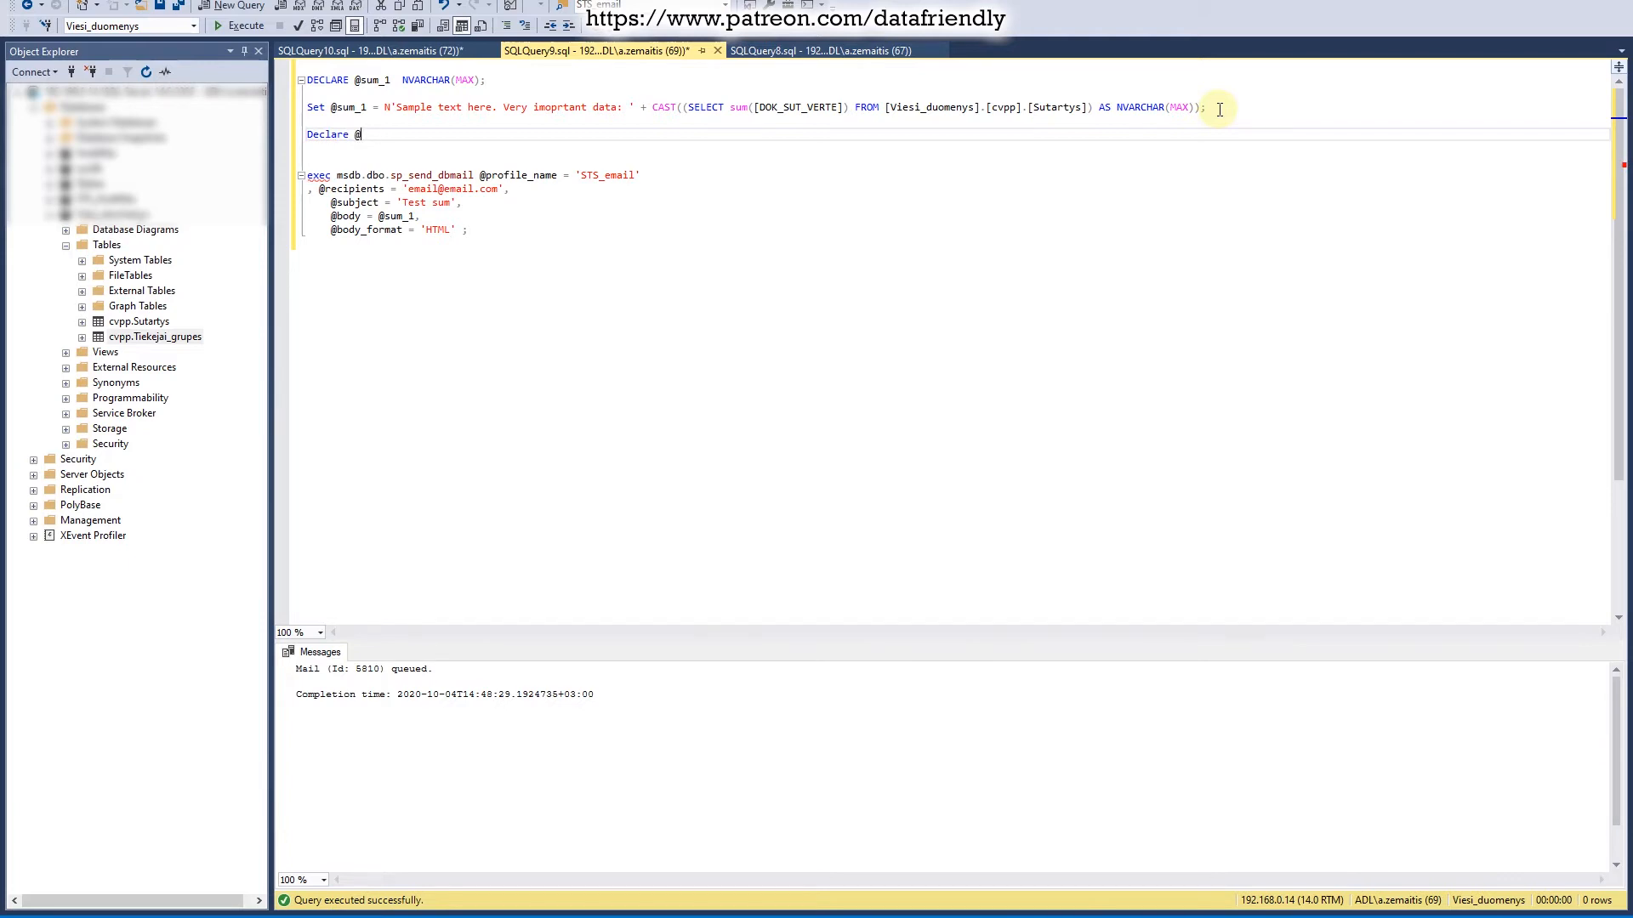
type("table NVARCHAR(MAX);")
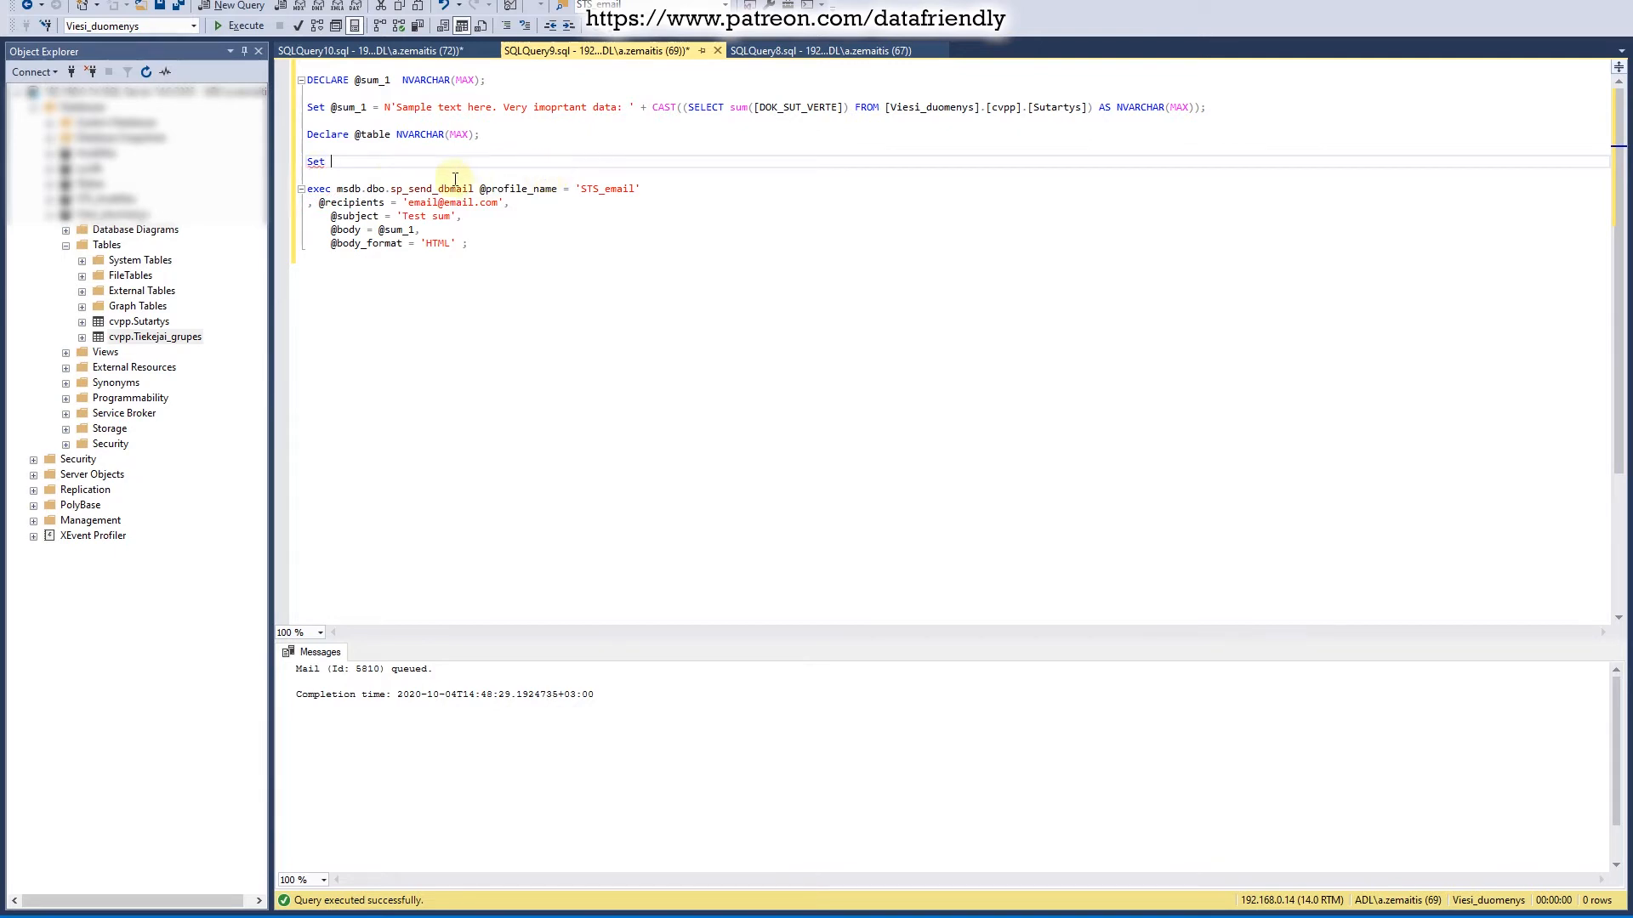
double_click(372, 133)
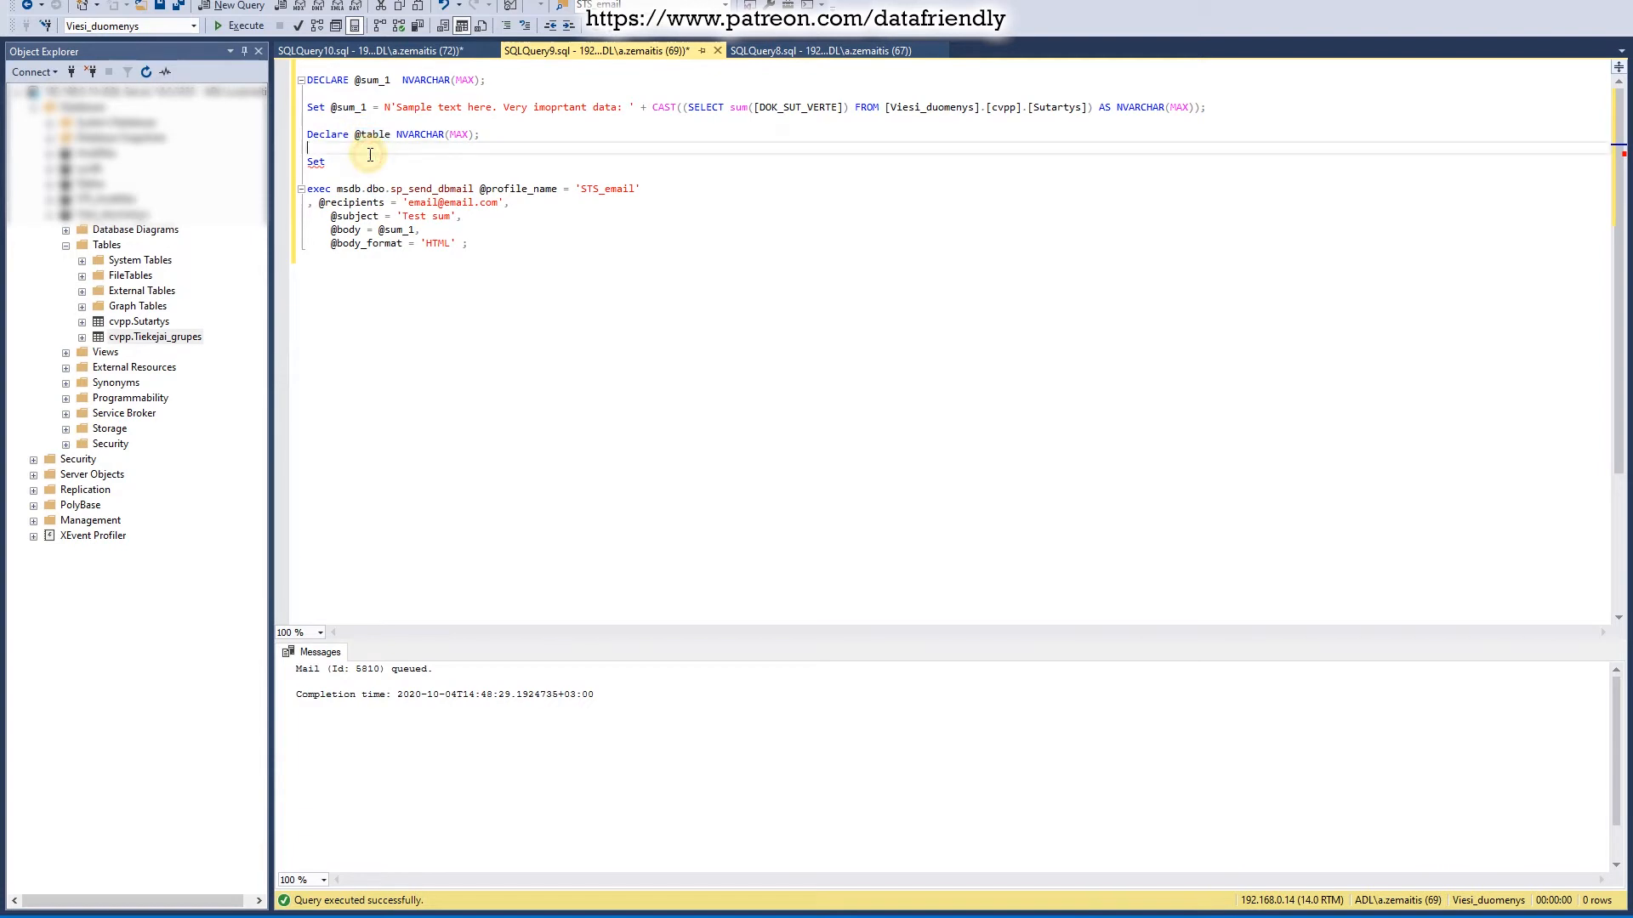
left_click(333, 162)
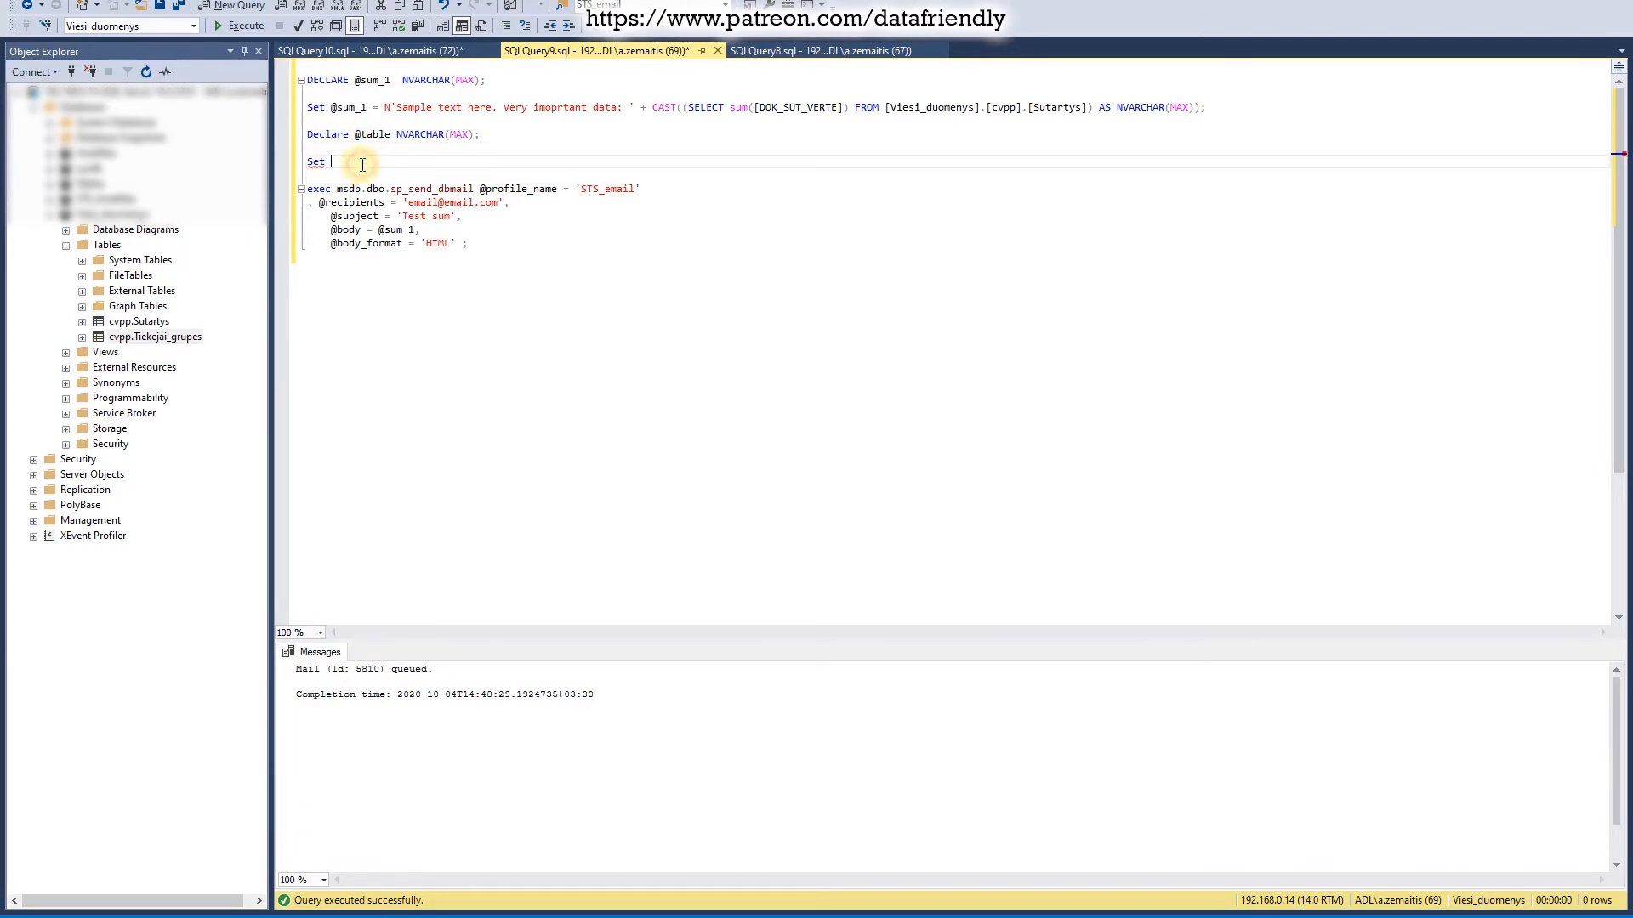
type("@table =")
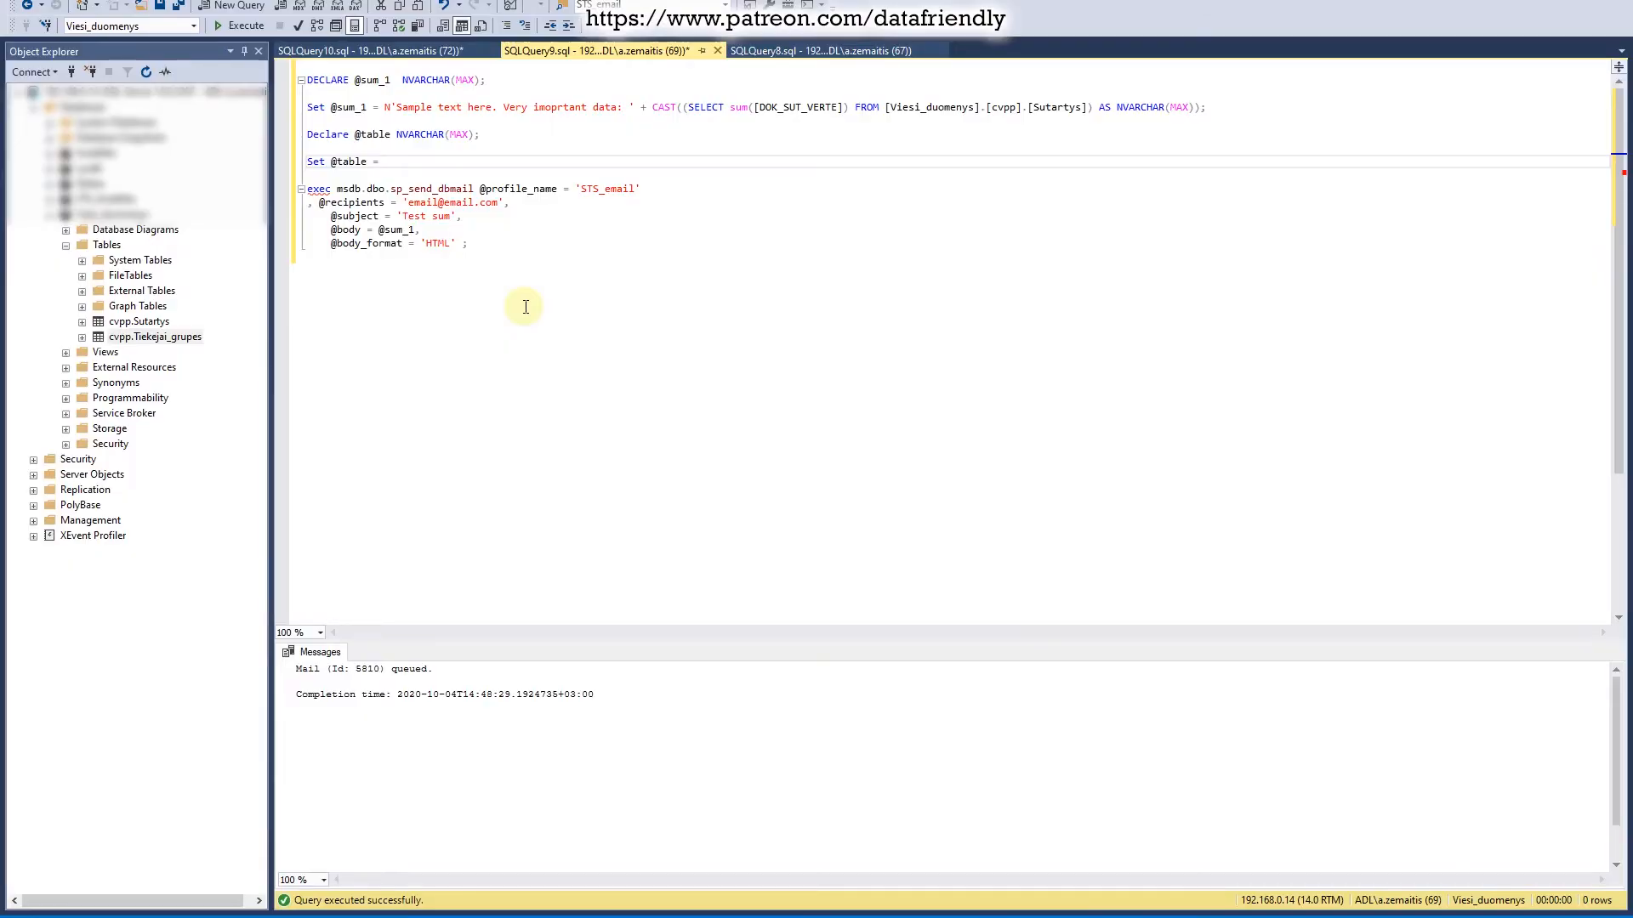
type("N'<table border=\"1\">' +")
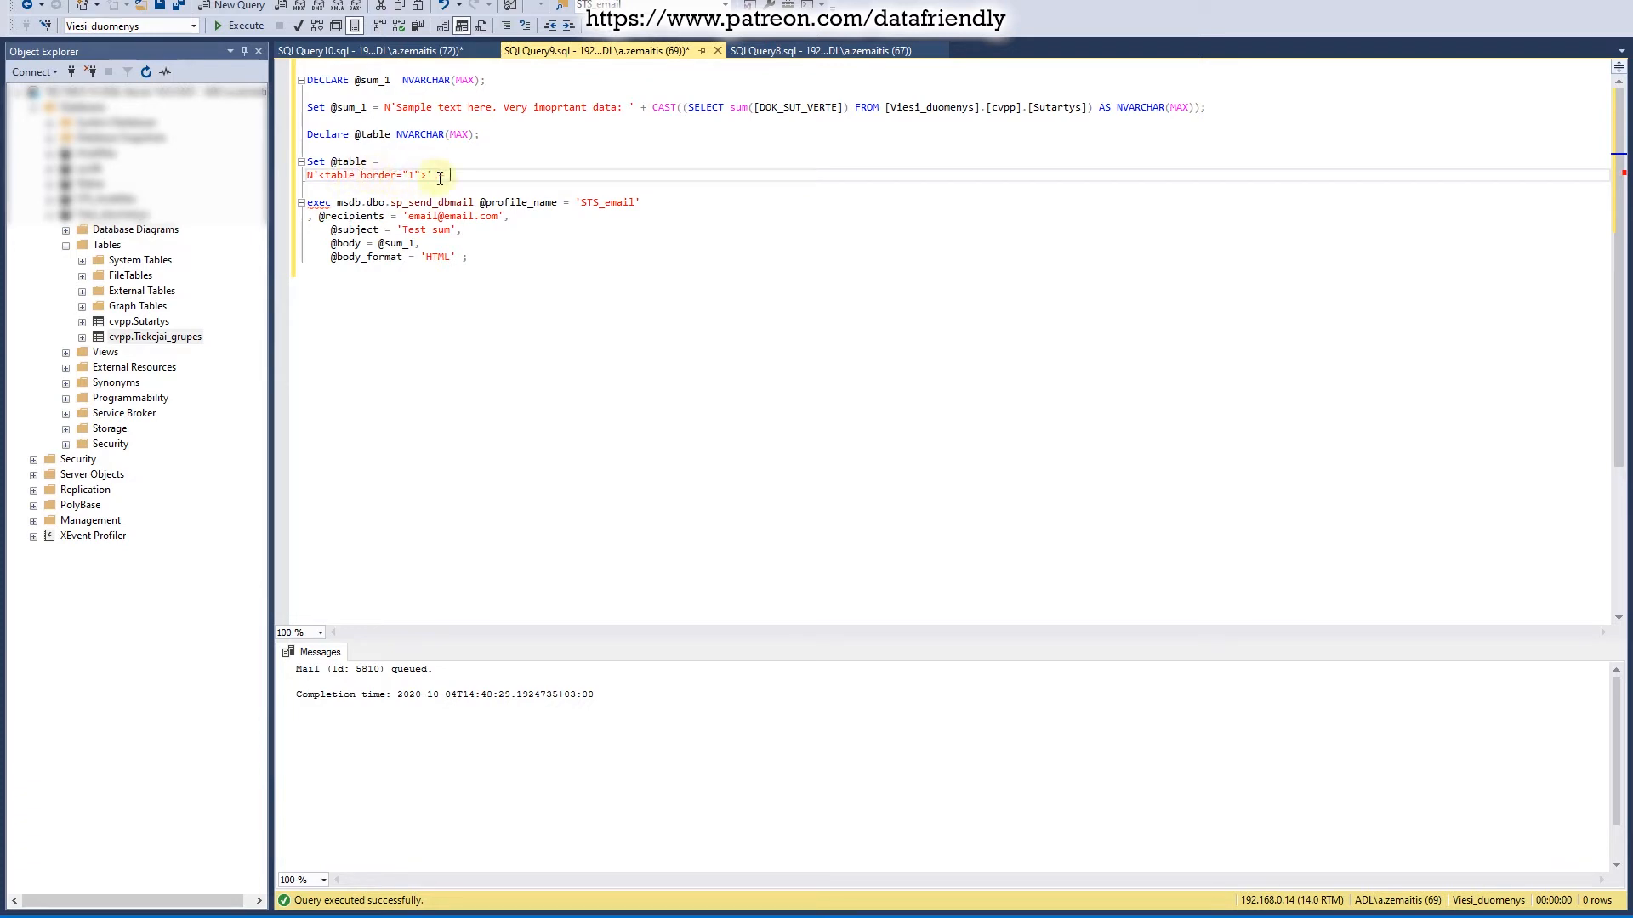
type("+")
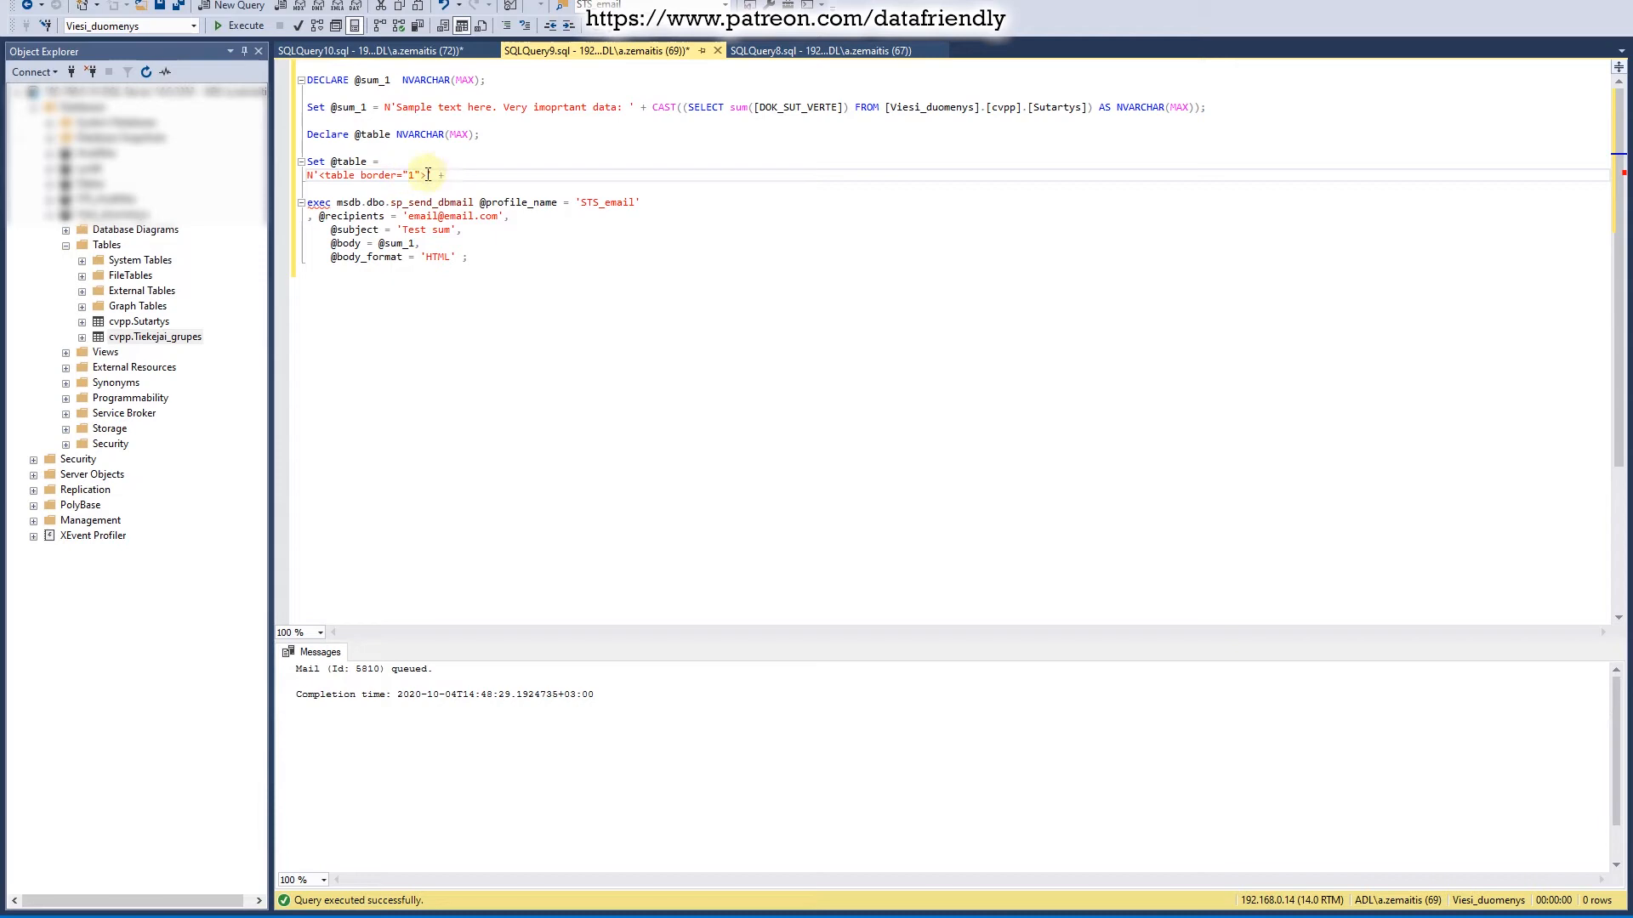
Add a <tr><th> header row and a TOP (10) Tiekejai_grupes subquery emitting DOK_ID, DOK_REG_NR, DOK_ISSIUNTIMO_DATA as td
left_click(448, 173)
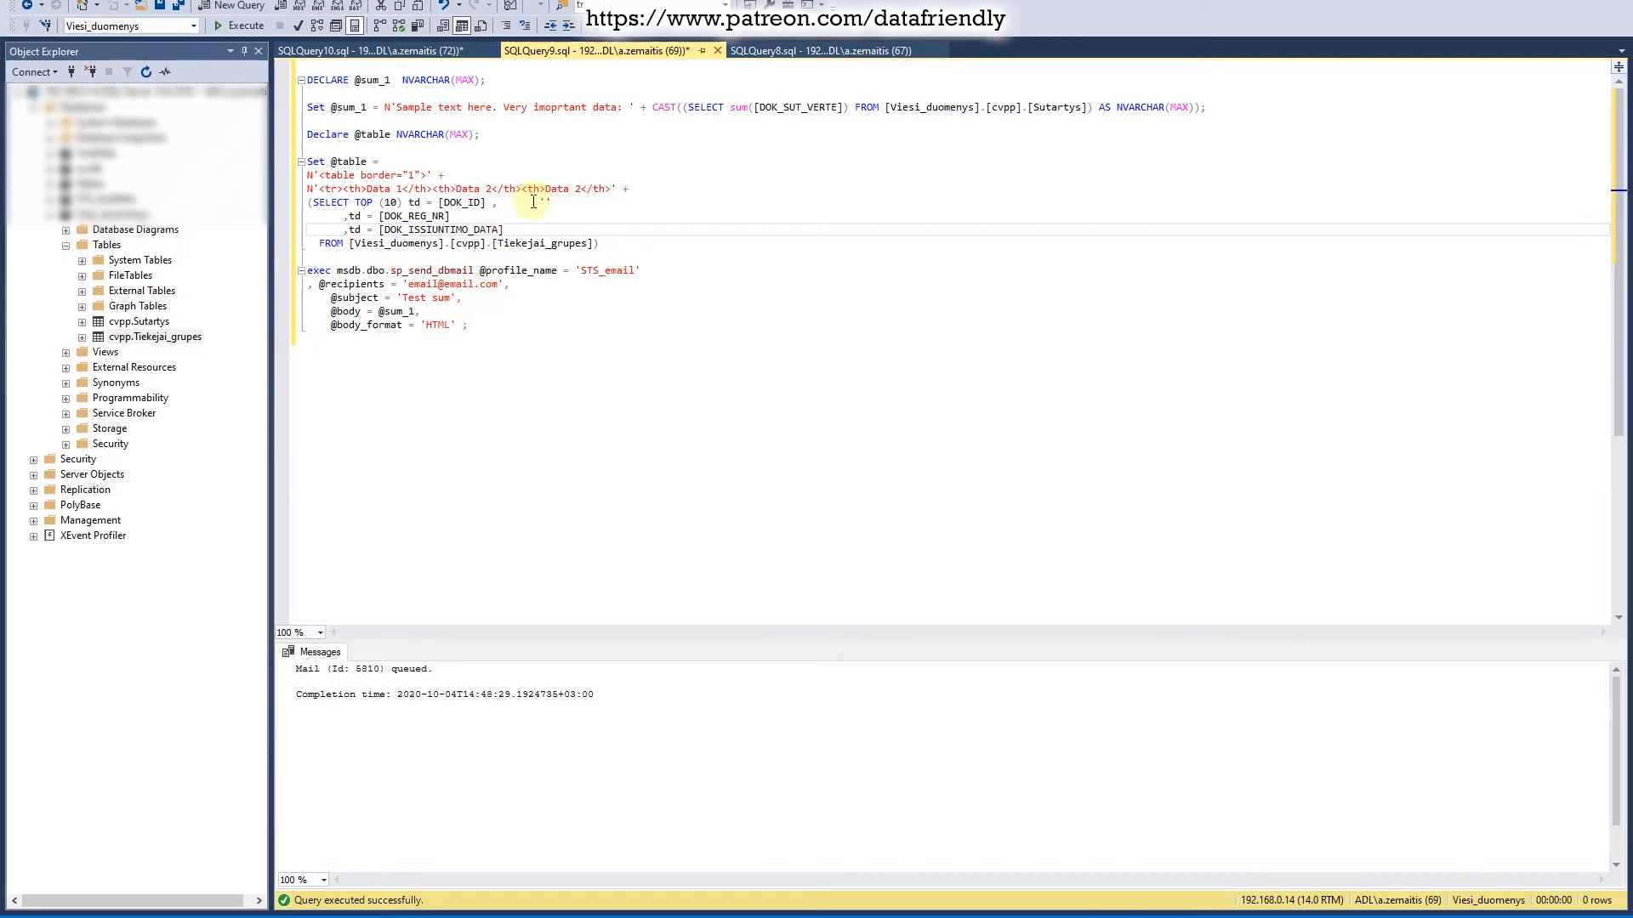
Wrap the subquery in CAST(... FOR XML PATH('tr'), TYPE) AS NVARCHAR(MAX), append N'</table>', and run it
left_click_drag(490, 202, 551, 202)
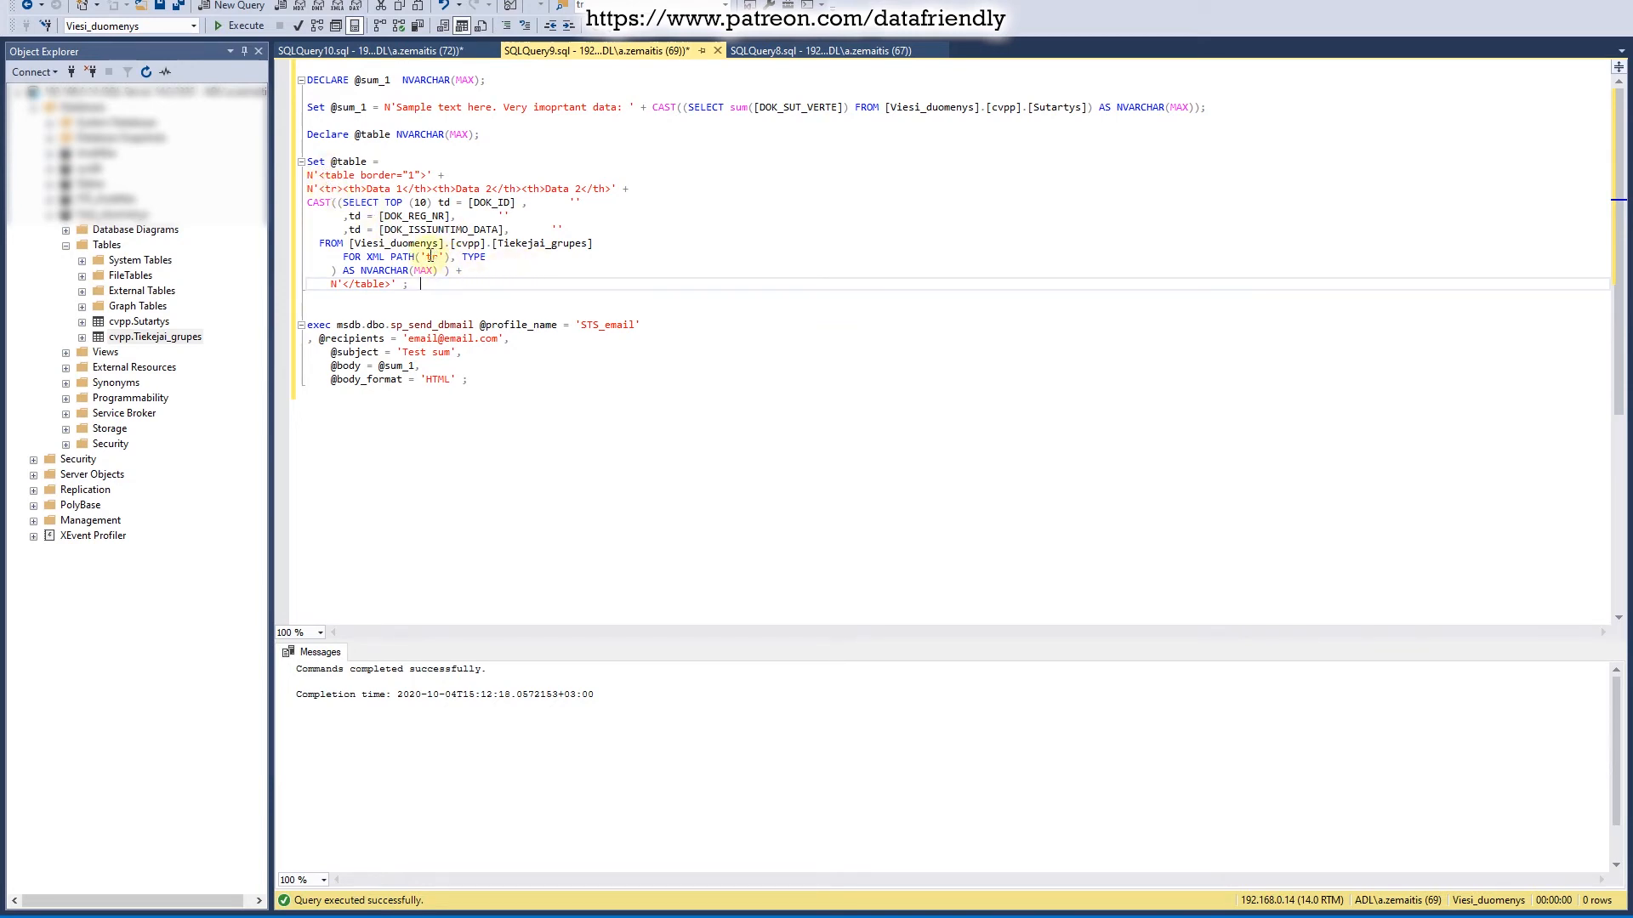
mouse_move(383, 270)
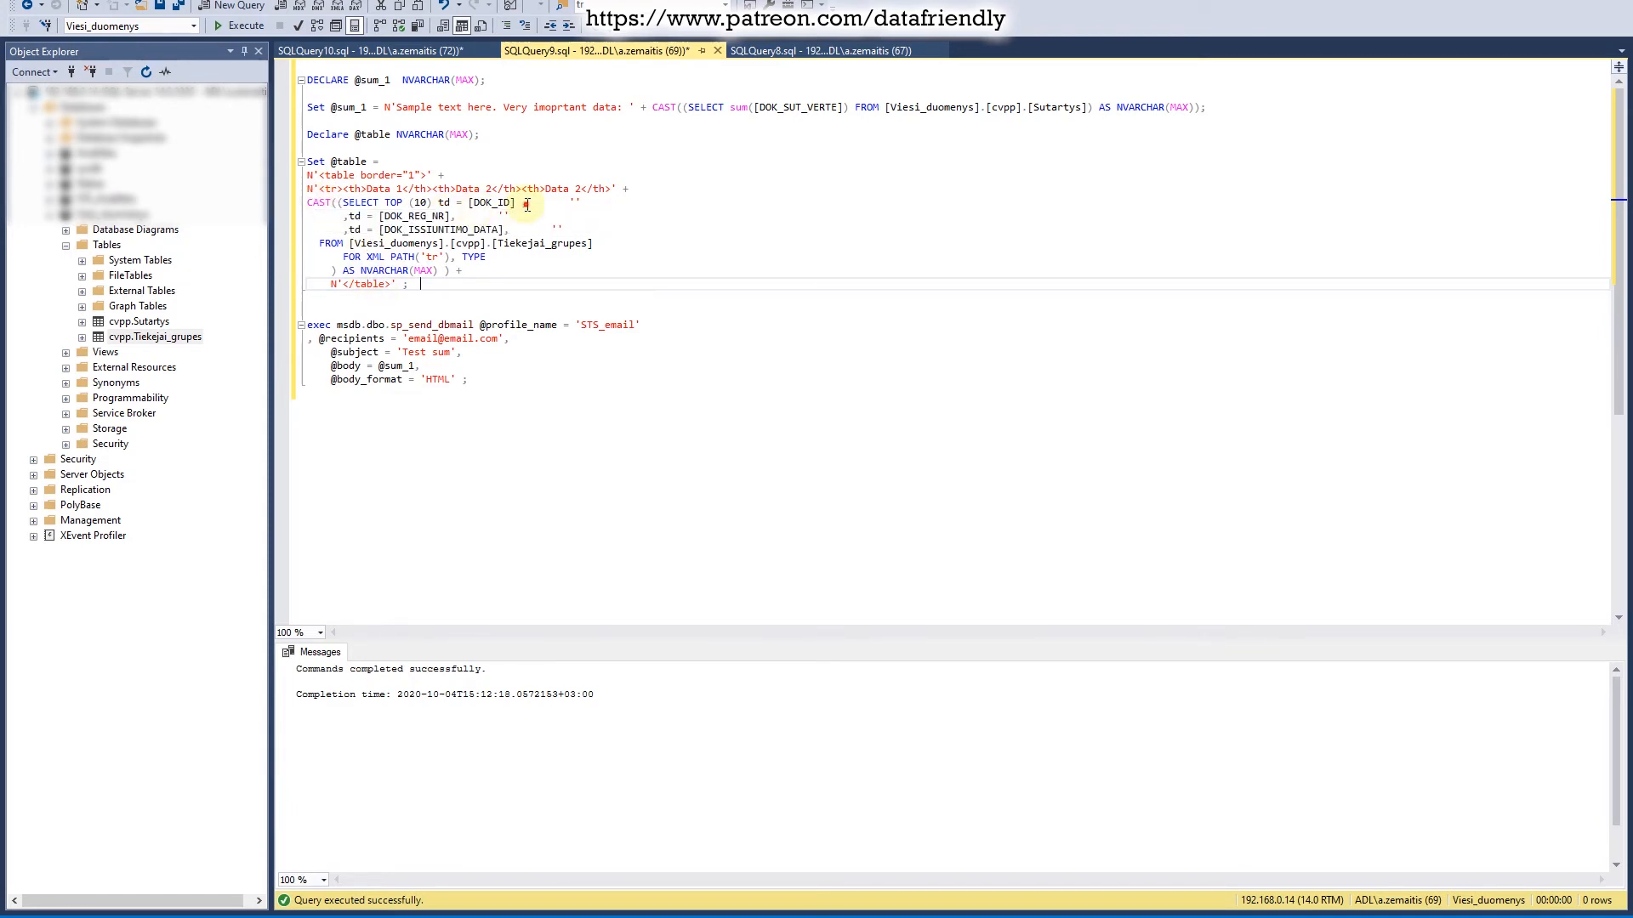
double_click(319, 203)
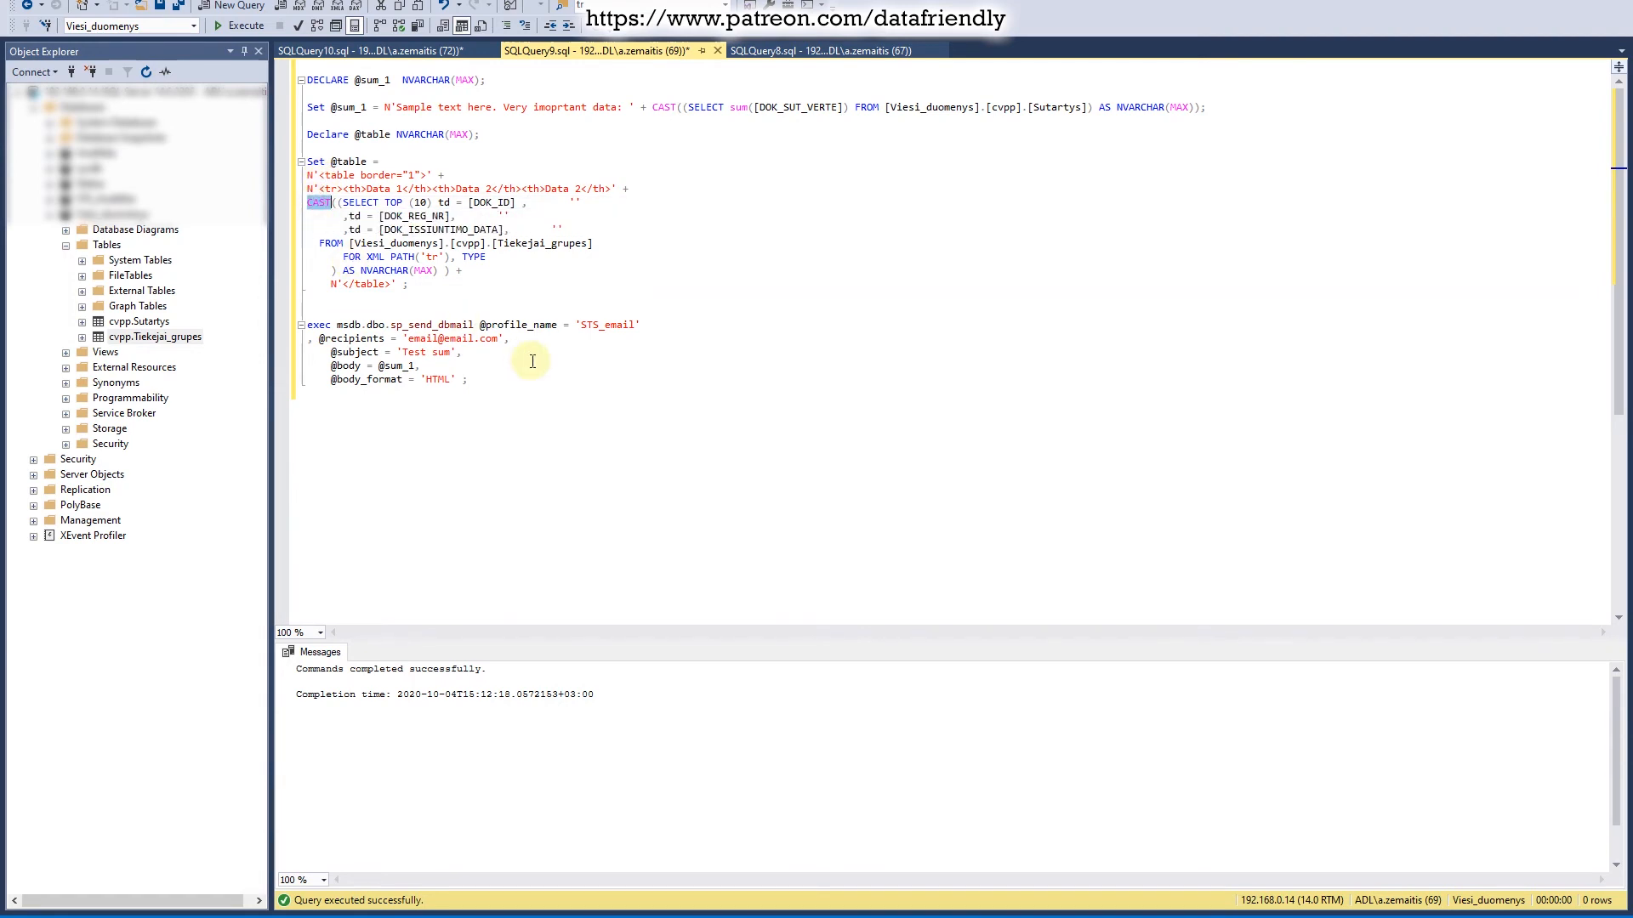
mouse_move(320, 202)
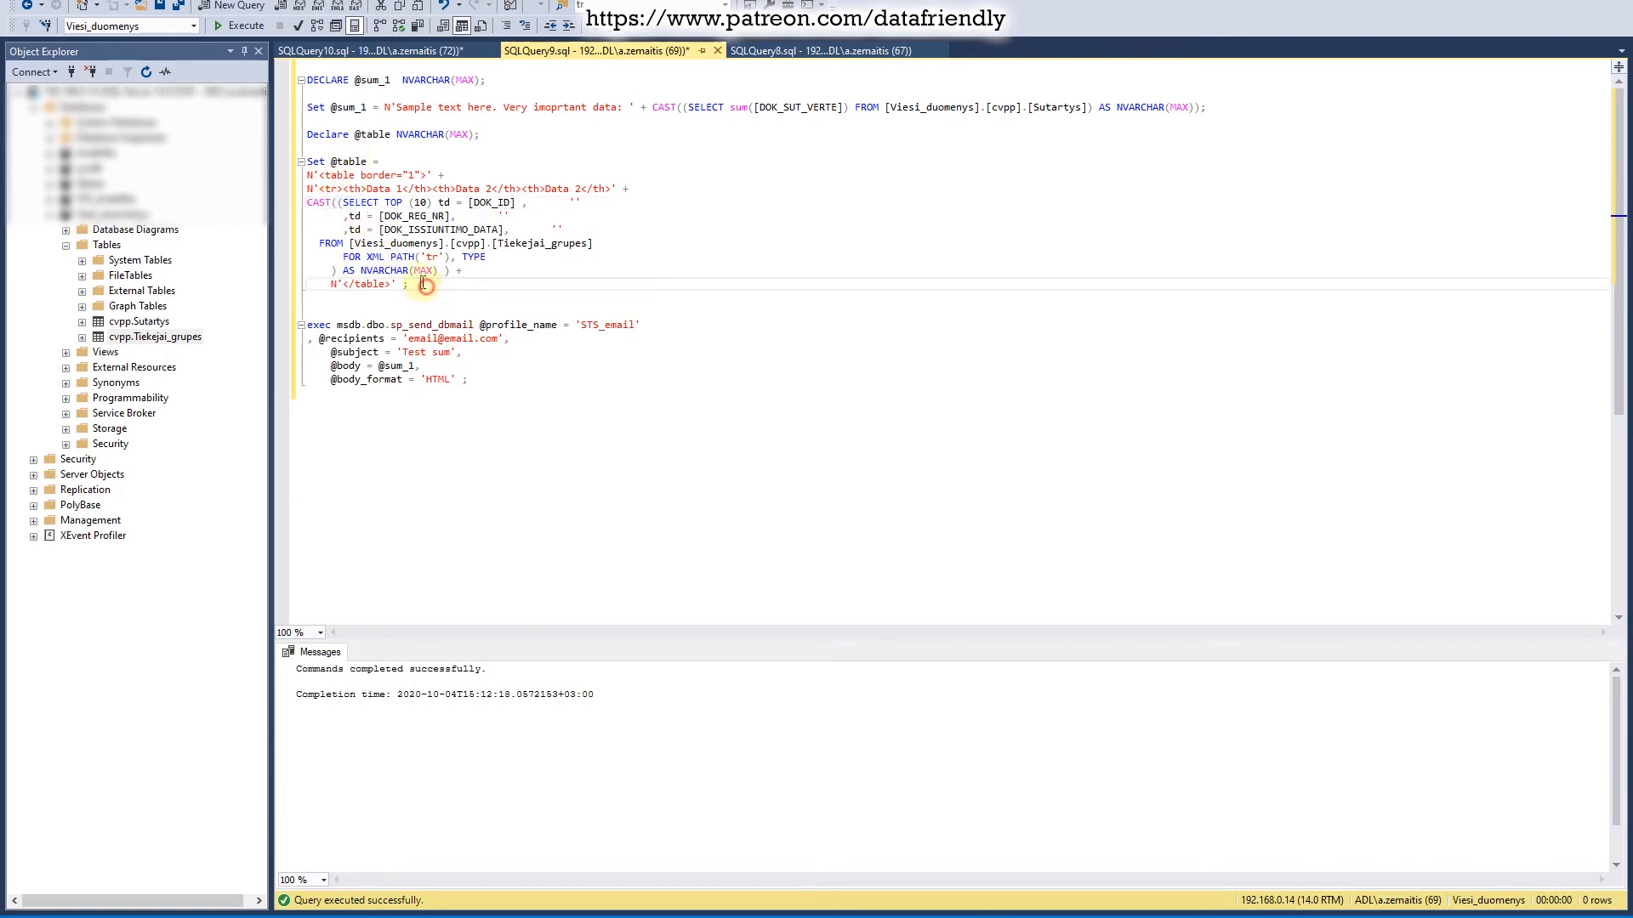
left_click(240, 25)
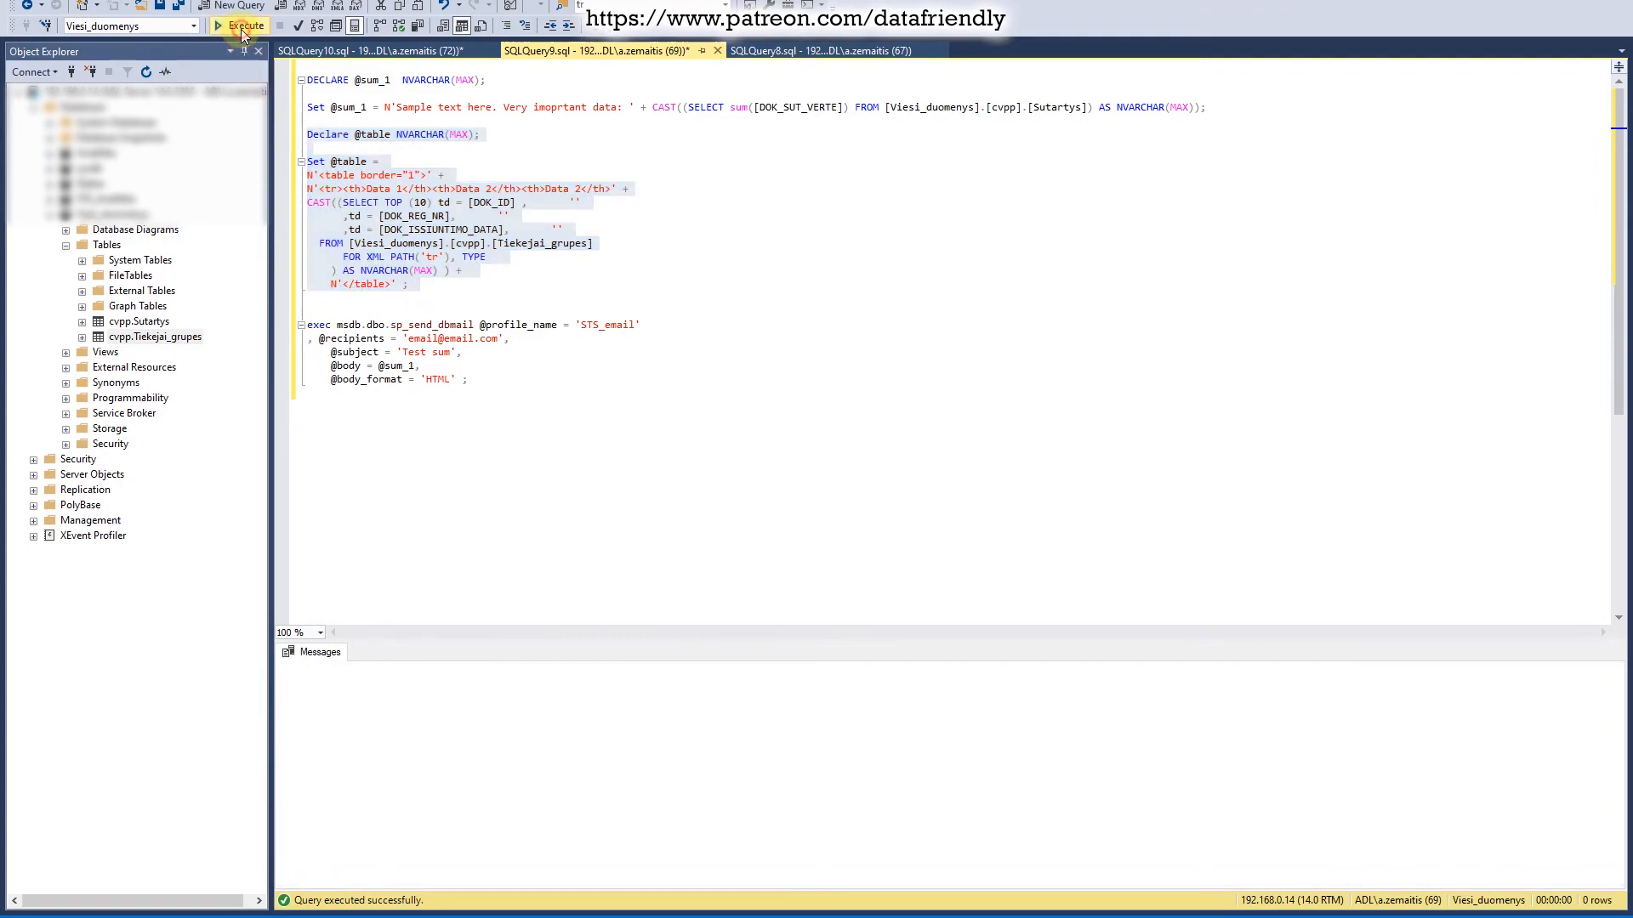
left_click(240, 25)
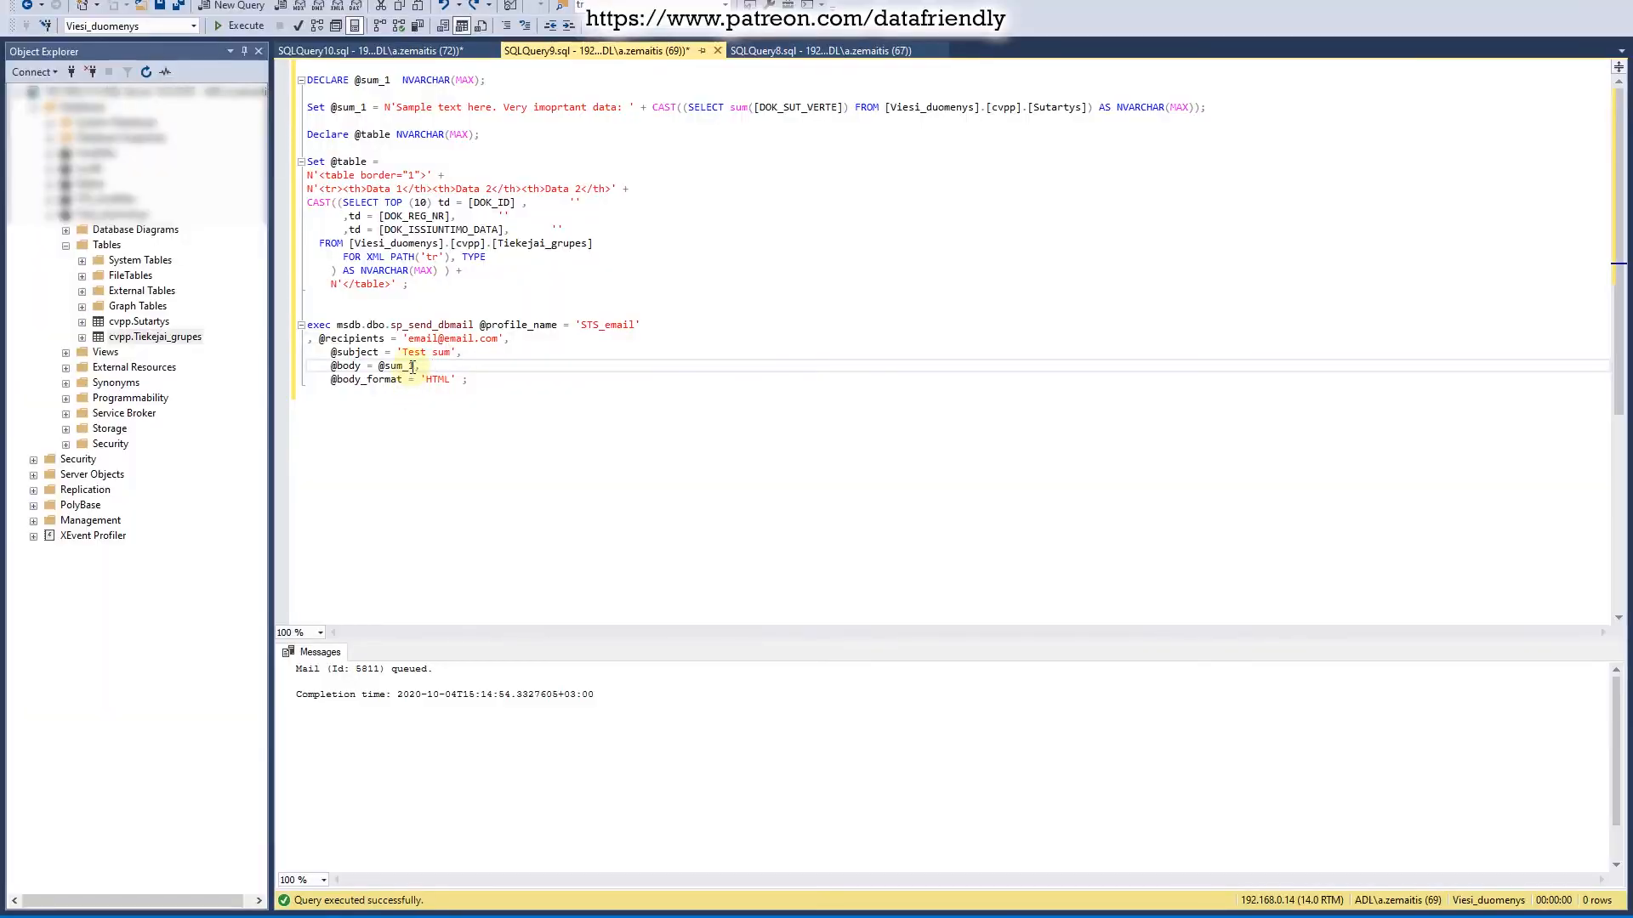
mouse_move(401, 366)
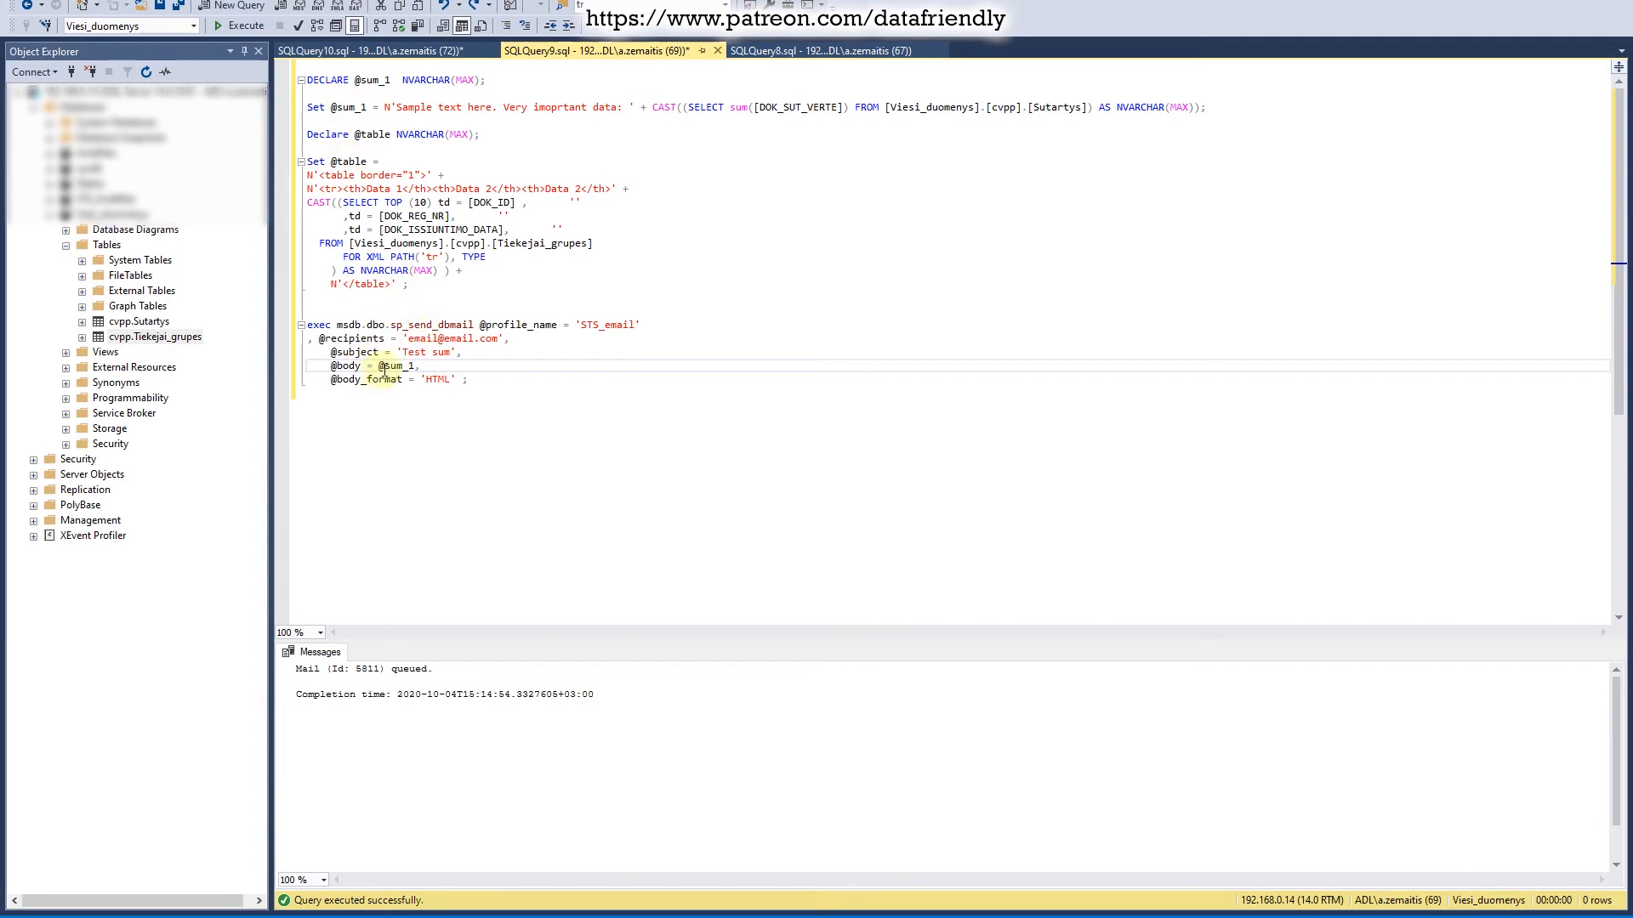
double_click(395, 366)
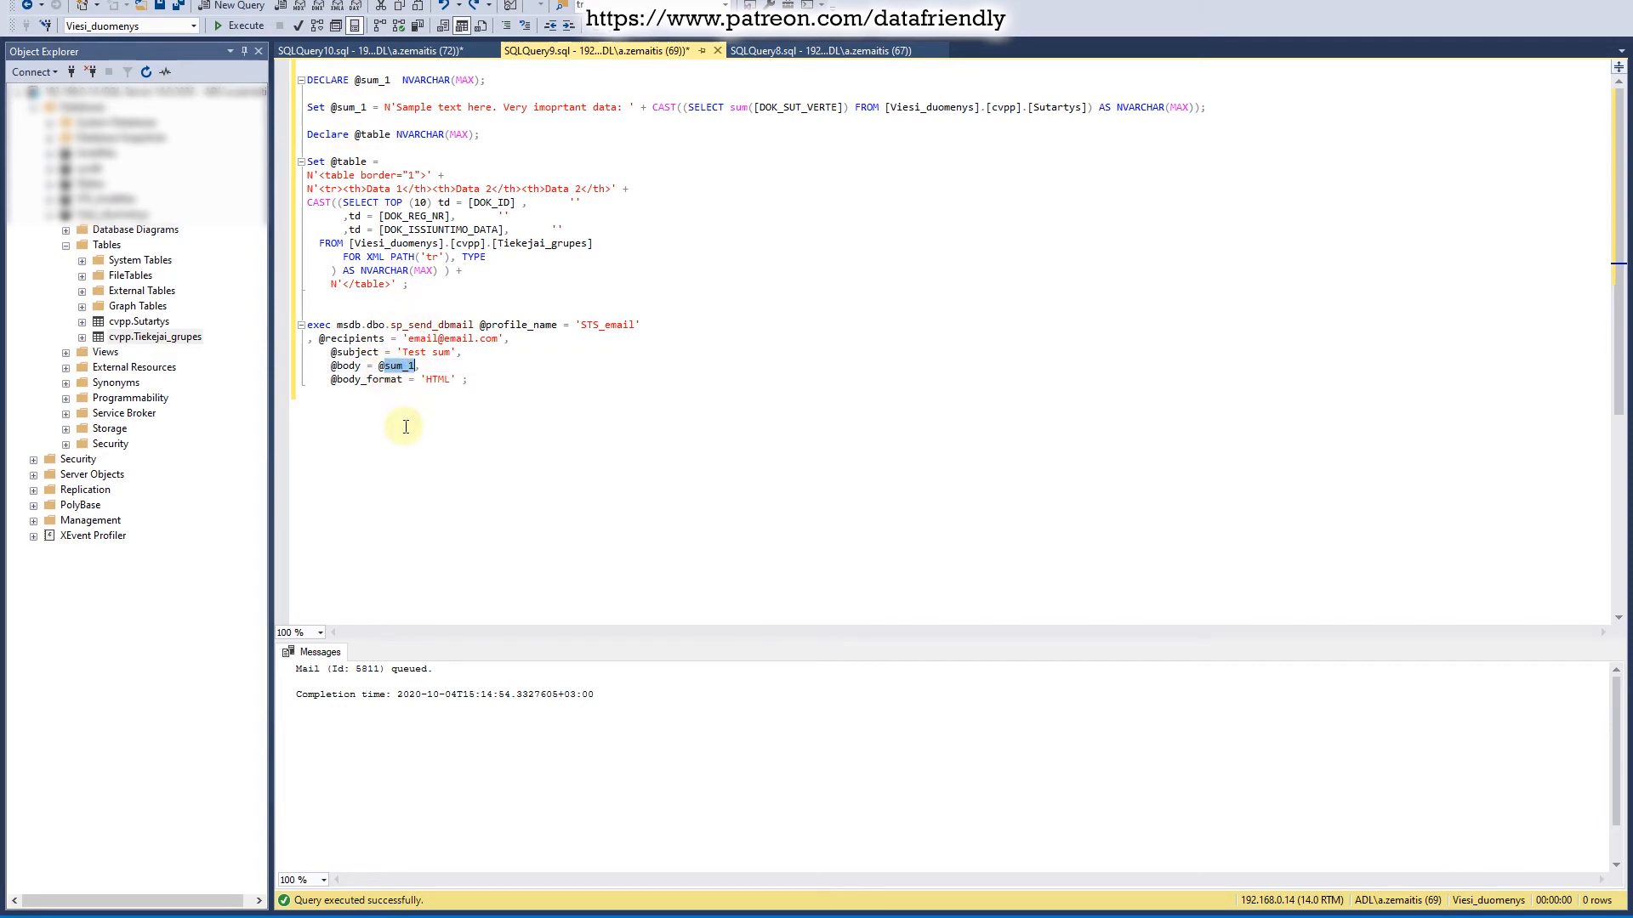
type("@table")
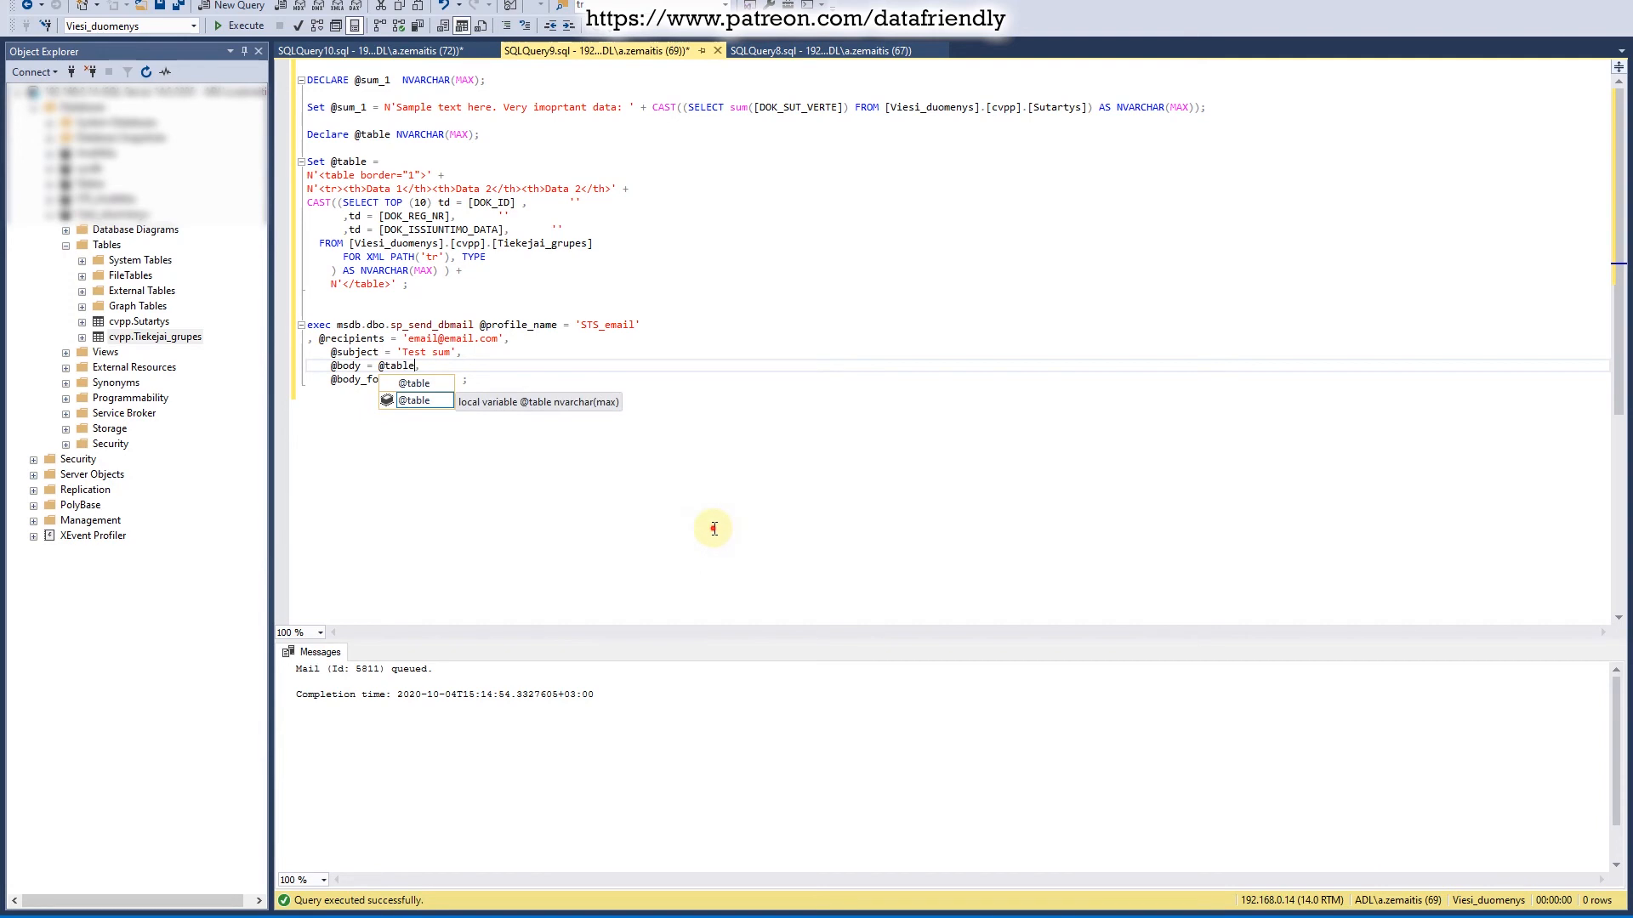